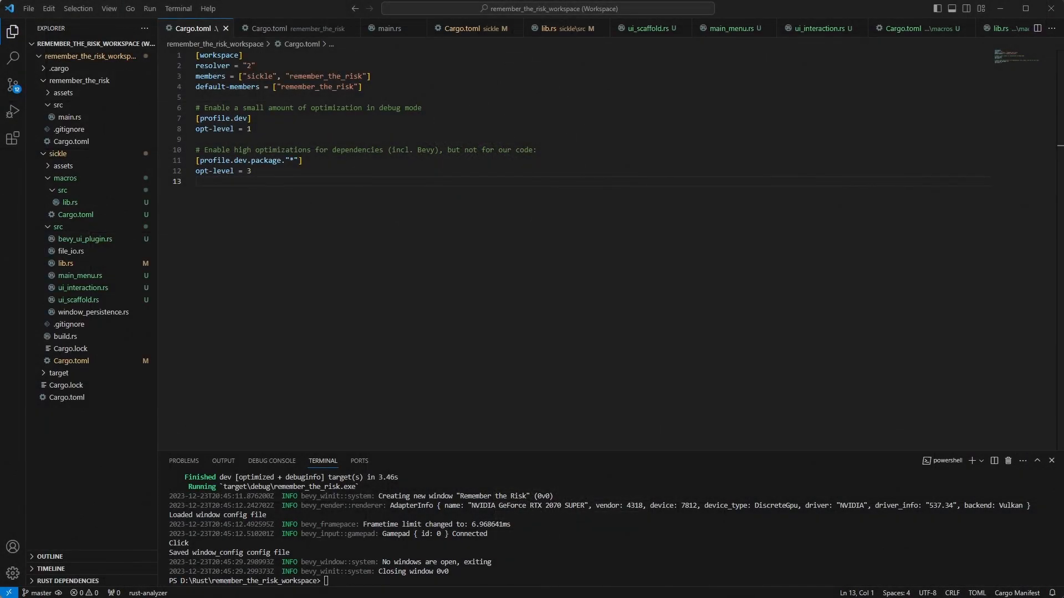
{"action": "mouse_move", "coordinate": [631, 354]}
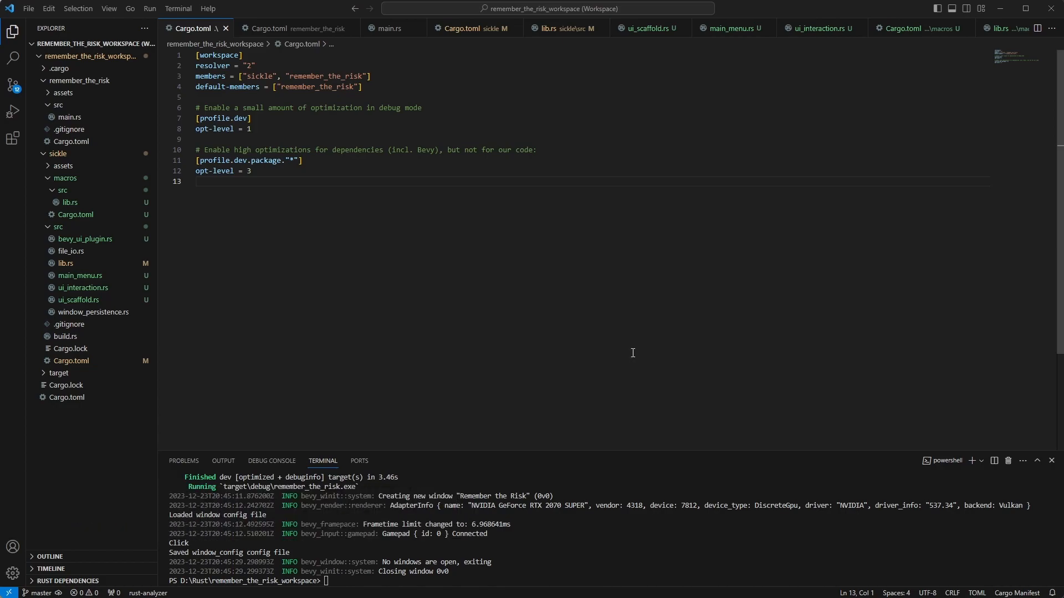
{"action": "mouse_move", "coordinate": [670, 337]}
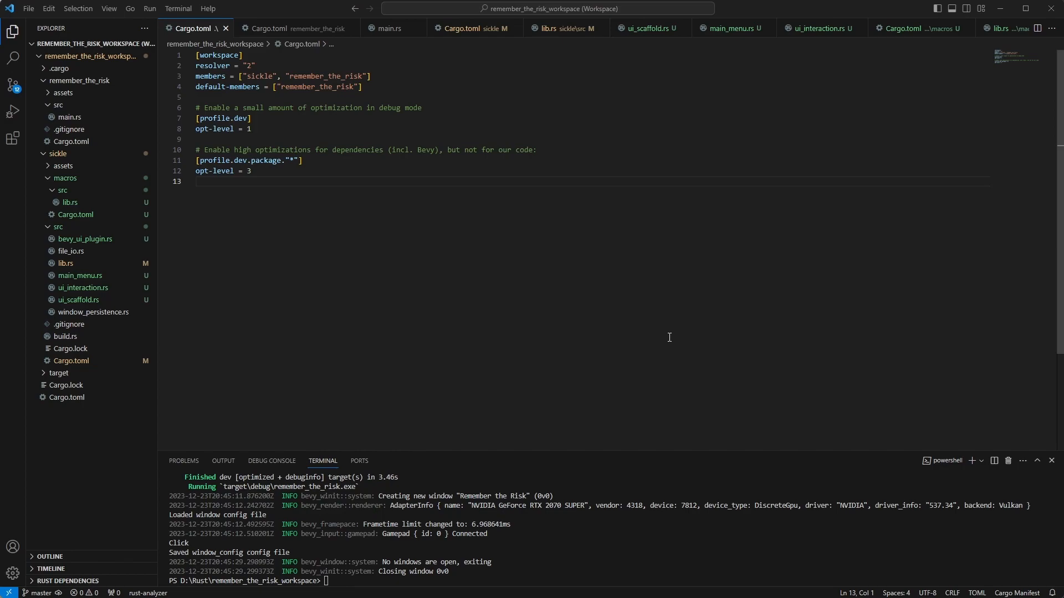
Step: Run the game with cargo run, click its buttons to log five Clicks, then close its window
{"action": "type", "text": "cargo run"}
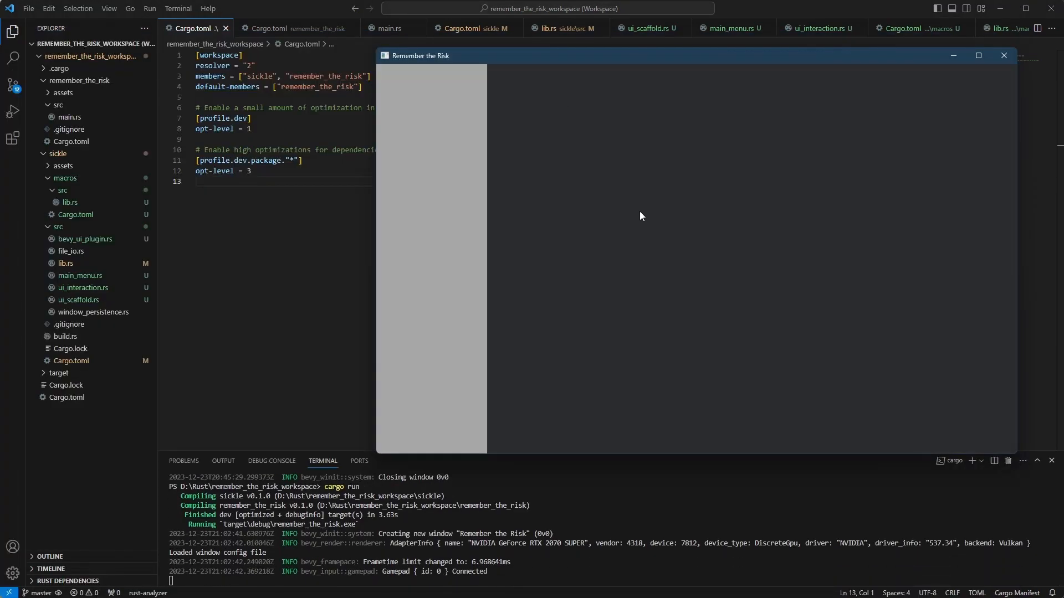
{"action": "mouse_move", "coordinate": [447, 153]}
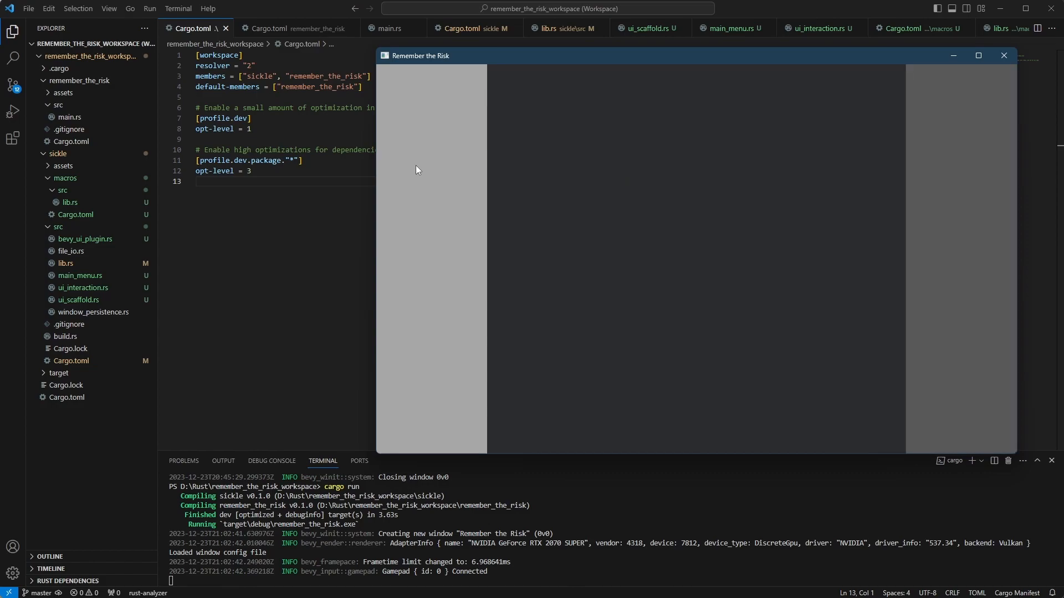
{"action": "mouse_move", "coordinate": [936, 186]}
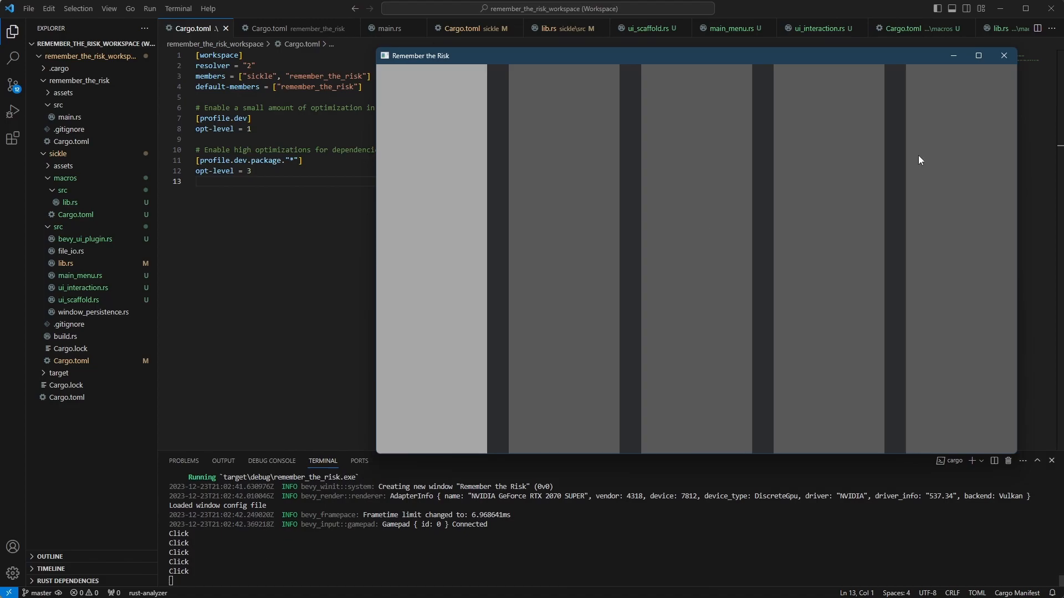
{"action": "mouse_move", "coordinate": [1003, 56]}
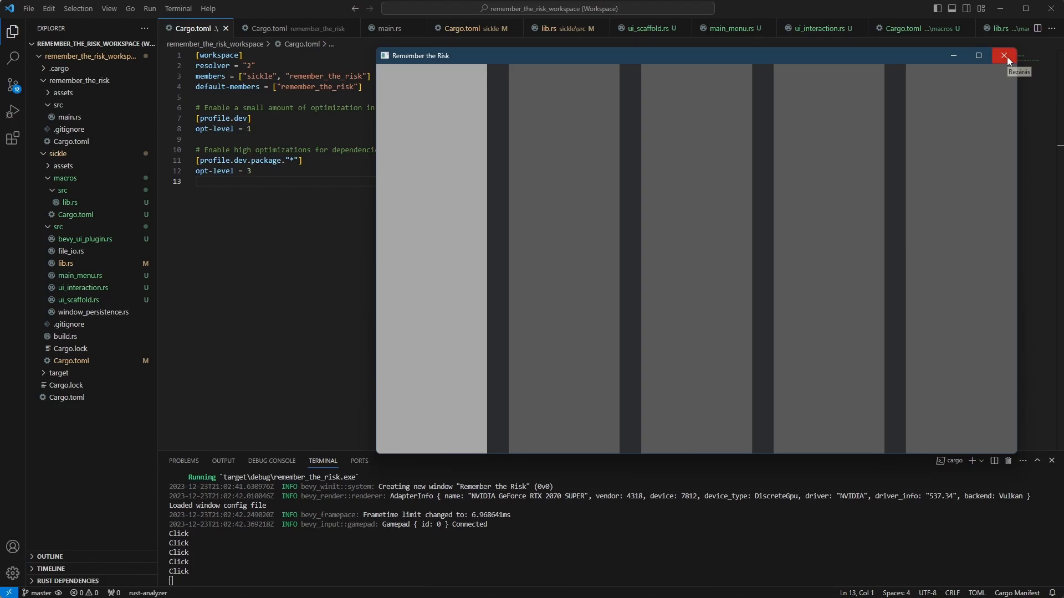
{"action": "left_click", "coordinate": [1003, 55]}
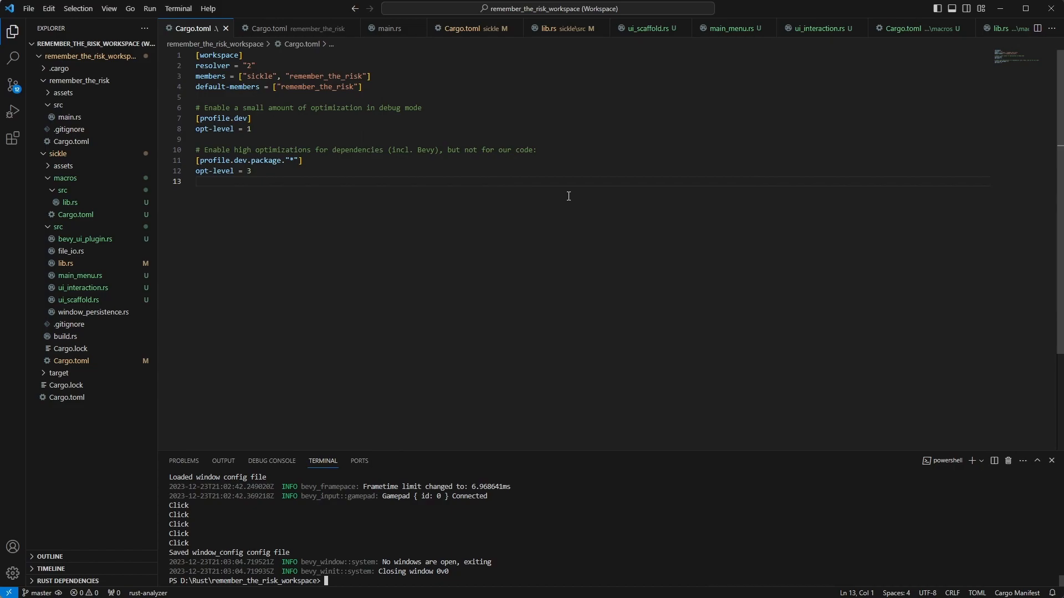
{"action": "mouse_move", "coordinate": [566, 194]}
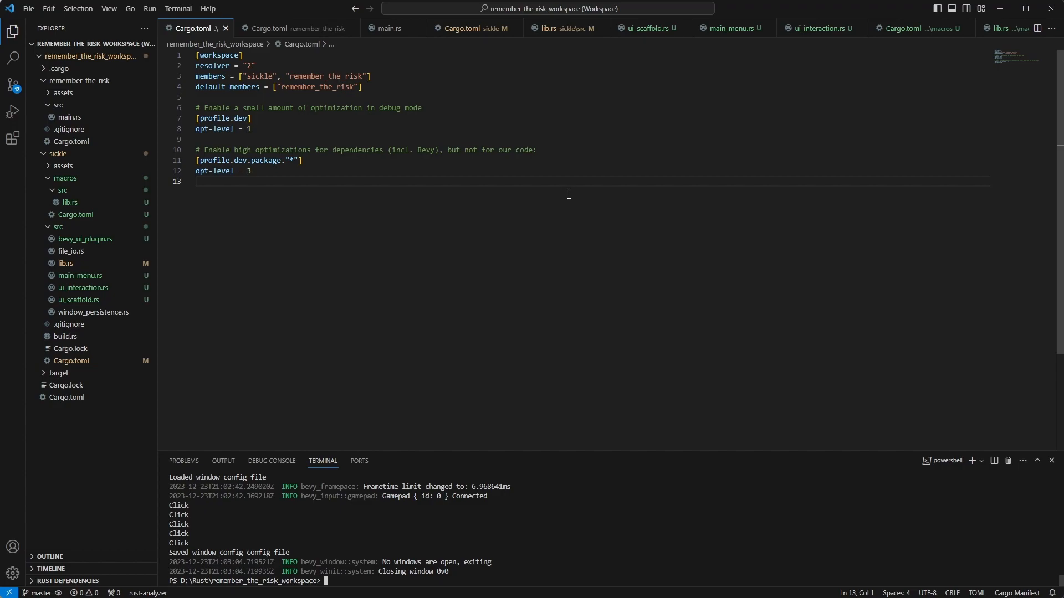
{"action": "mouse_move", "coordinate": [597, 211]}
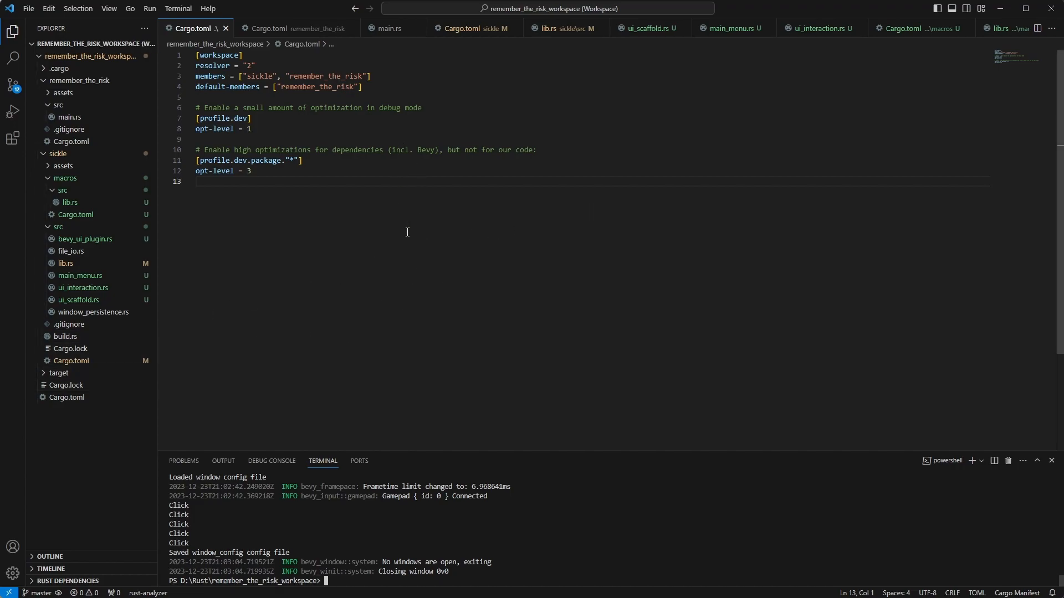
{"action": "mouse_move", "coordinate": [85, 80]}
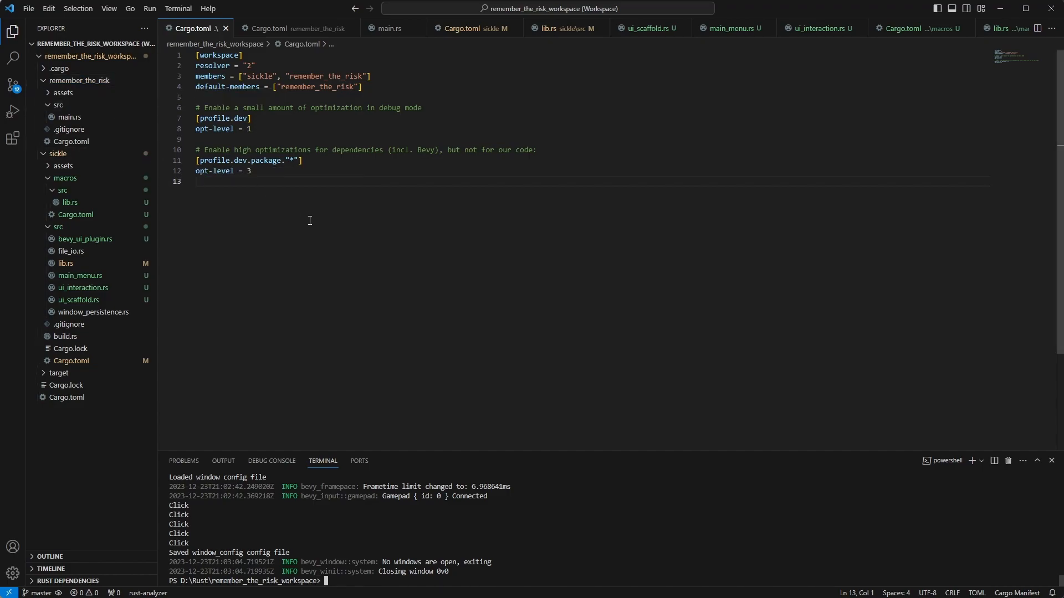
{"action": "mouse_move", "coordinate": [313, 220]}
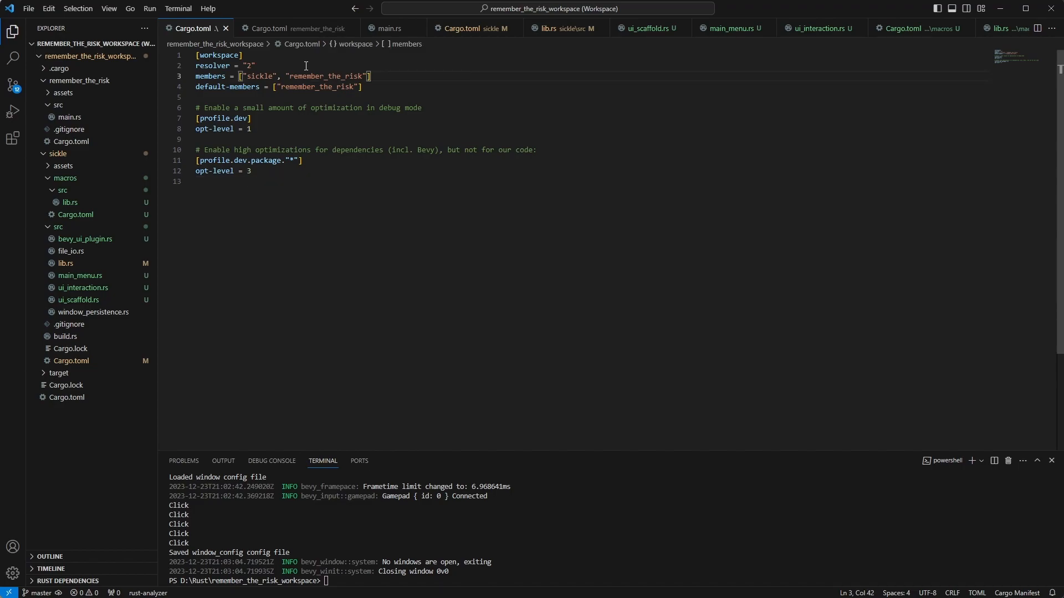
{"action": "mouse_move", "coordinate": [294, 27]}
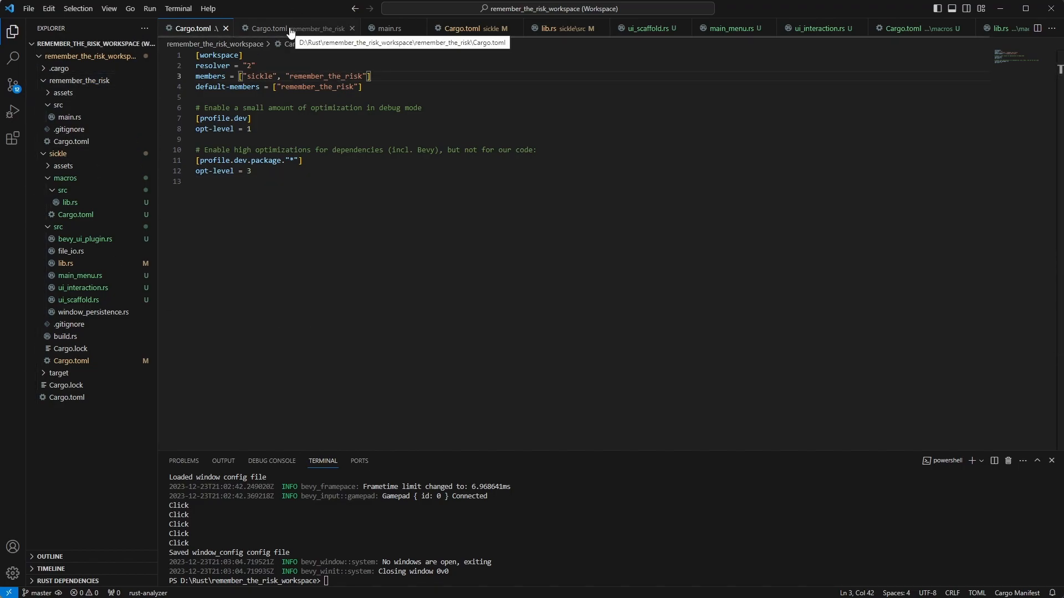
Step: Inspect main.rs's TITLE constant and follow SicklePlugin into the sickle library's lib.rs
{"action": "left_click", "coordinate": [287, 29]}
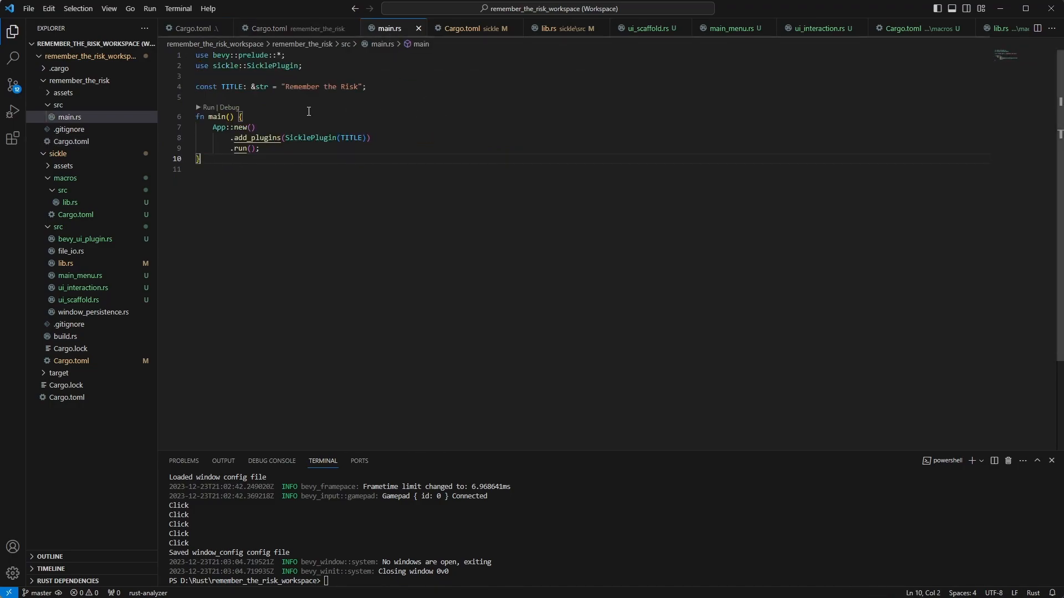
{"action": "left_click", "coordinate": [285, 149]}
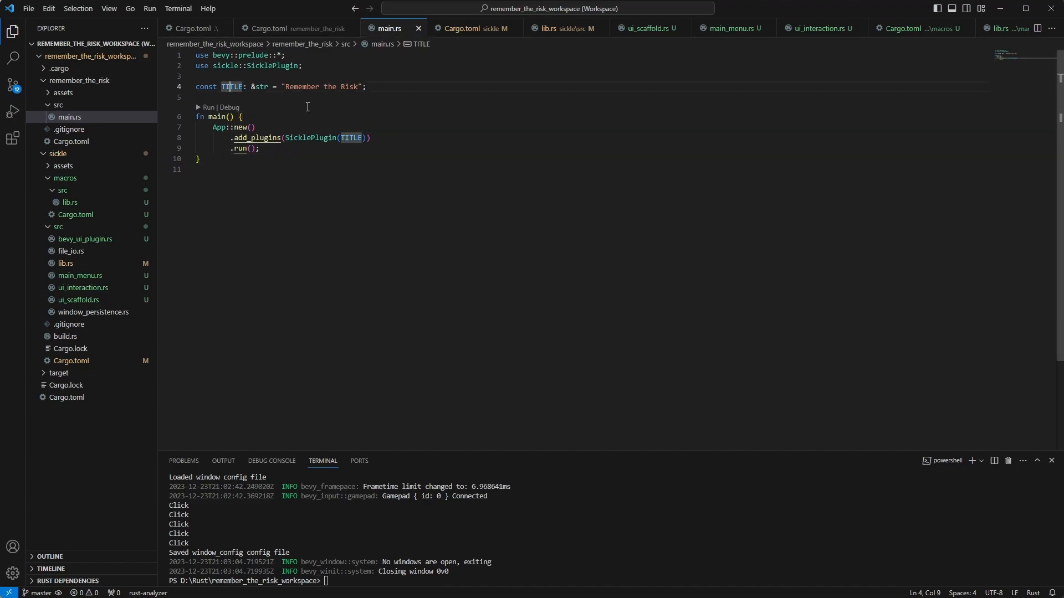
{"action": "left_click", "coordinate": [563, 28]}
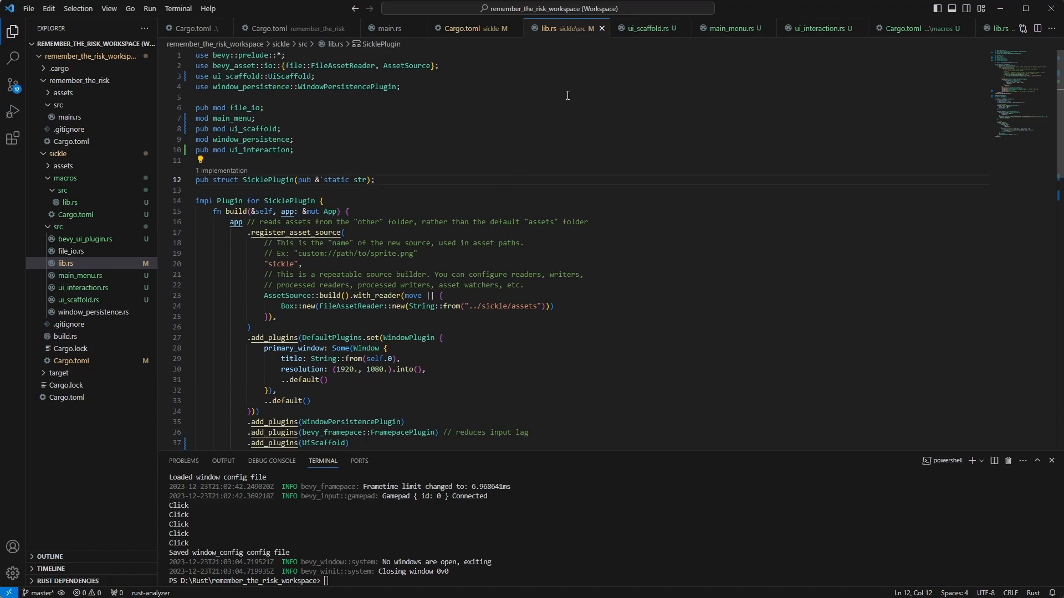
{"action": "mouse_move", "coordinate": [609, 198]}
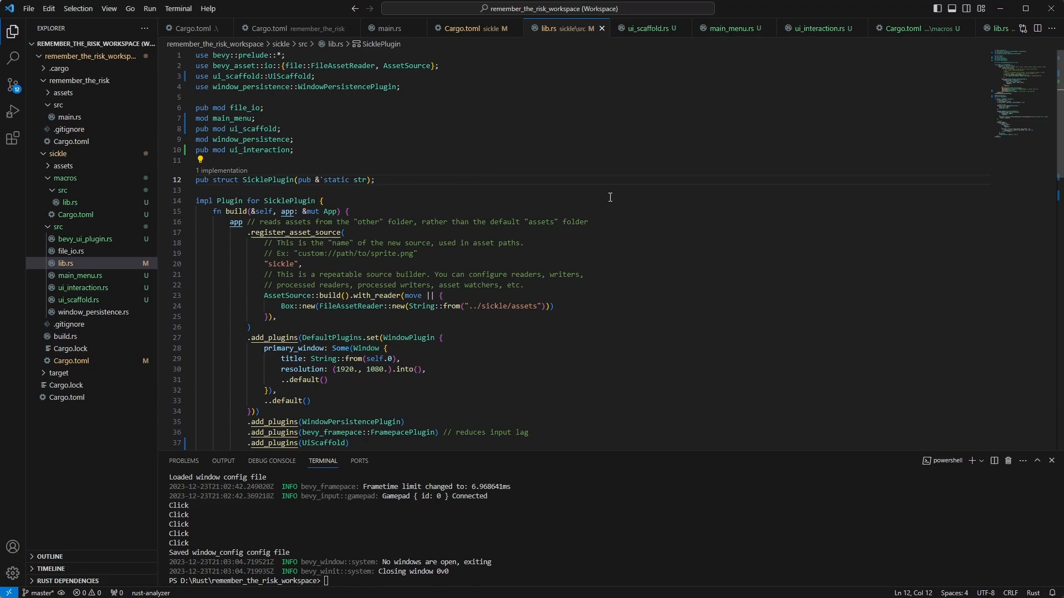
{"action": "mouse_move", "coordinate": [641, 227]}
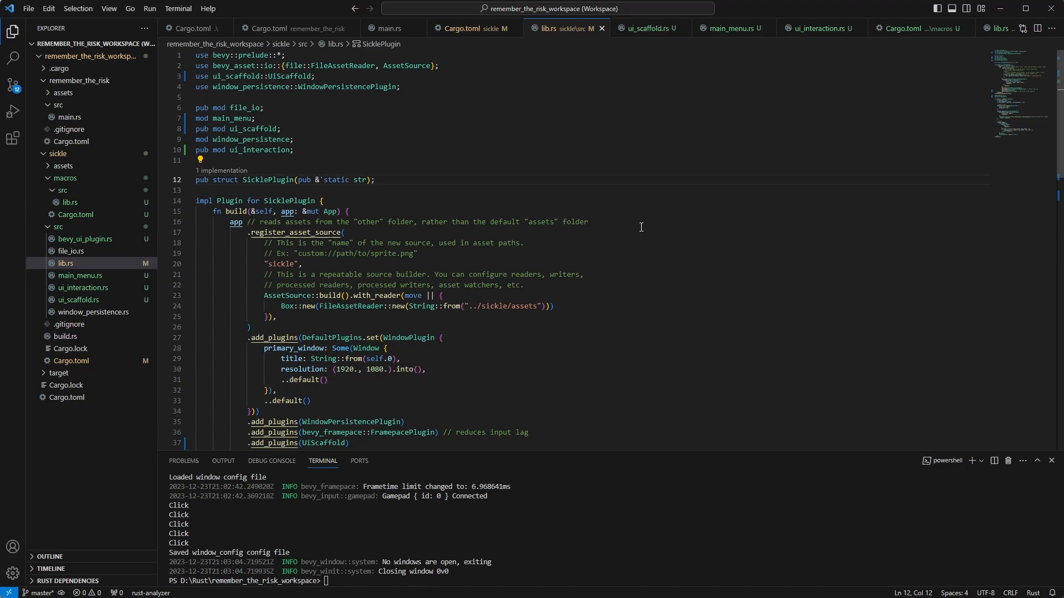
{"action": "mouse_move", "coordinate": [653, 231]}
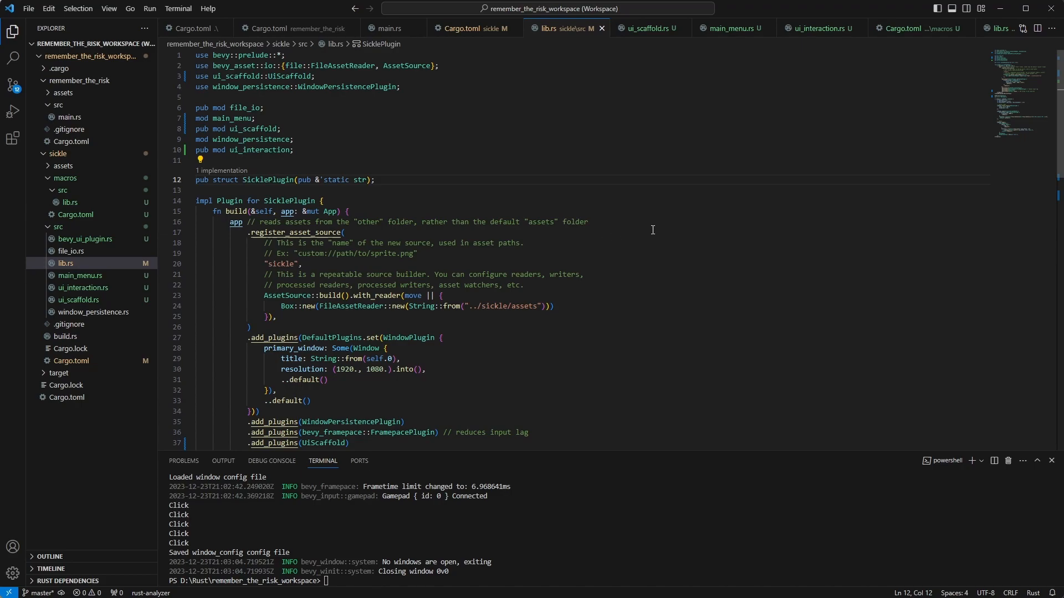
{"action": "mouse_move", "coordinate": [686, 225]}
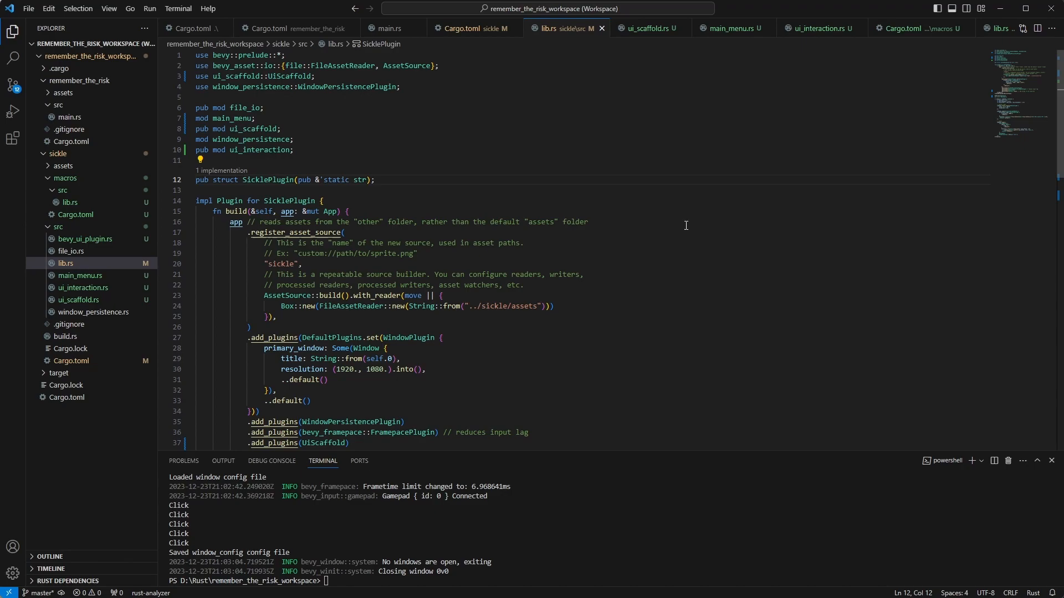
{"action": "mouse_move", "coordinate": [690, 223]}
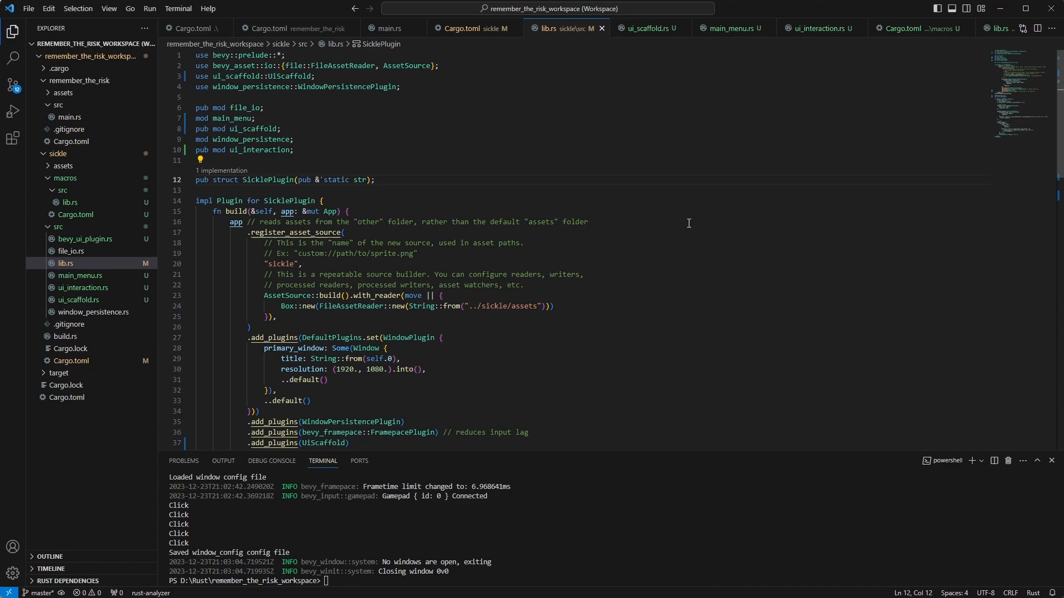
{"action": "mouse_move", "coordinate": [343, 254]}
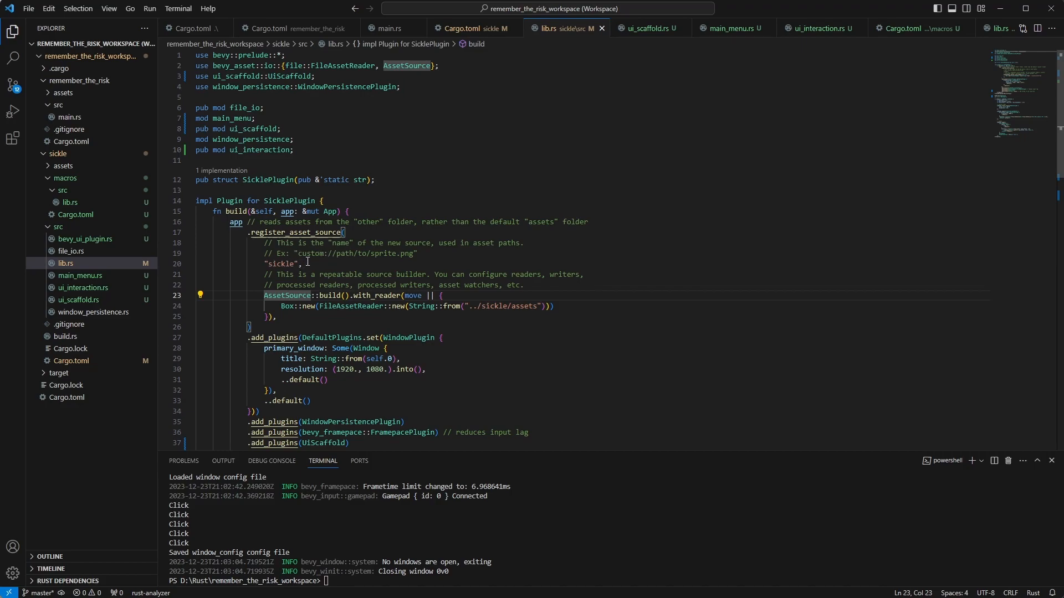
{"action": "mouse_move", "coordinate": [475, 316]}
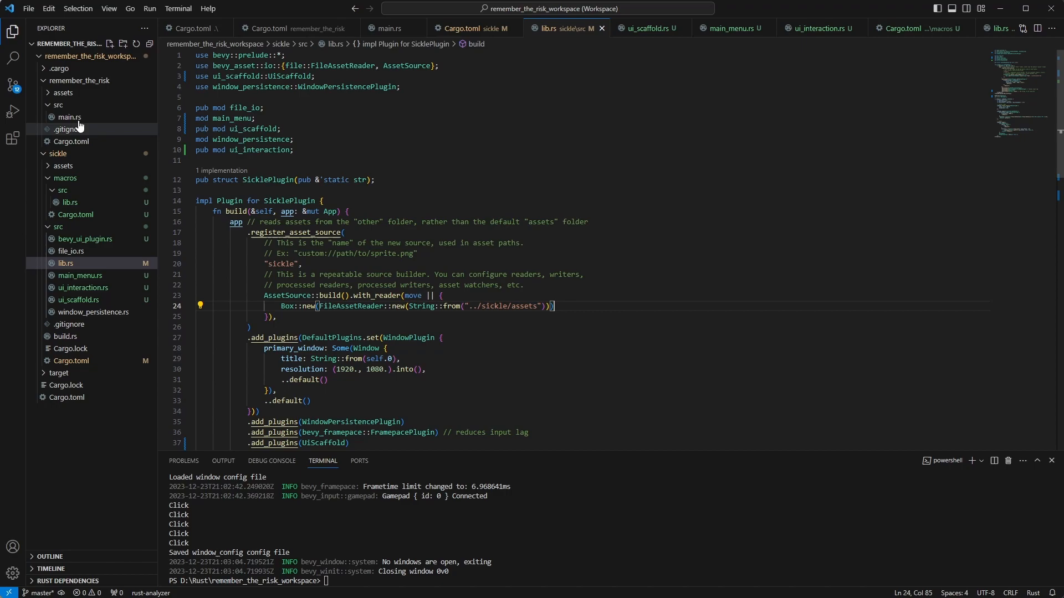
{"action": "mouse_move", "coordinate": [86, 82]}
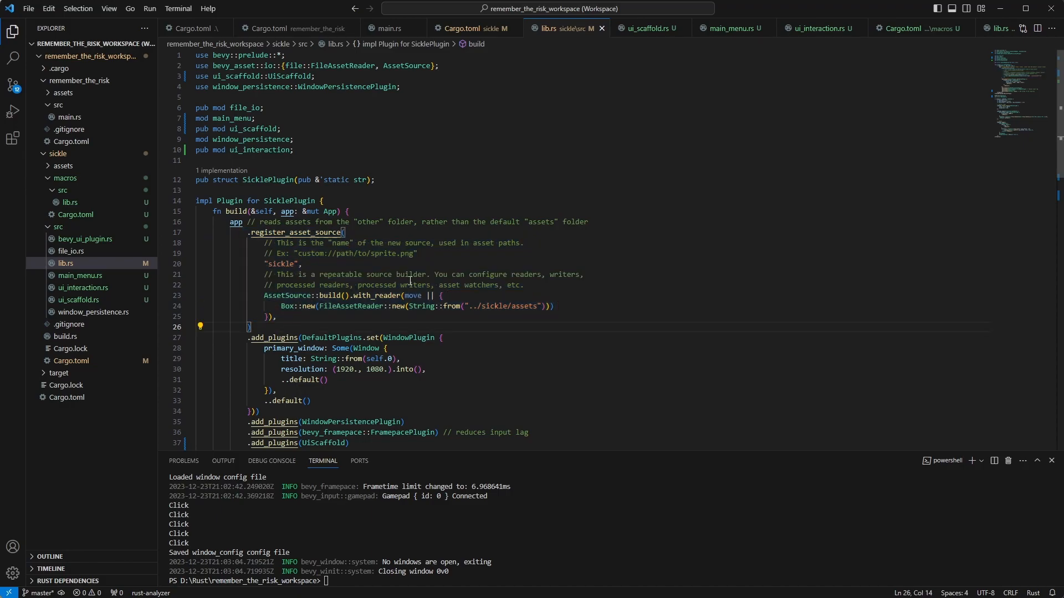
{"action": "mouse_move", "coordinate": [438, 275]}
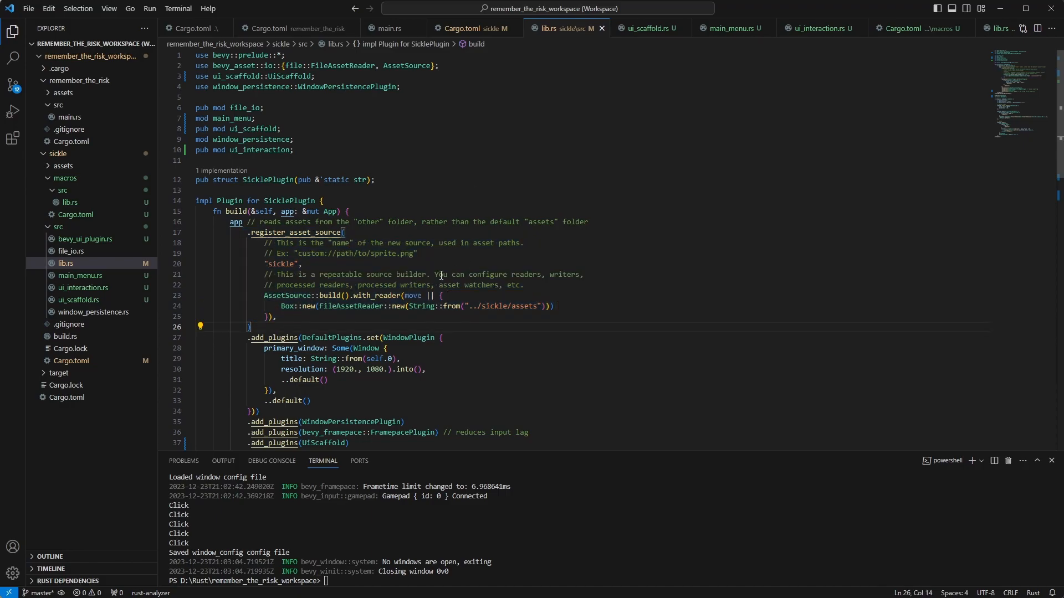
{"action": "mouse_move", "coordinate": [631, 292]}
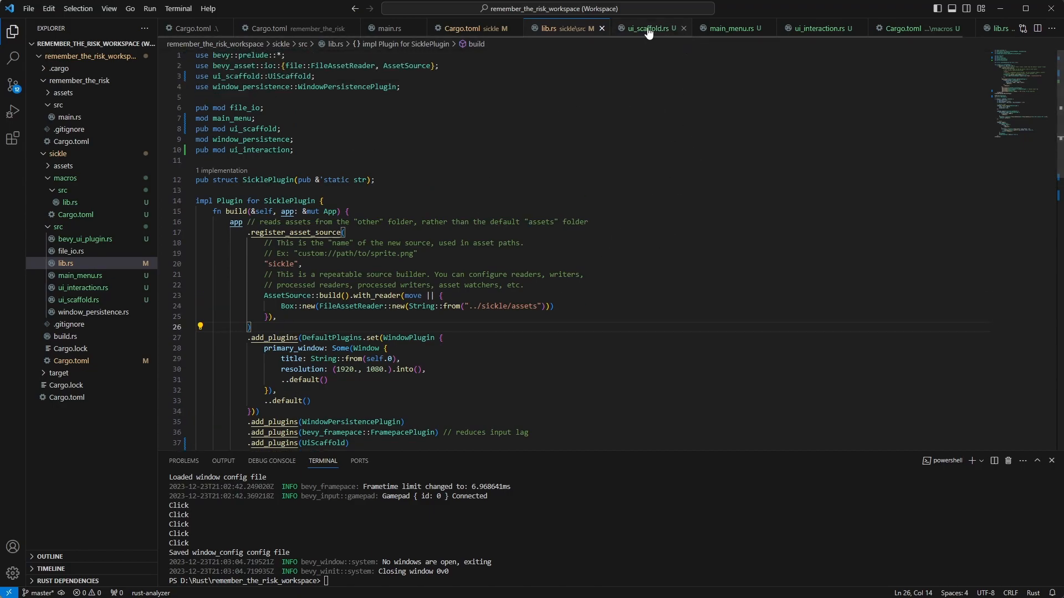
{"action": "left_click", "coordinate": [647, 28]}
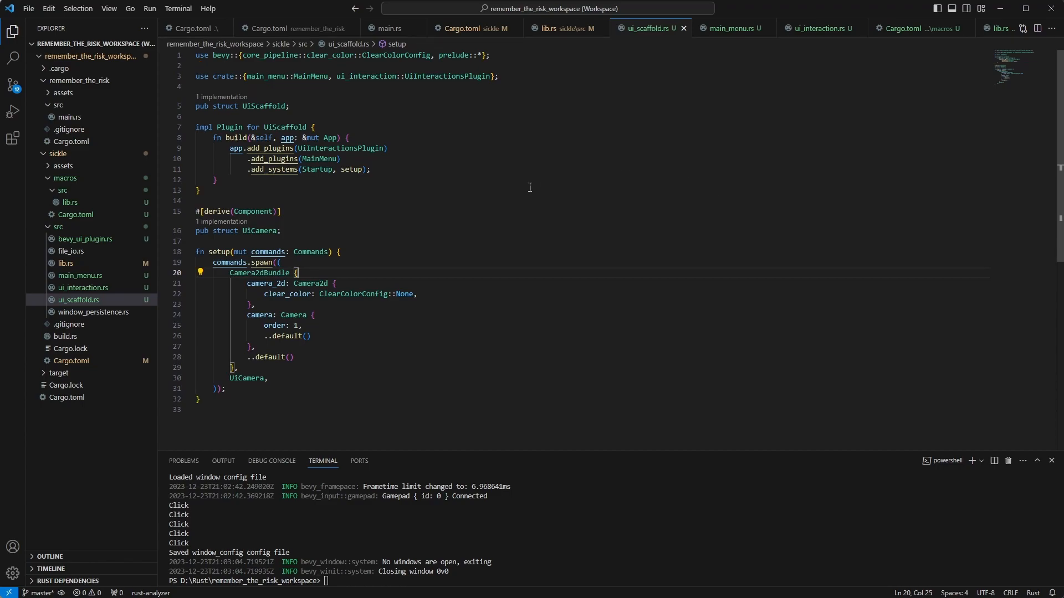
{"action": "left_click", "coordinate": [561, 28]}
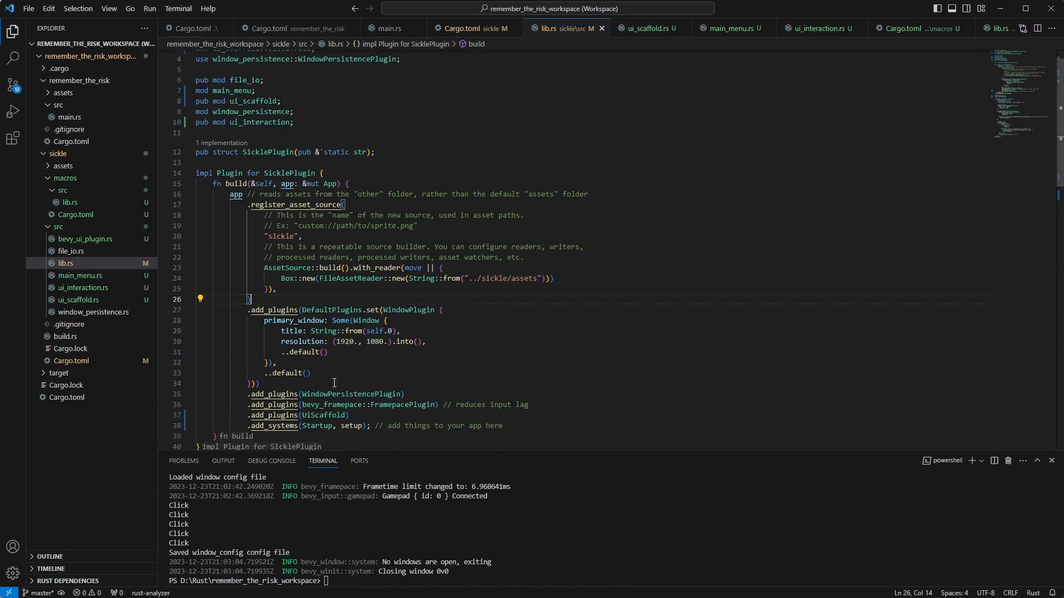
{"action": "scroll", "scroll_direction": "down", "scroll_amount": 3}
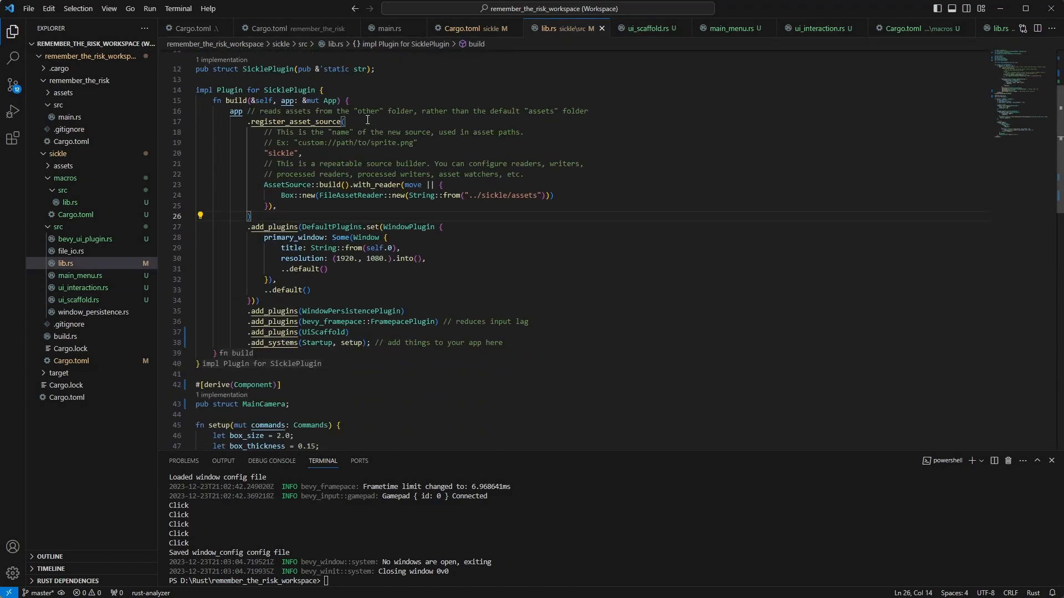
{"action": "mouse_move", "coordinate": [638, 236]}
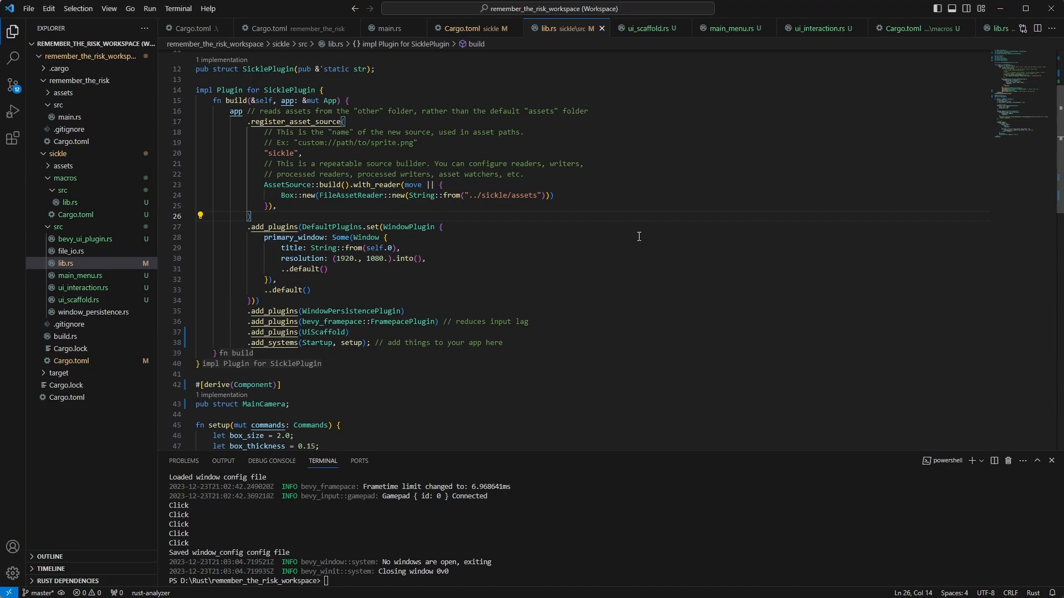
{"action": "mouse_move", "coordinate": [554, 83]}
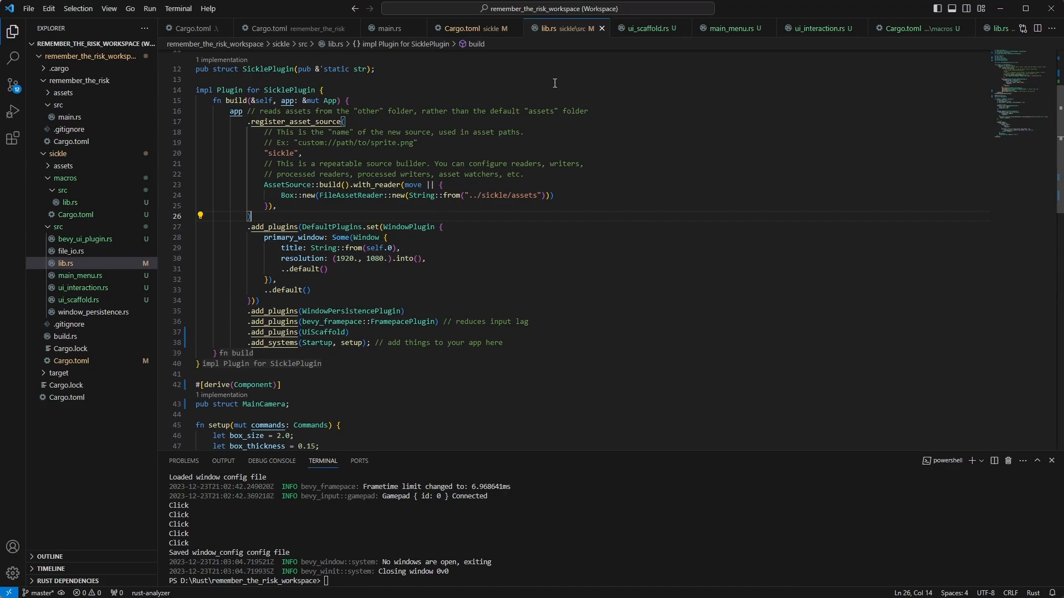
{"action": "mouse_move", "coordinate": [621, 189]}
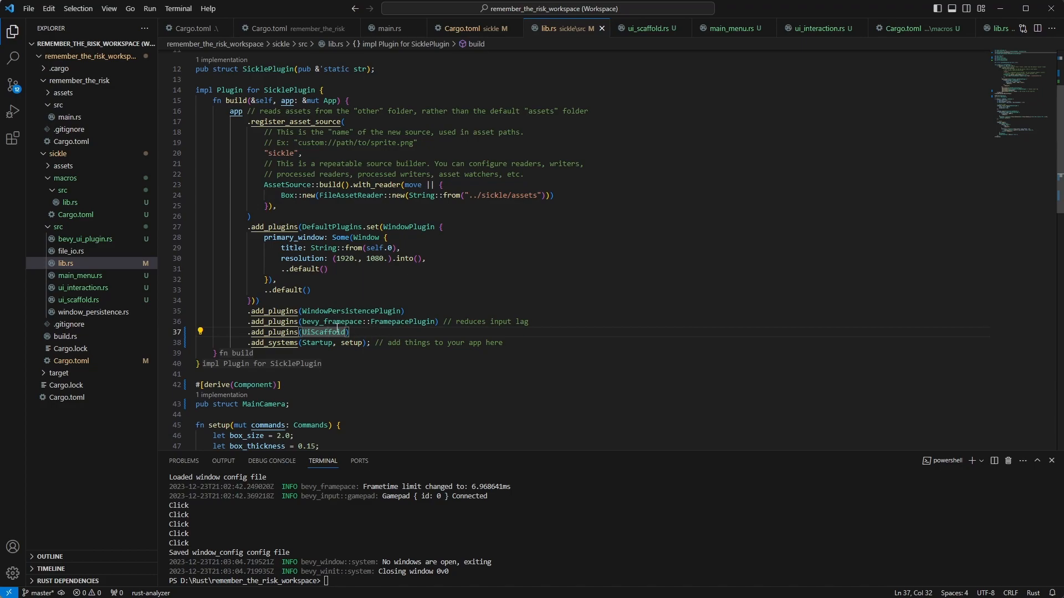
{"action": "mouse_move", "coordinate": [370, 338]}
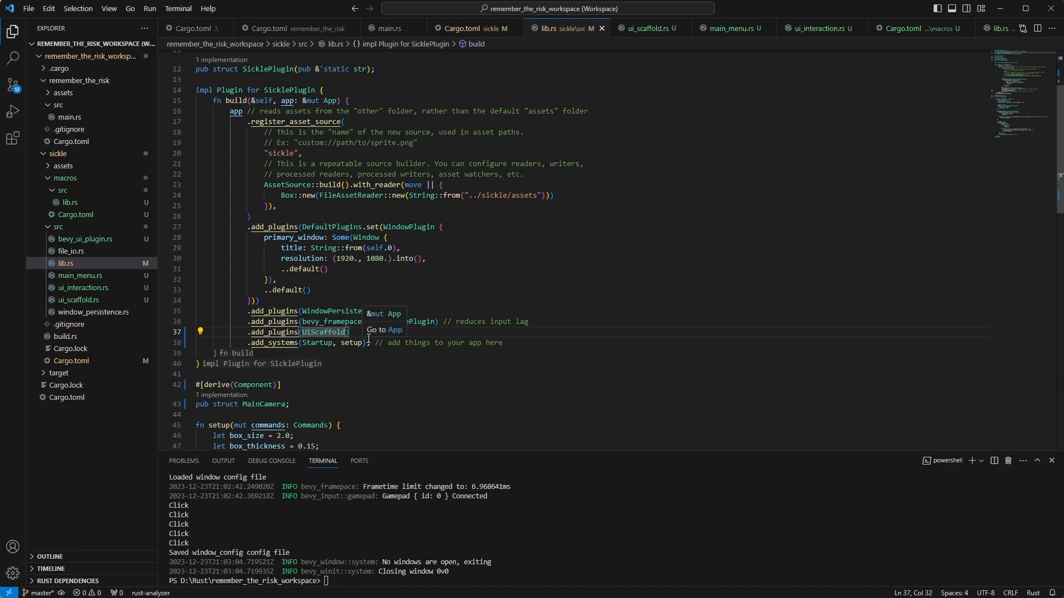
Step: Jump through UiScaffold and MainMenu definitions to OnPressedHandler in ui_interaction.rs
{"action": "left_click", "coordinate": [646, 27]}
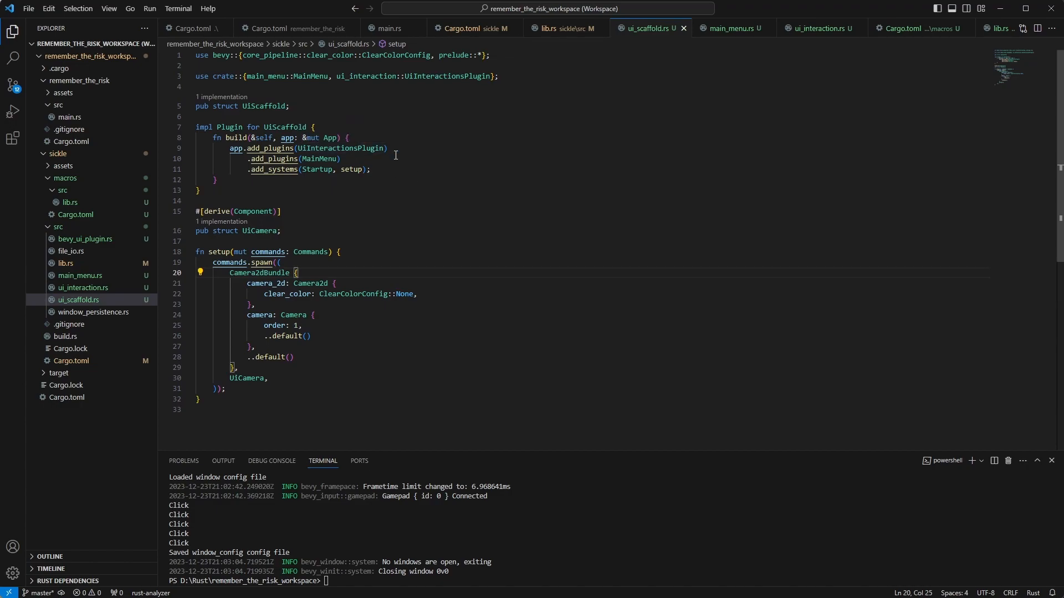
{"action": "mouse_move", "coordinate": [395, 189]}
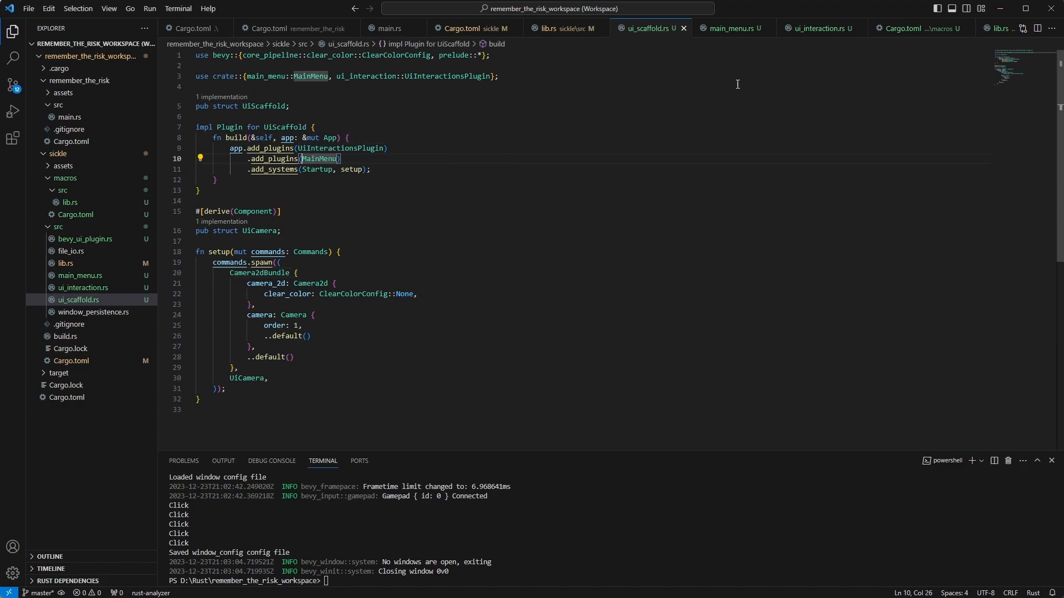
{"action": "left_click", "coordinate": [732, 28]}
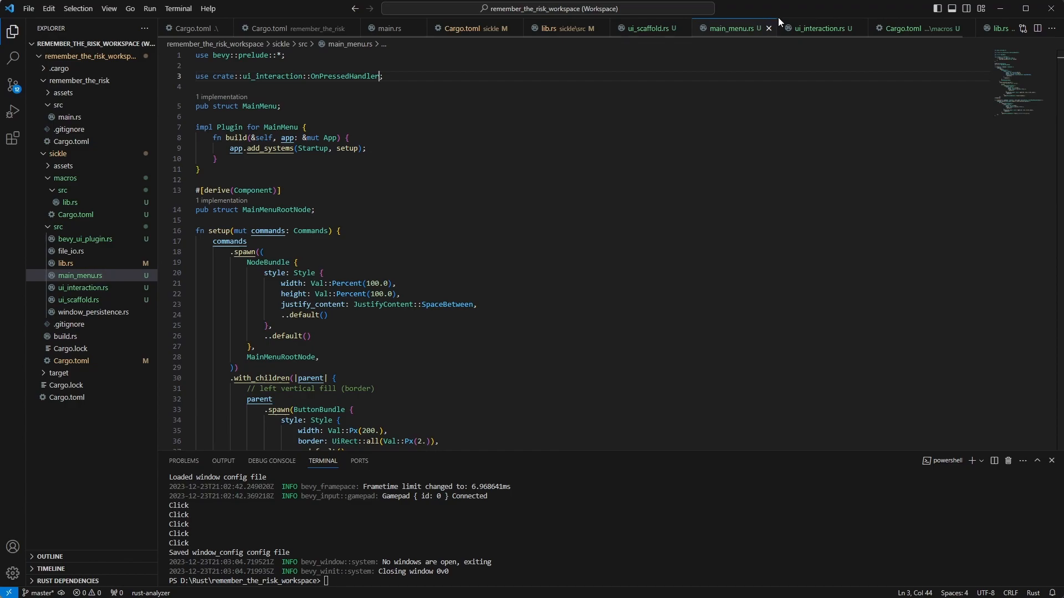
{"action": "left_click", "coordinate": [818, 27]}
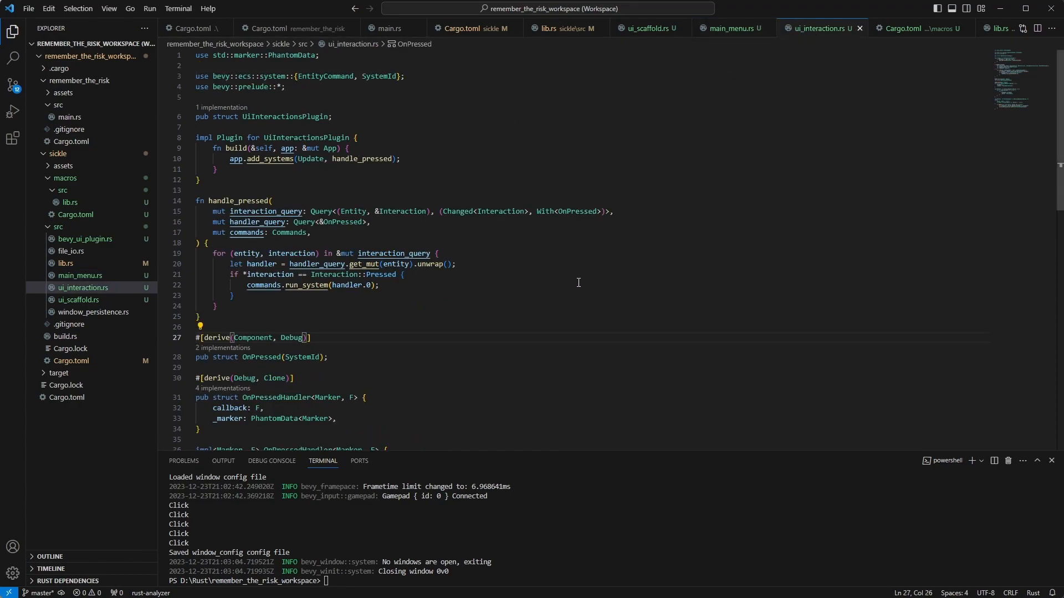
{"action": "mouse_move", "coordinate": [590, 283]}
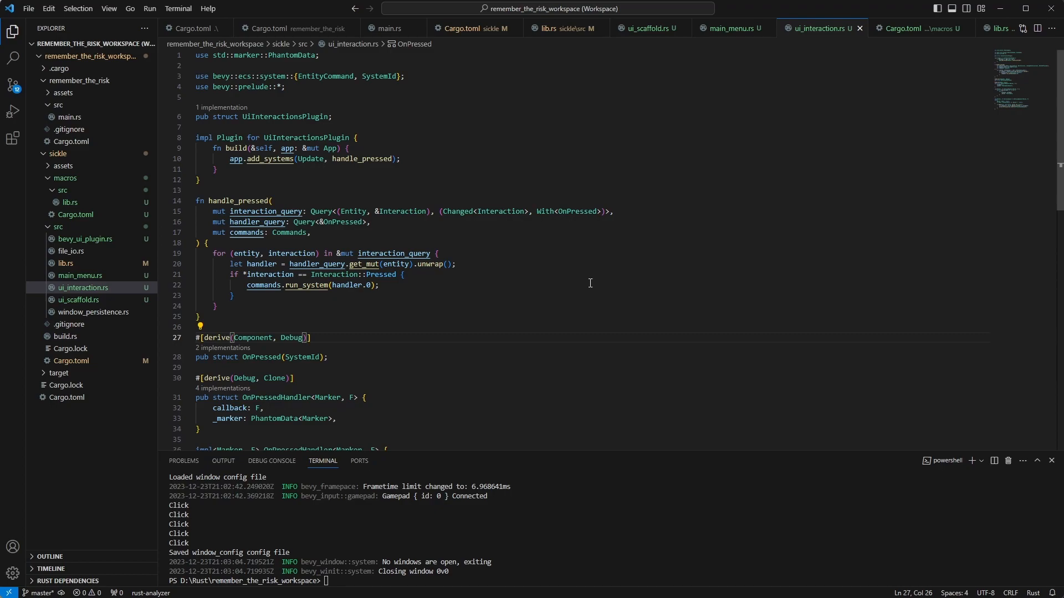
{"action": "mouse_move", "coordinate": [593, 288]}
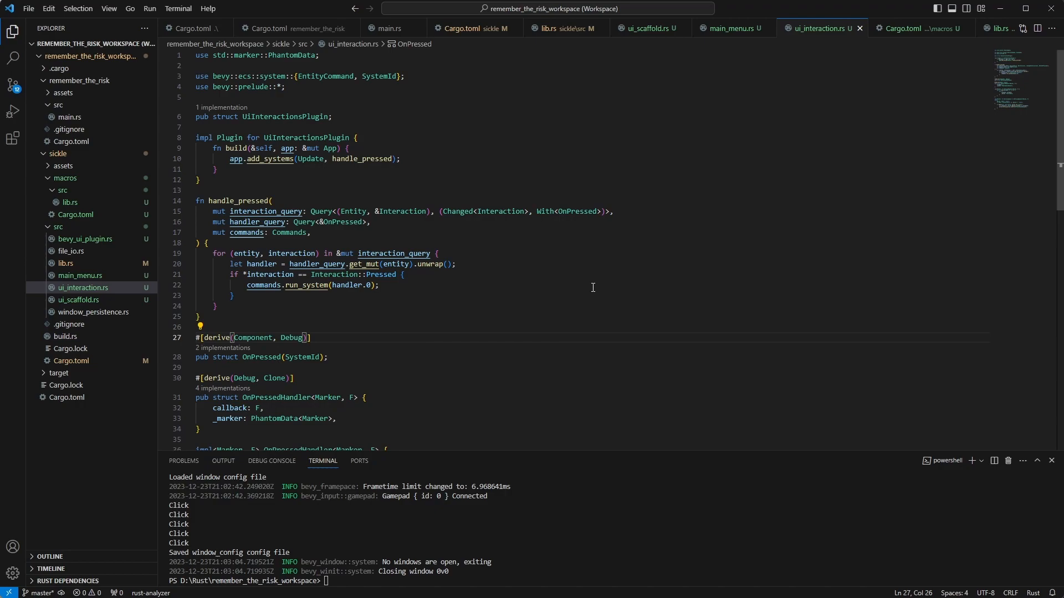
{"action": "mouse_move", "coordinate": [585, 5]}
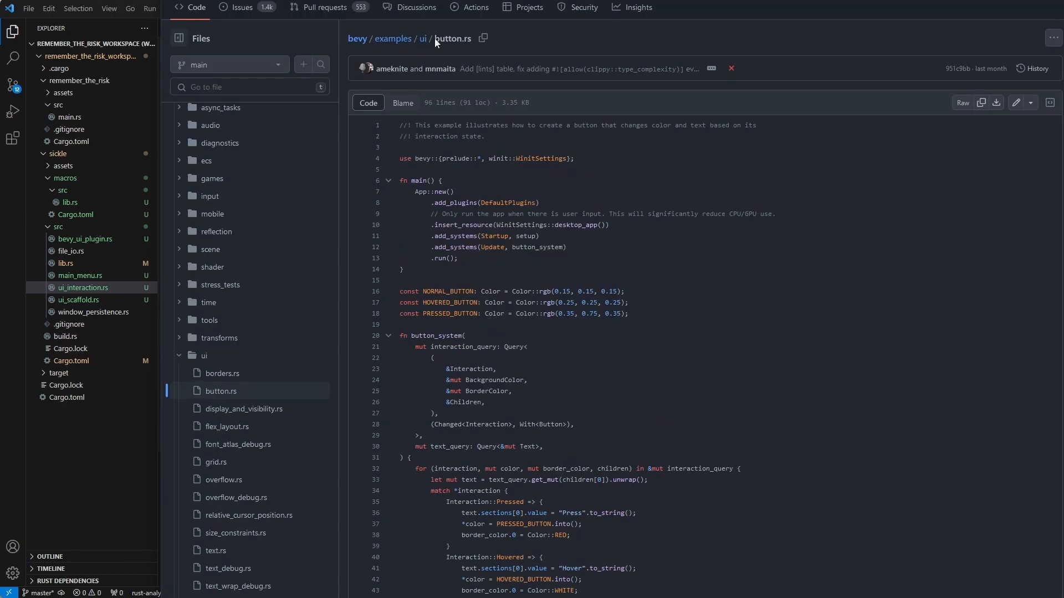
Step: Scroll Bevy's examples/ui/button.rs on GitHub down to button_system and Button's references
{"action": "scroll", "scroll_direction": "down", "scroll_amount": 3}
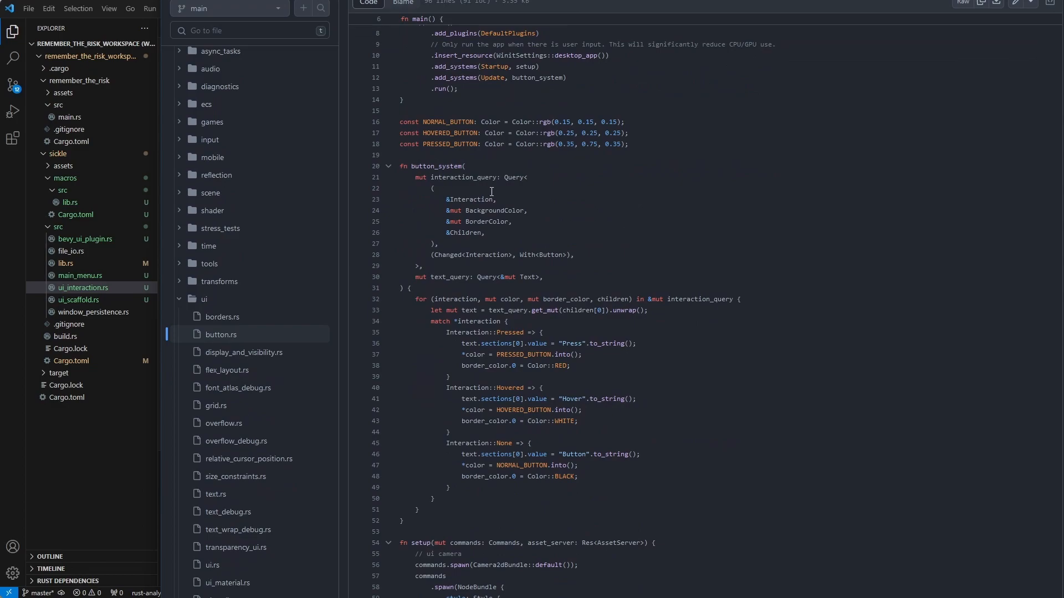
{"action": "scroll", "scroll_direction": "down", "scroll_amount": 3}
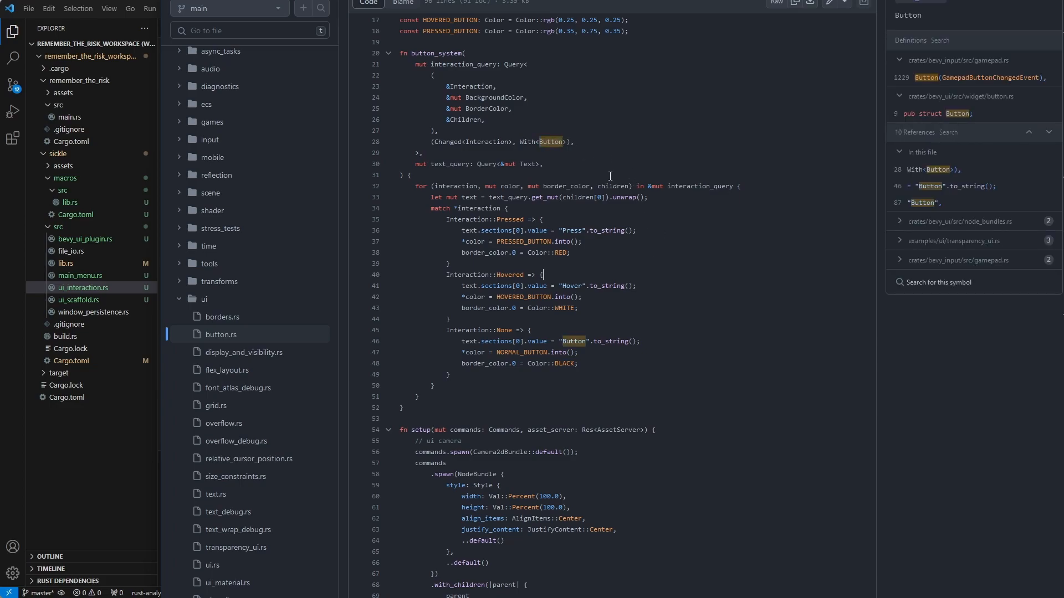
{"action": "scroll", "scroll_direction": "down", "scroll_amount": 3}
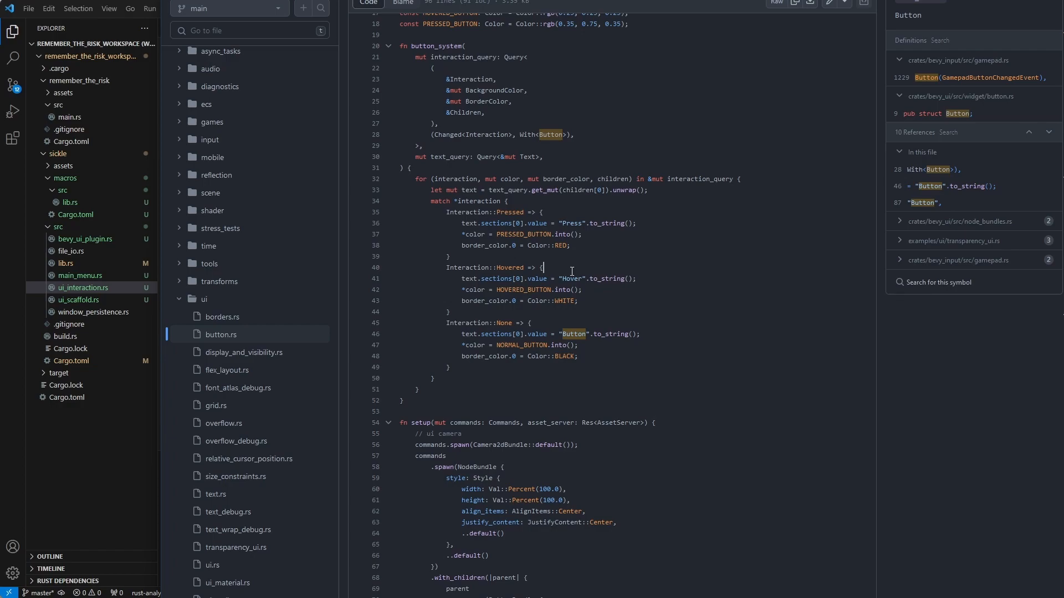
{"action": "mouse_move", "coordinate": [596, 279]}
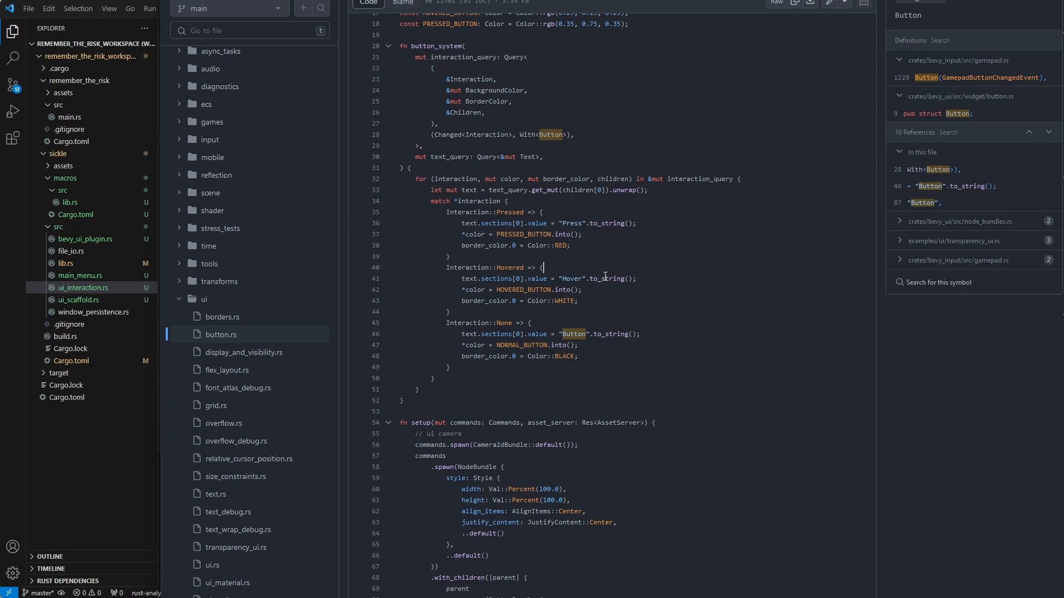
{"action": "mouse_move", "coordinate": [714, 259]}
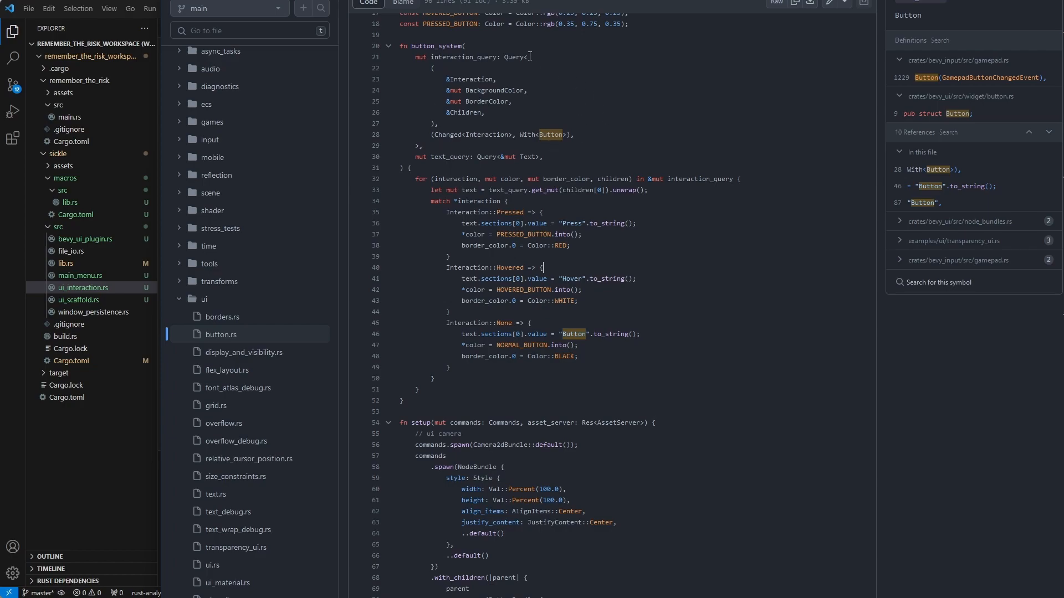
{"action": "mouse_move", "coordinate": [679, 206]}
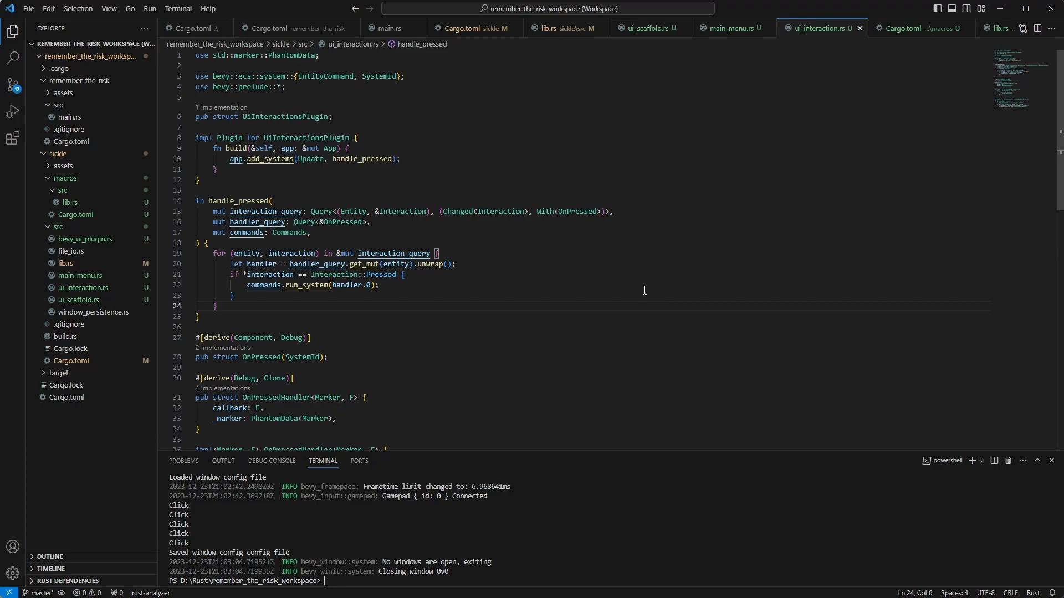
{"action": "mouse_move", "coordinate": [663, 270]}
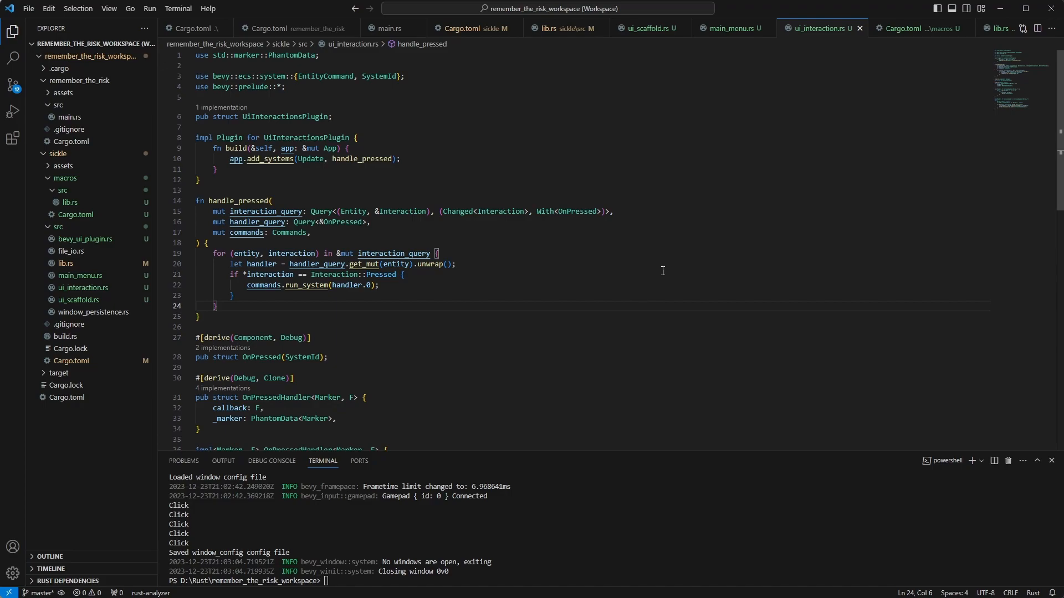
Step: Highlight the handle_pressed loop in ui_interaction.rs that runs OnPressed systems
{"action": "left_click_drag", "start_coordinate": [246, 285], "coordinate": [379, 285]}
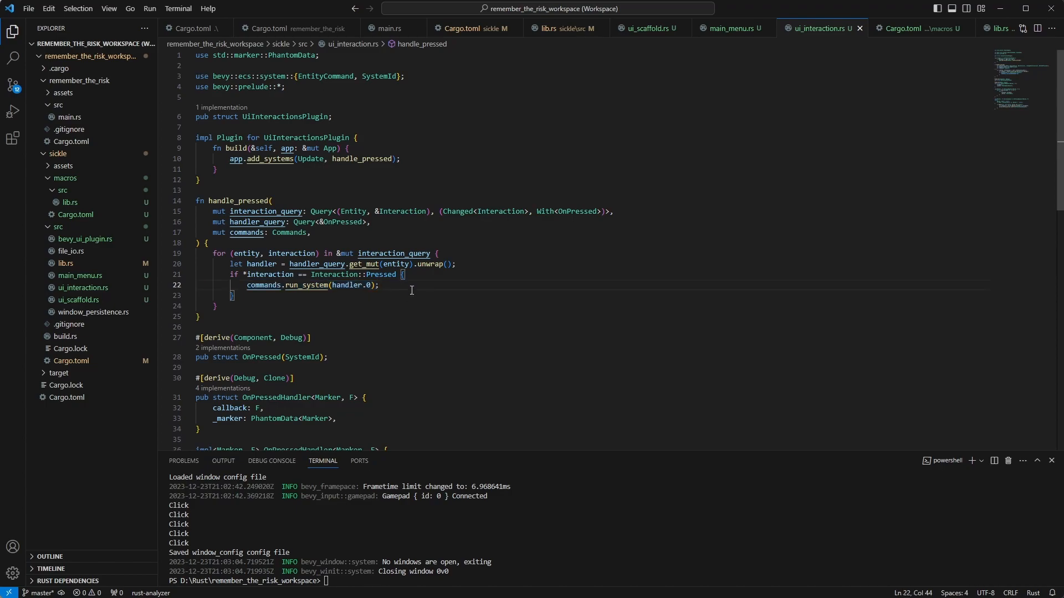
{"action": "mouse_move", "coordinate": [441, 278]}
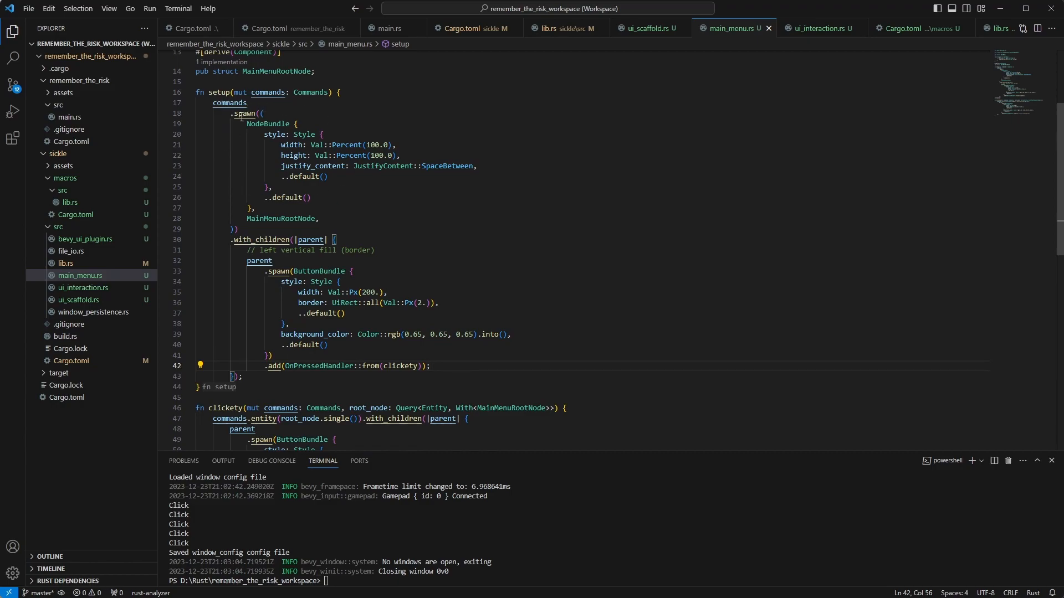
Step: Review main_menu.rs's button with the clickety handler, then return to the run_system line
{"action": "left_click_drag", "start_coordinate": [237, 113], "coordinate": [237, 230]}
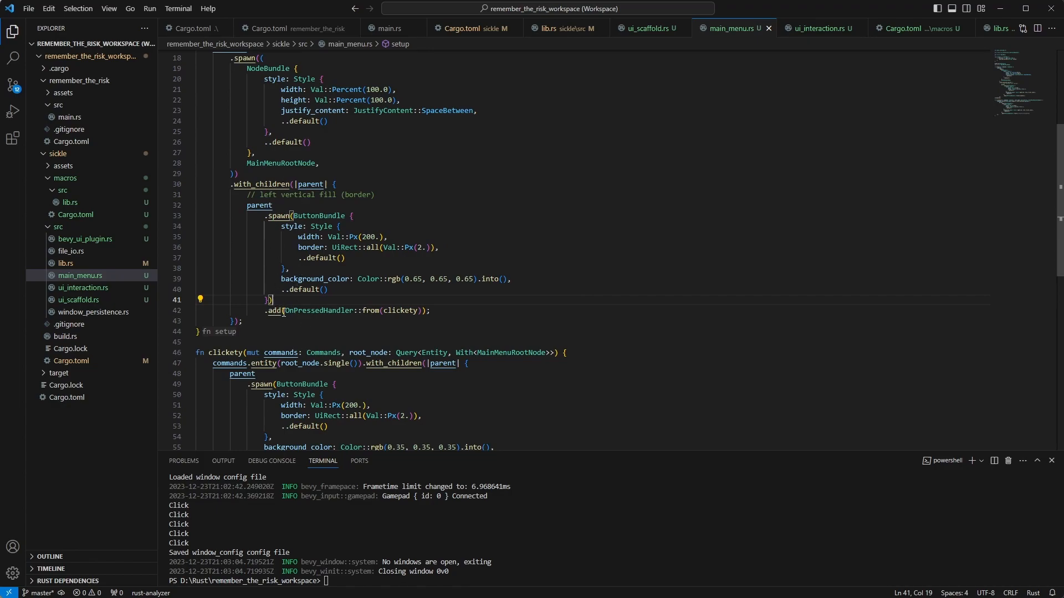
{"action": "mouse_move", "coordinate": [322, 310]}
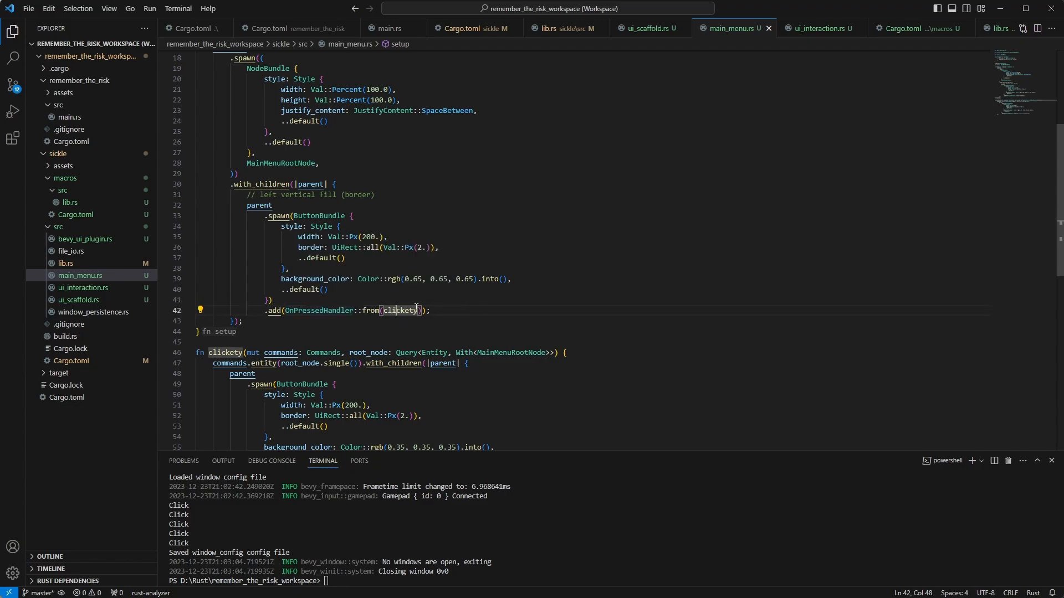
{"action": "mouse_move", "coordinate": [400, 310]}
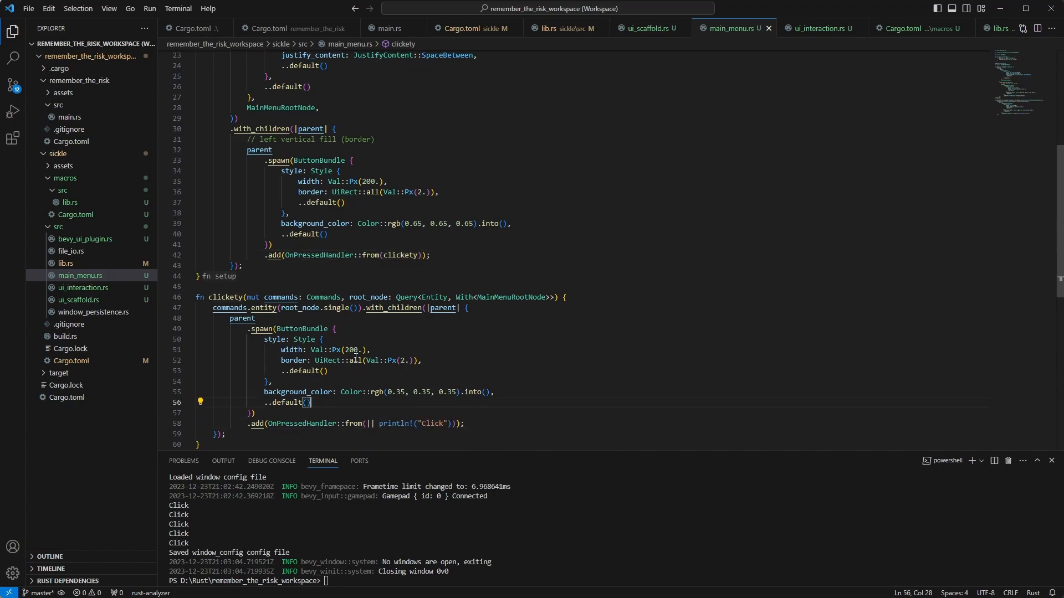
{"action": "mouse_move", "coordinate": [436, 378]}
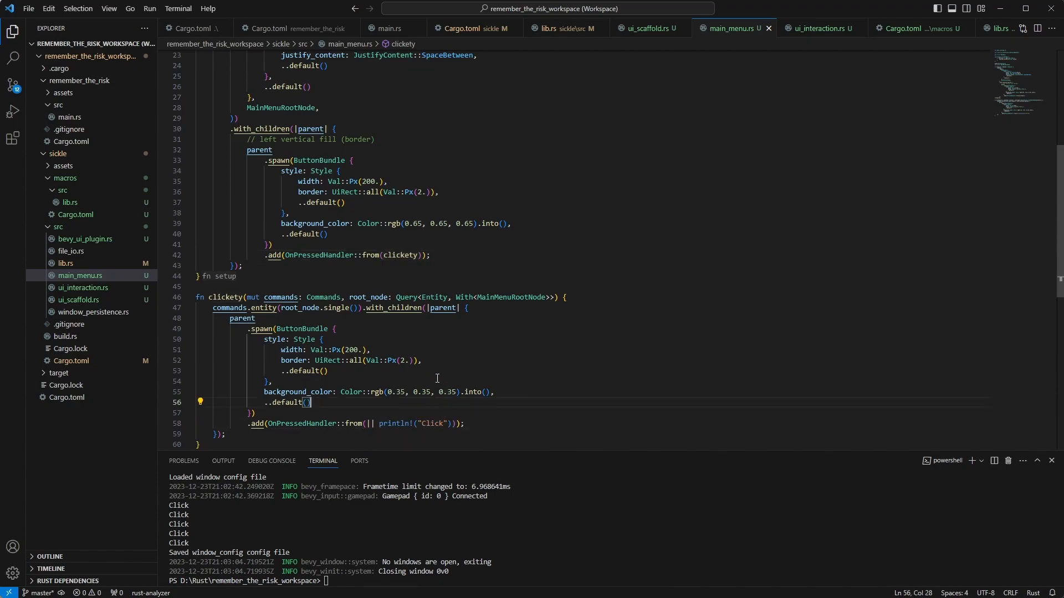
{"action": "mouse_move", "coordinate": [279, 282]}
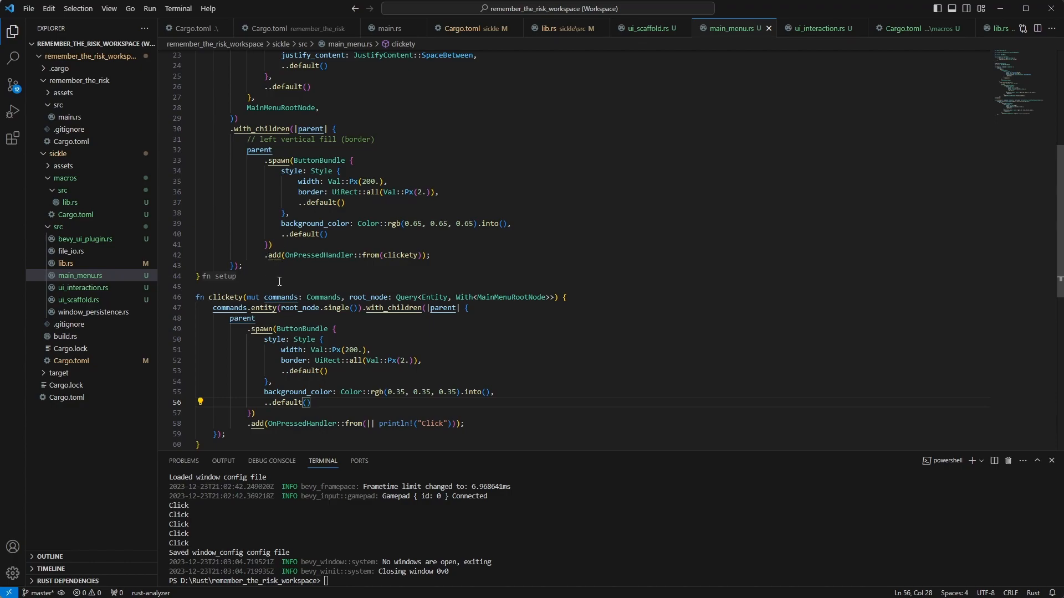
{"action": "left_click", "coordinate": [818, 28]}
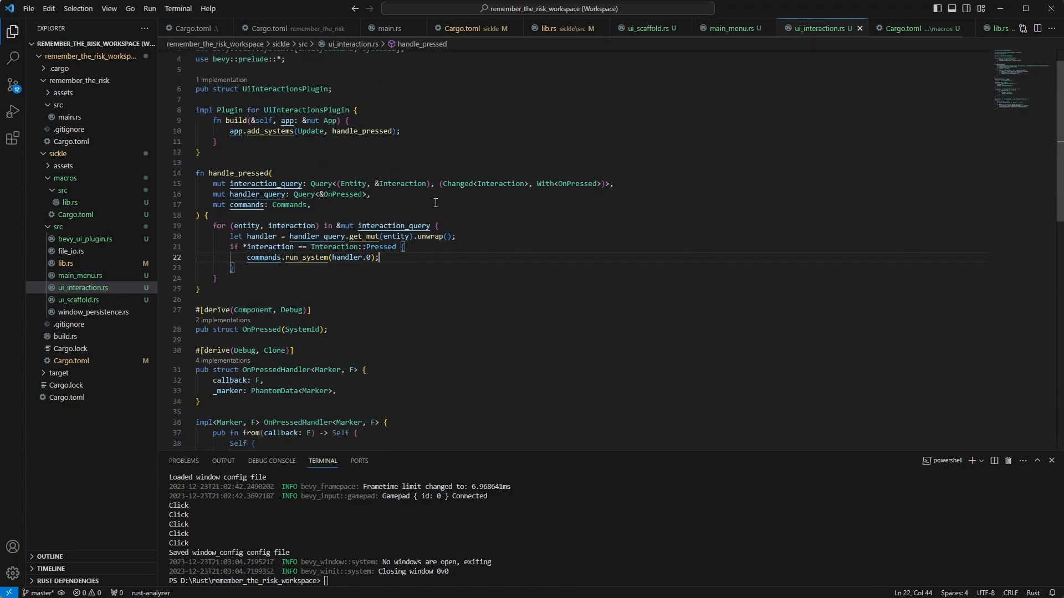
Step: Inspect SystemId's definition in system_registry.rs, then add EventHandler to OnPressed's derives
{"action": "scroll", "scroll_direction": "down", "scroll_amount": 3}
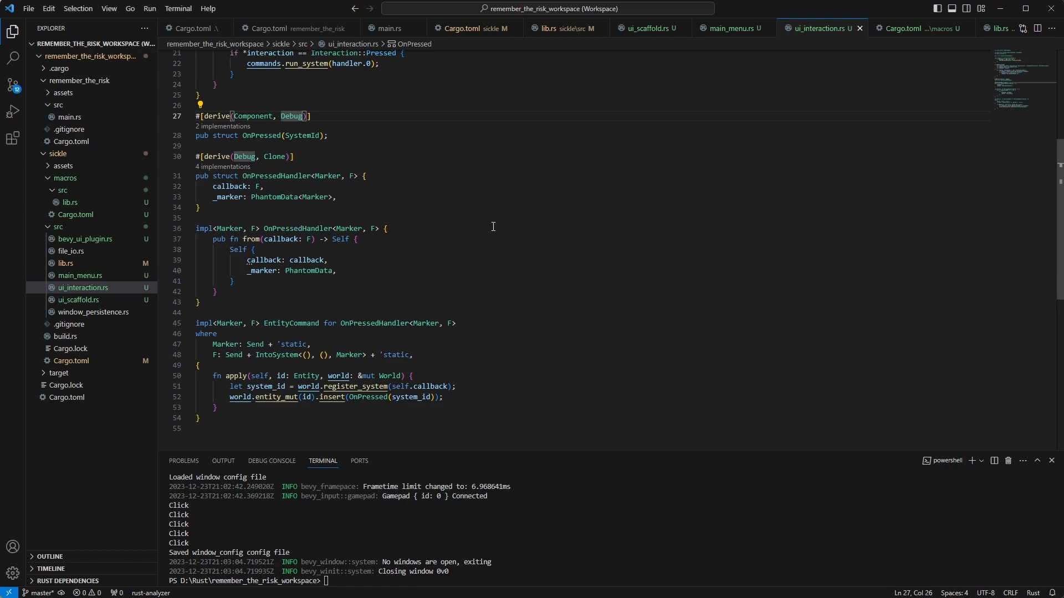
{"action": "left_click_drag", "start_coordinate": [229, 386], "coordinate": [444, 396]}
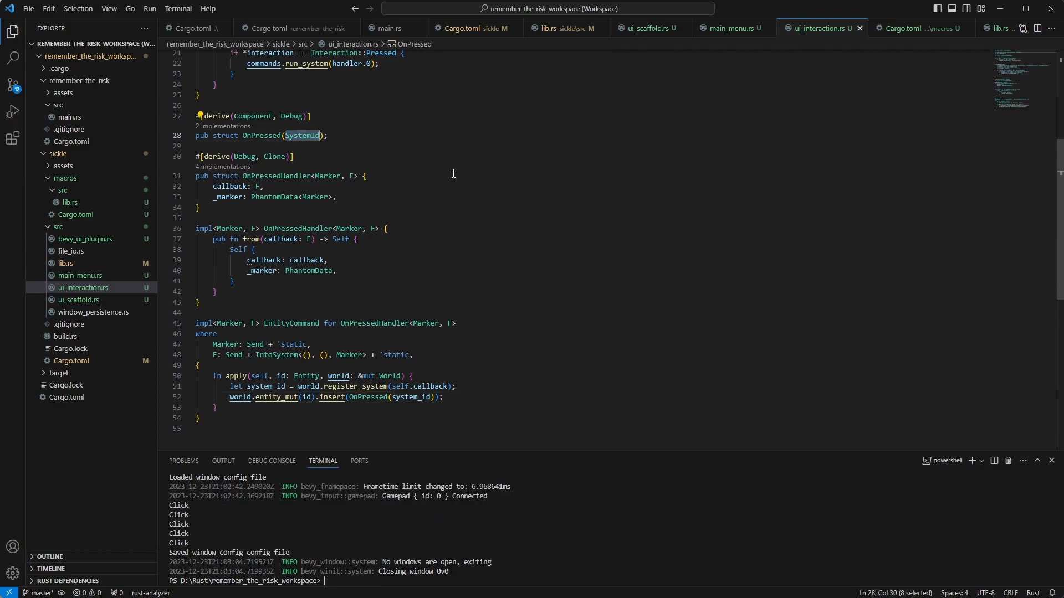
{"action": "mouse_move", "coordinate": [603, 210]}
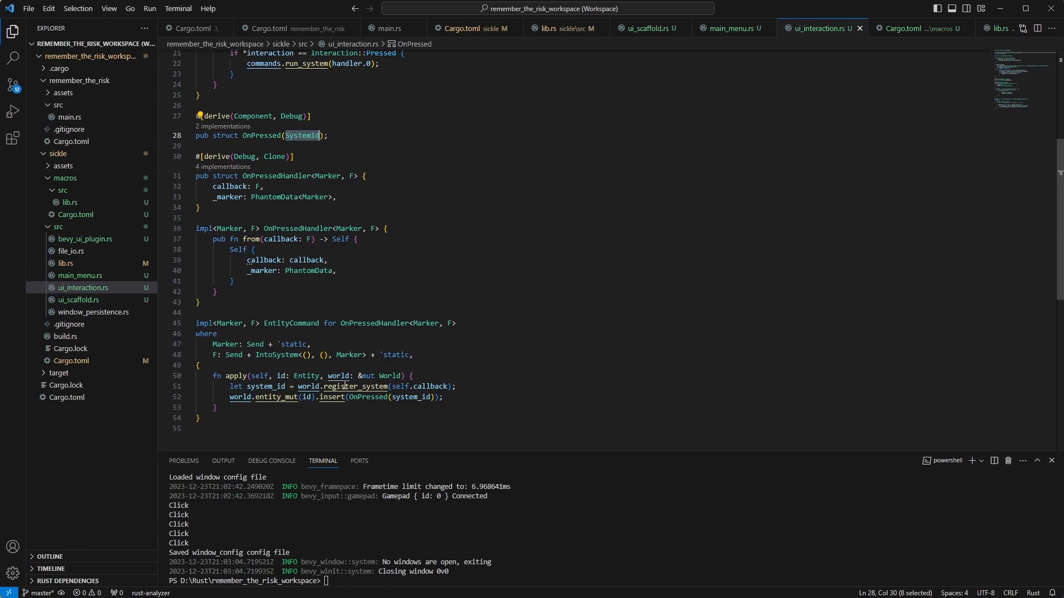
{"action": "mouse_move", "coordinate": [379, 385]}
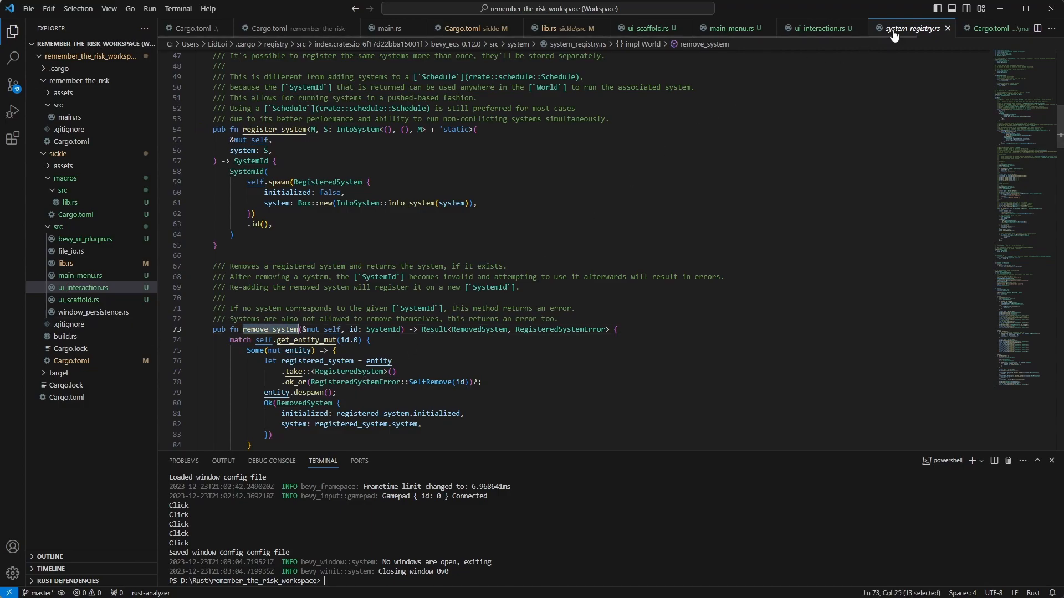
{"action": "left_click", "coordinate": [820, 27]}
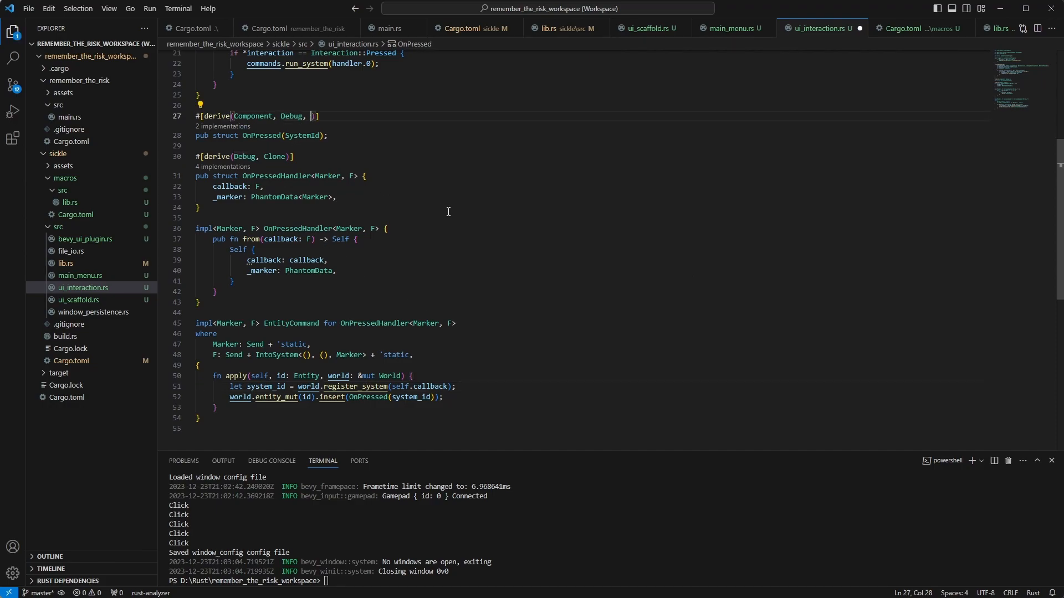
{"action": "type", "text": "EventHandler"}
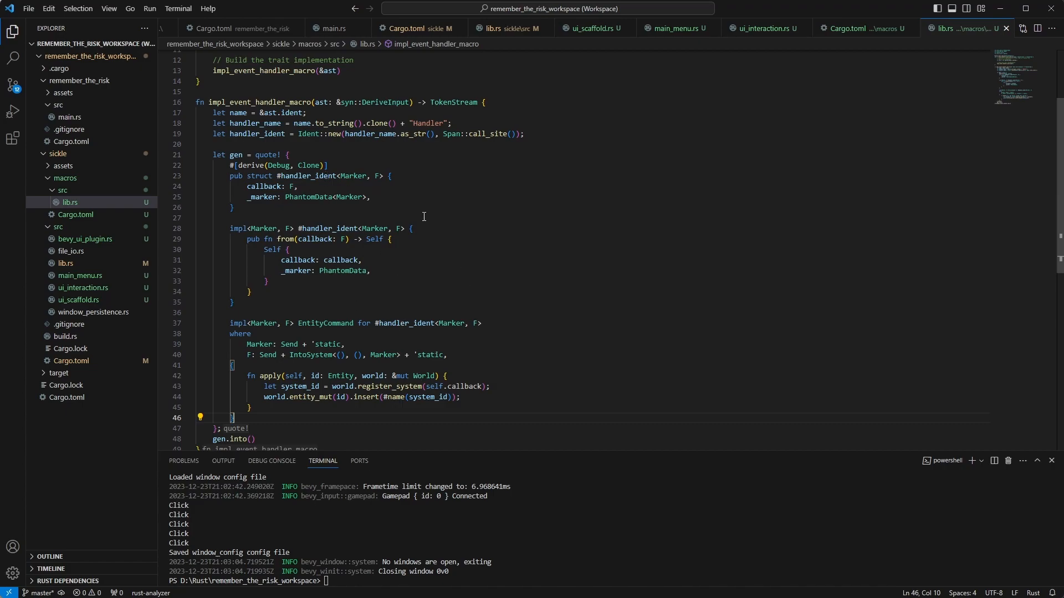
Step: Check the macro's generated handler name, delete the manual OnPressedHandler code, and stage cargo run
{"action": "double_click", "coordinate": [395, 397]}
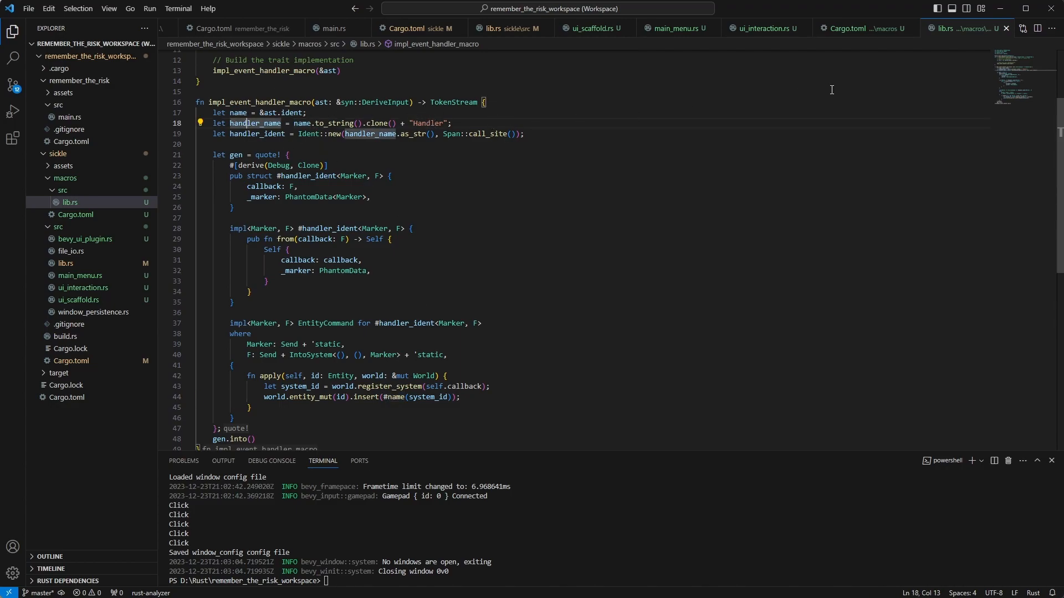
{"action": "left_click", "coordinate": [767, 28]}
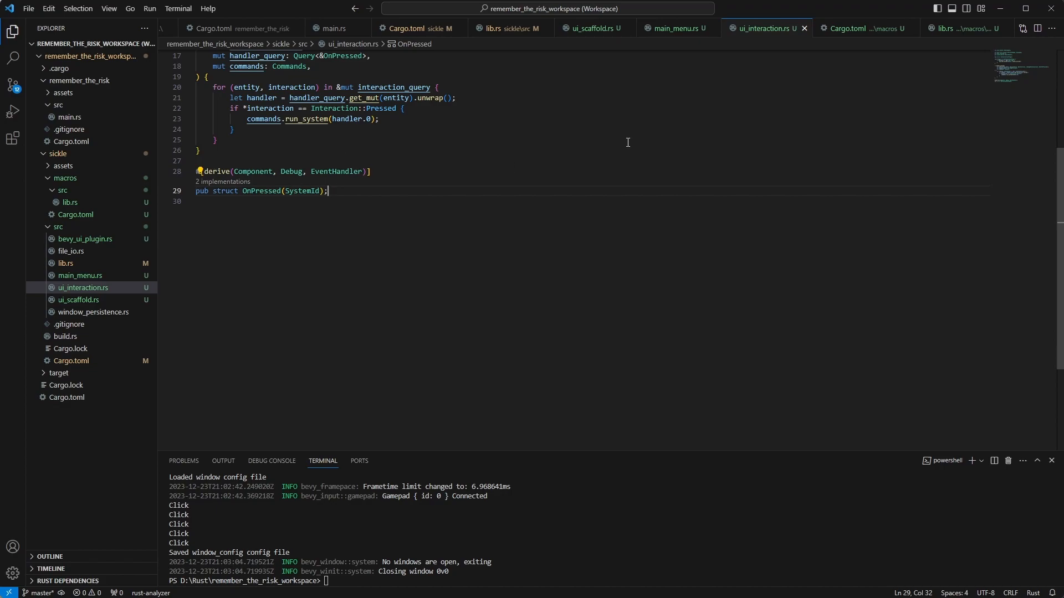
{"action": "type", "text": "cargo run"}
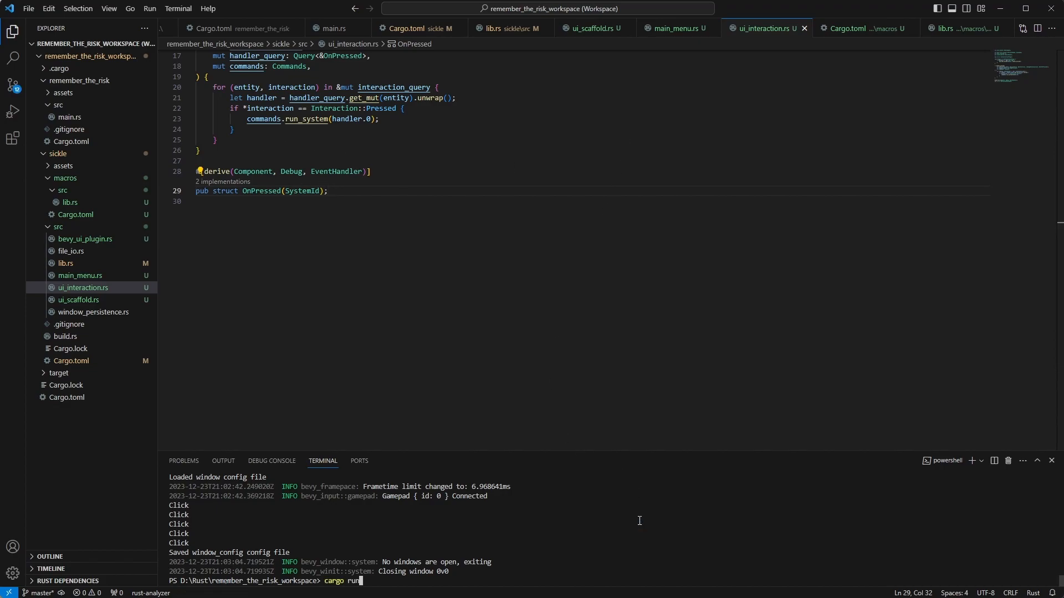
Step: Rebuild and run the game with the derived handler, log a Click, and close the window
{"action": "key", "text": "Enter"}
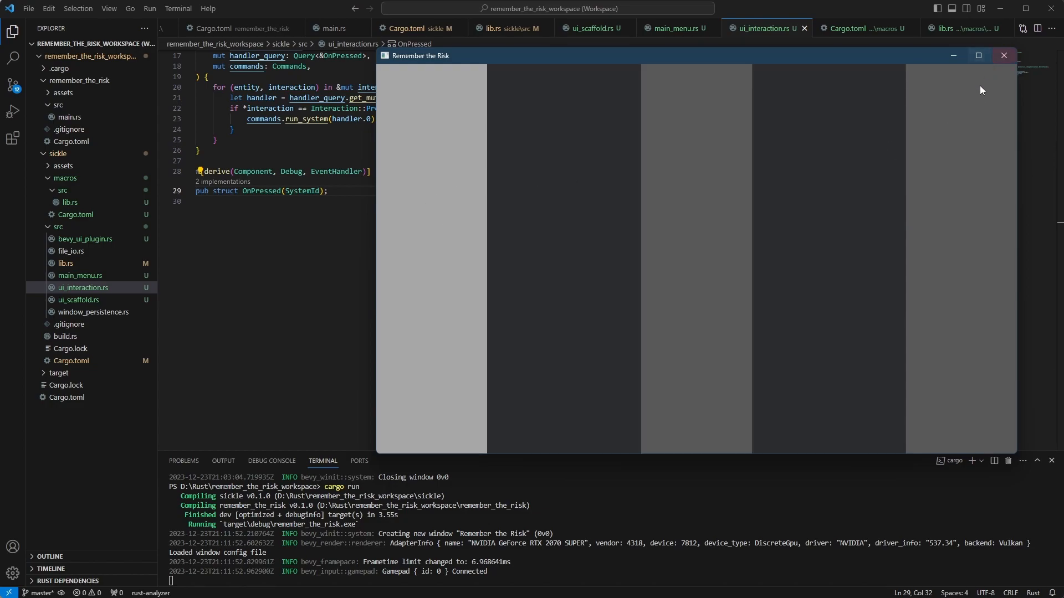
{"action": "mouse_move", "coordinate": [700, 173]}
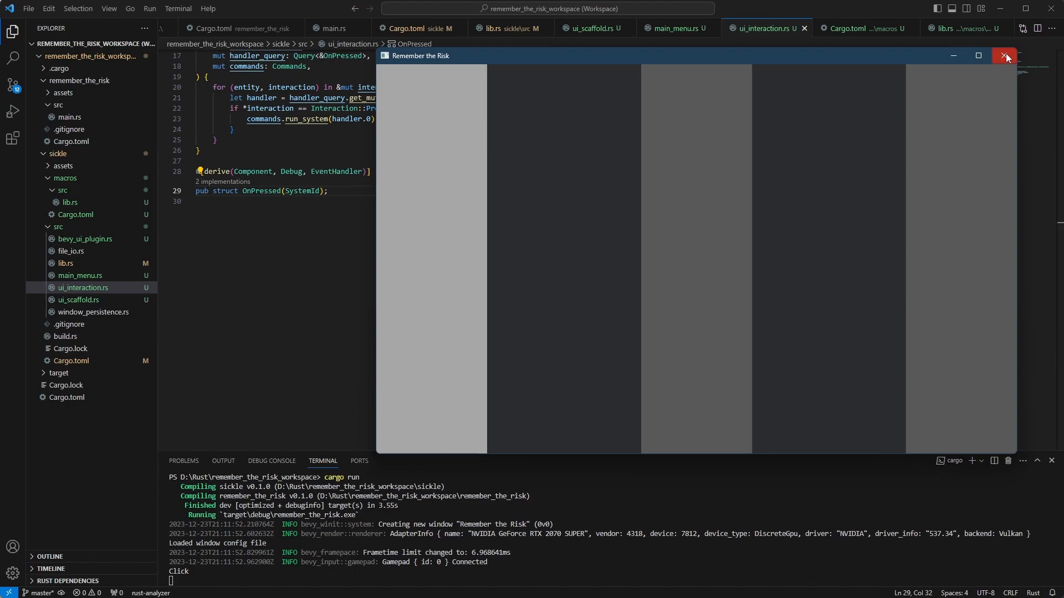
{"action": "left_click", "coordinate": [1004, 55]}
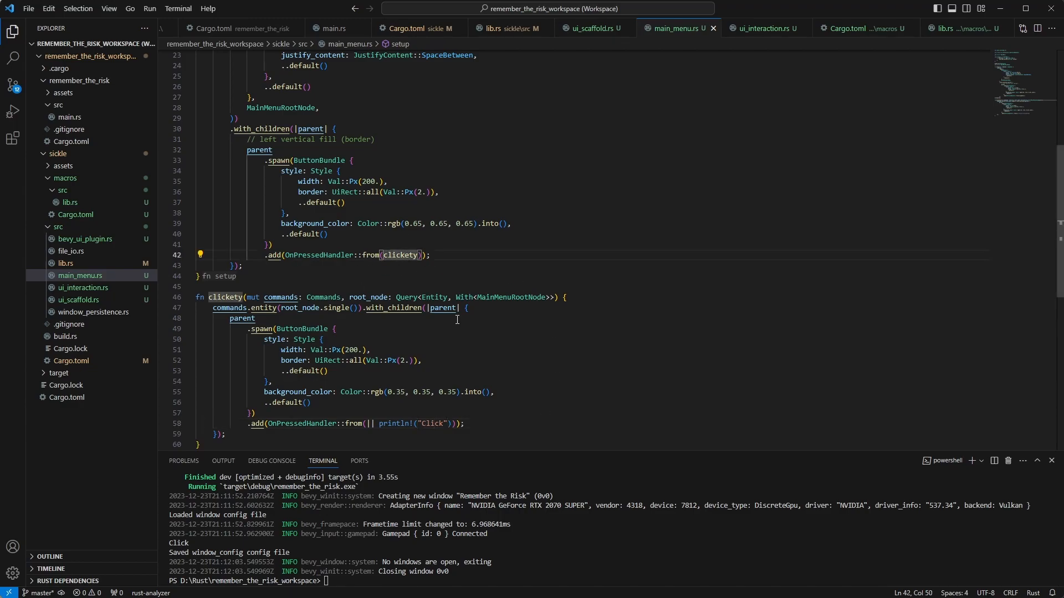
{"action": "mouse_move", "coordinate": [844, 51]}
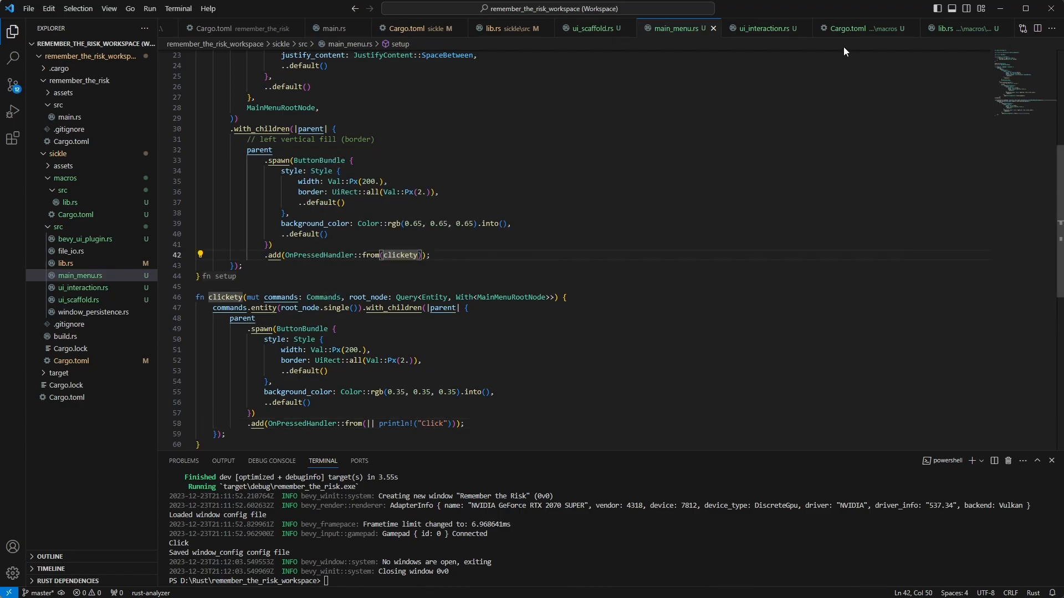
Step: Duplicate OnPressed and handle_pressed as OnHovered and handle_hovered reacting to Interaction::Hovered
{"action": "left_click", "coordinate": [765, 28]}
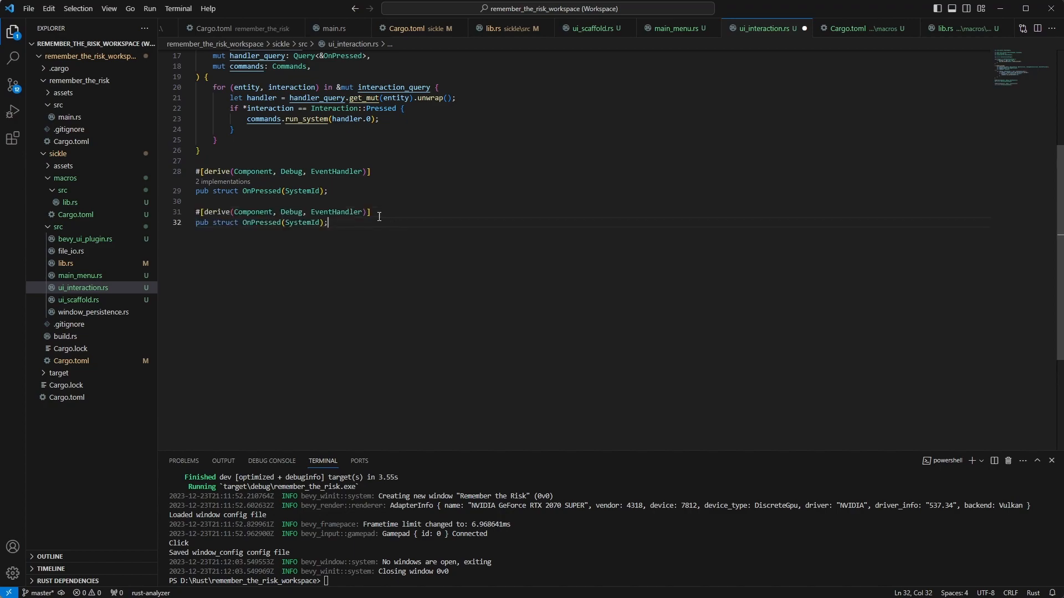
{"action": "double_click", "coordinate": [261, 230]}
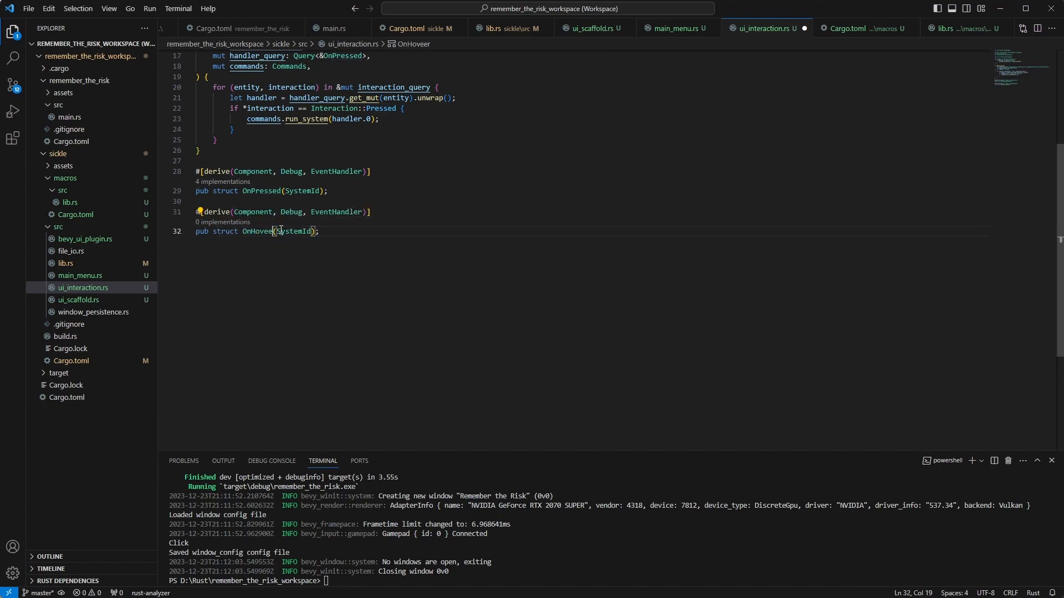
{"action": "key", "text": "Backspace"}
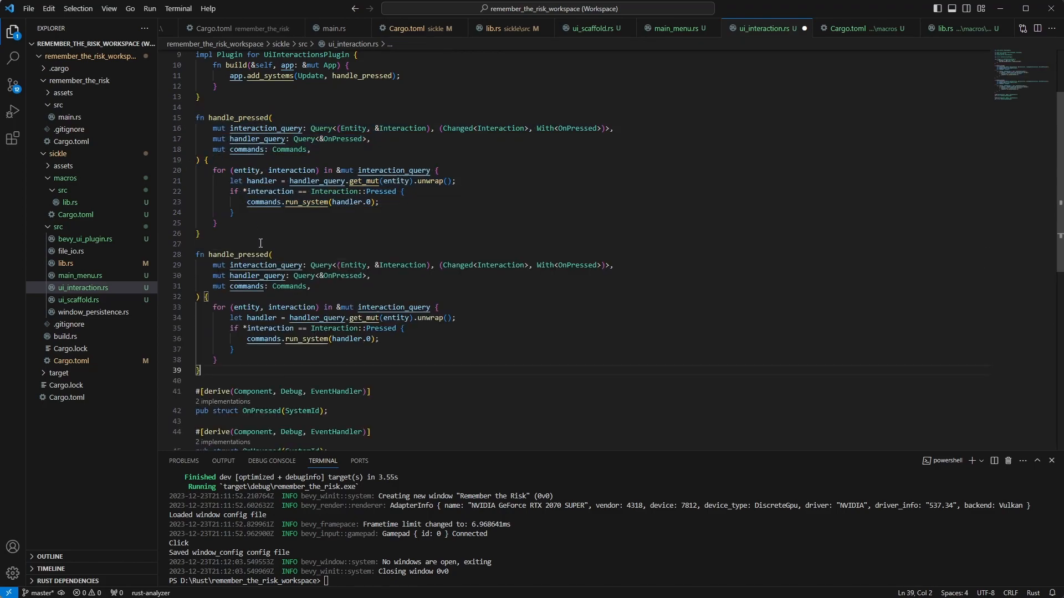
{"action": "scroll", "scroll_direction": "down", "scroll_amount": 3}
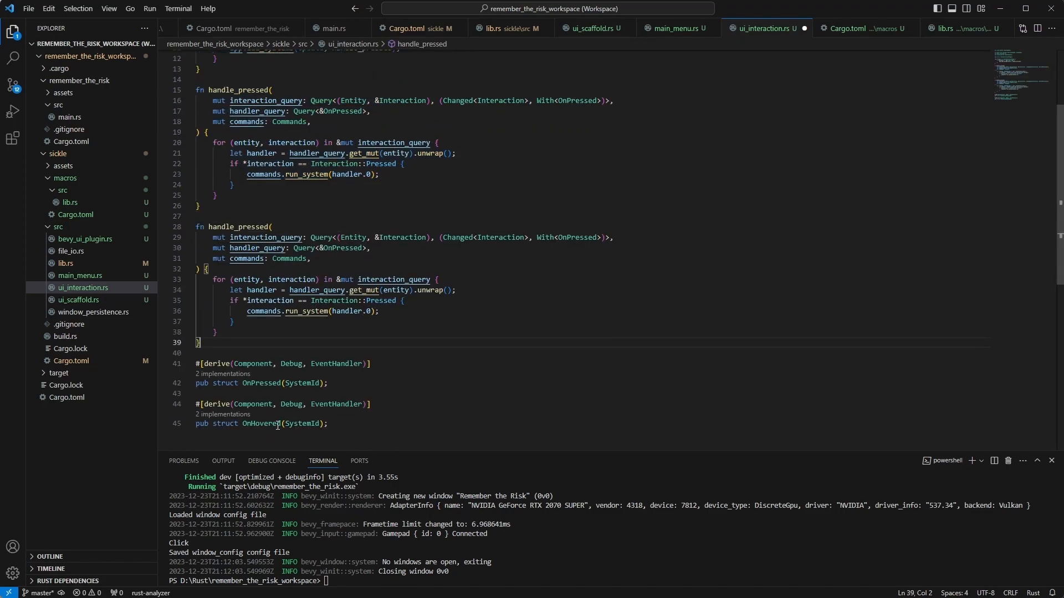
{"action": "double_click", "coordinate": [576, 237]}
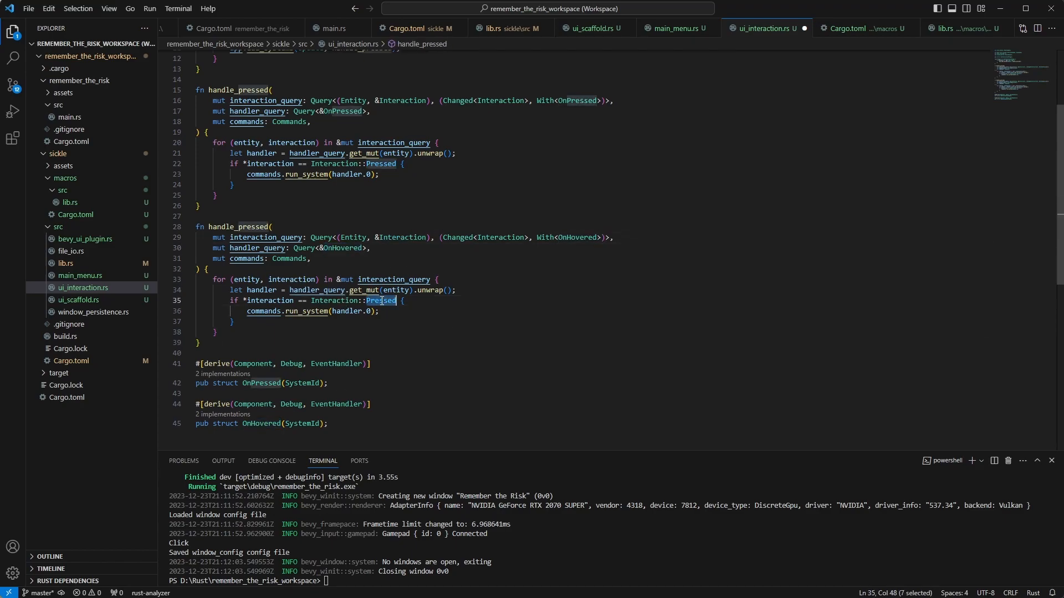
{"action": "type", "text": "Hovered"}
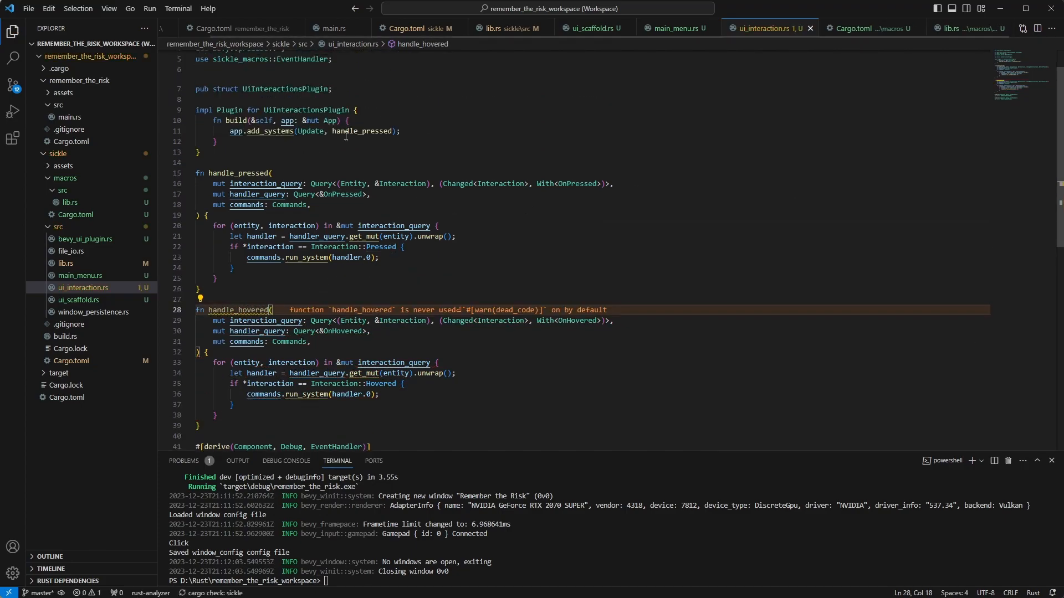
Step: Register handle_hovered alongside handle_pressed in the plugin's add_systems
{"action": "double_click", "coordinate": [362, 131]}
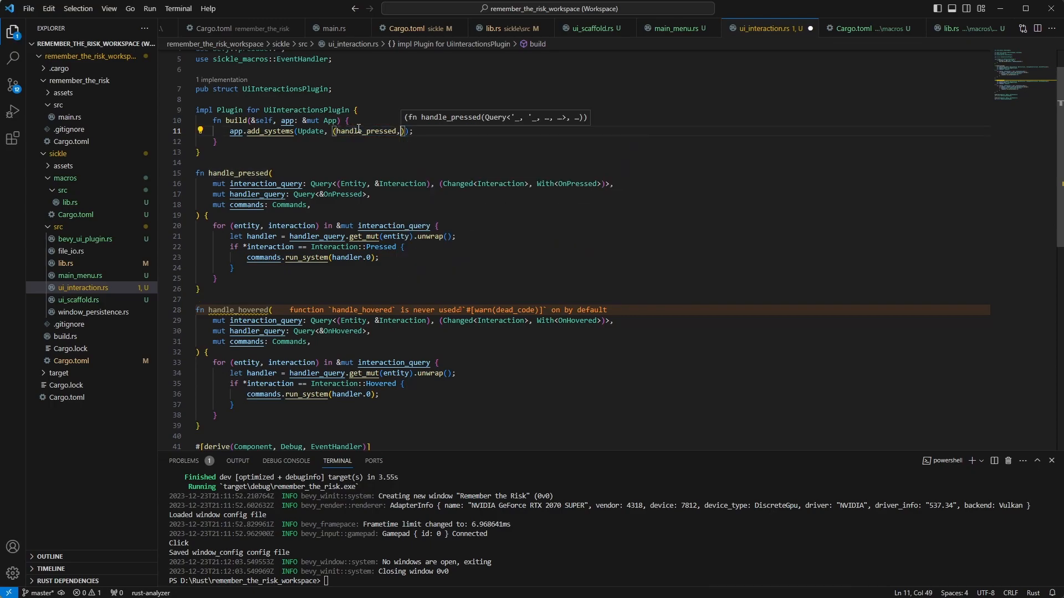
{"action": "type", "text": "handle_hovered"}
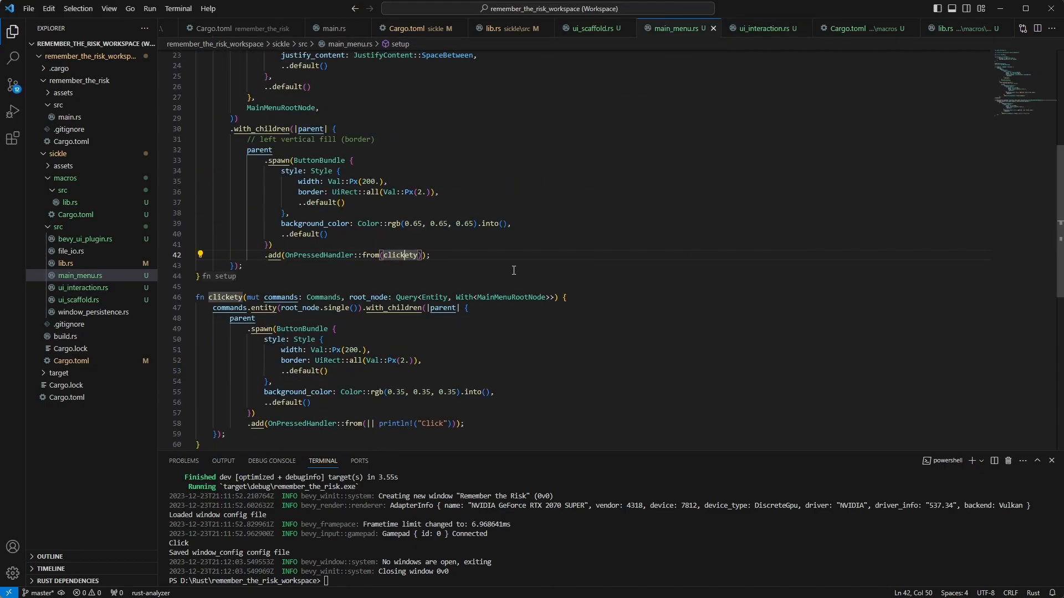
Step: Give the second button an OnHoveredHandler printing "Hovered", import it, and enter cargo run in the terminal
{"action": "left_click", "coordinate": [766, 28]}
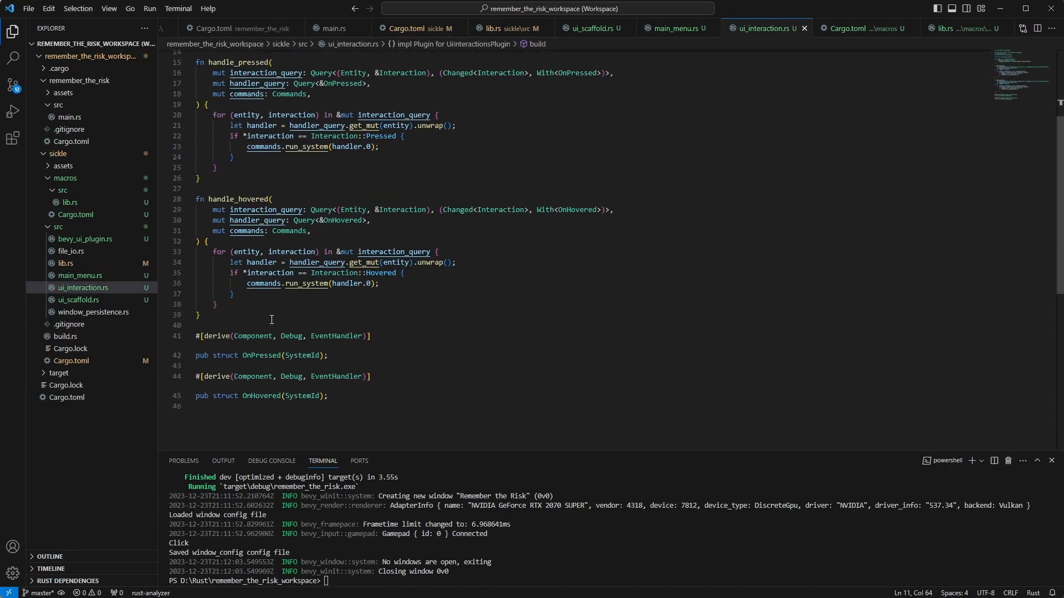
{"action": "double_click", "coordinate": [262, 396]}
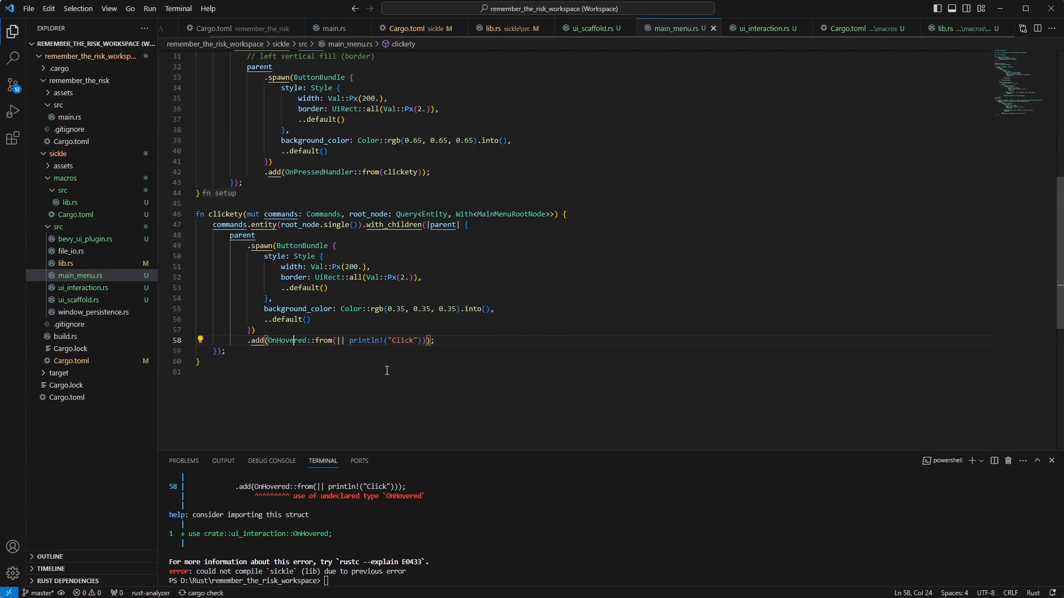
{"action": "type", "text": "cargo run"}
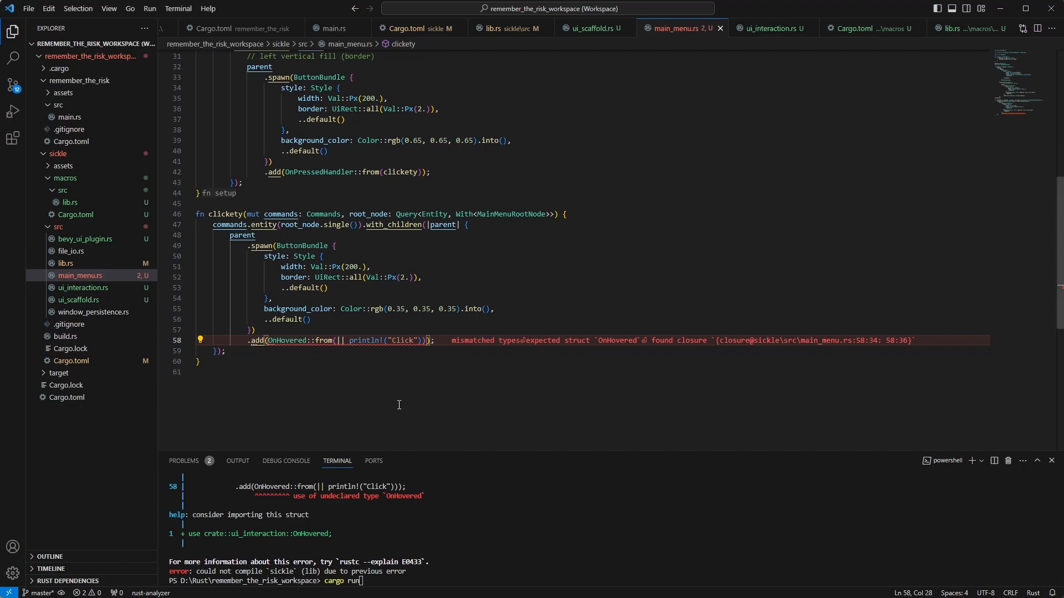
{"action": "type", "text": "Handler"}
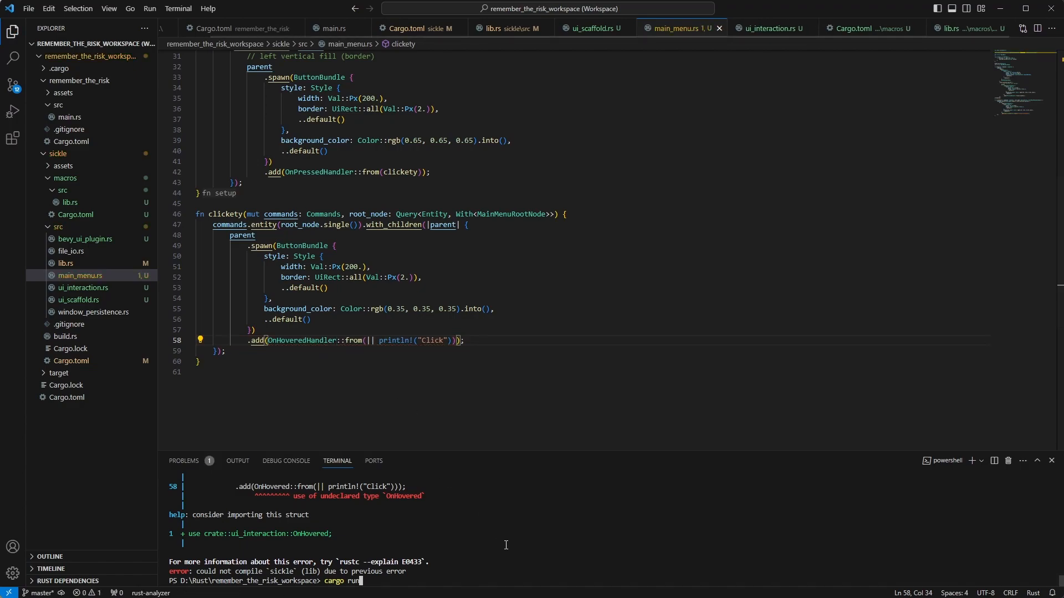
{"action": "key", "text": "Enter"}
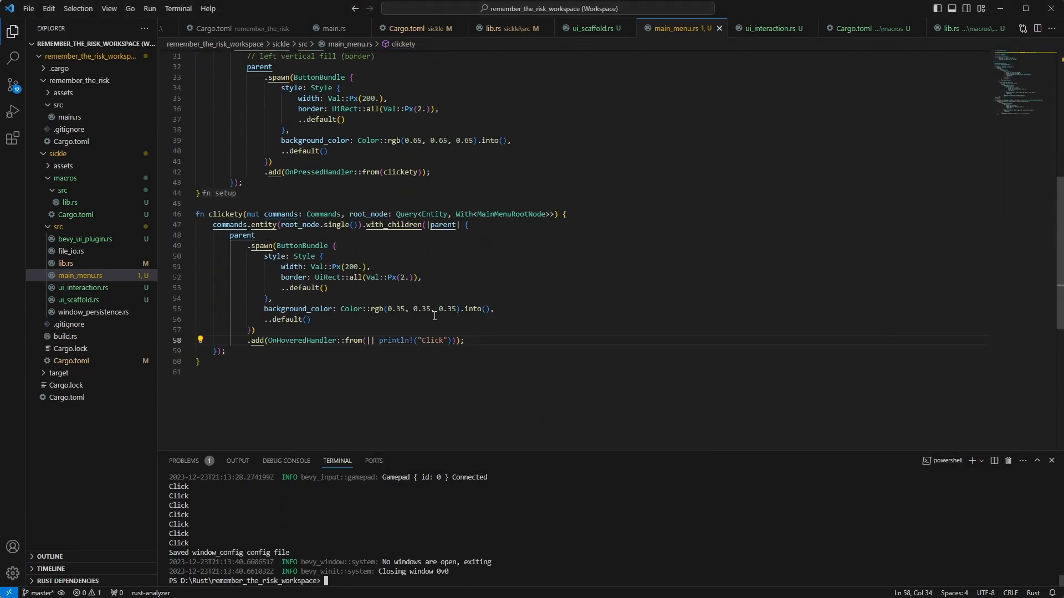
{"action": "type", "text": "Hover"}
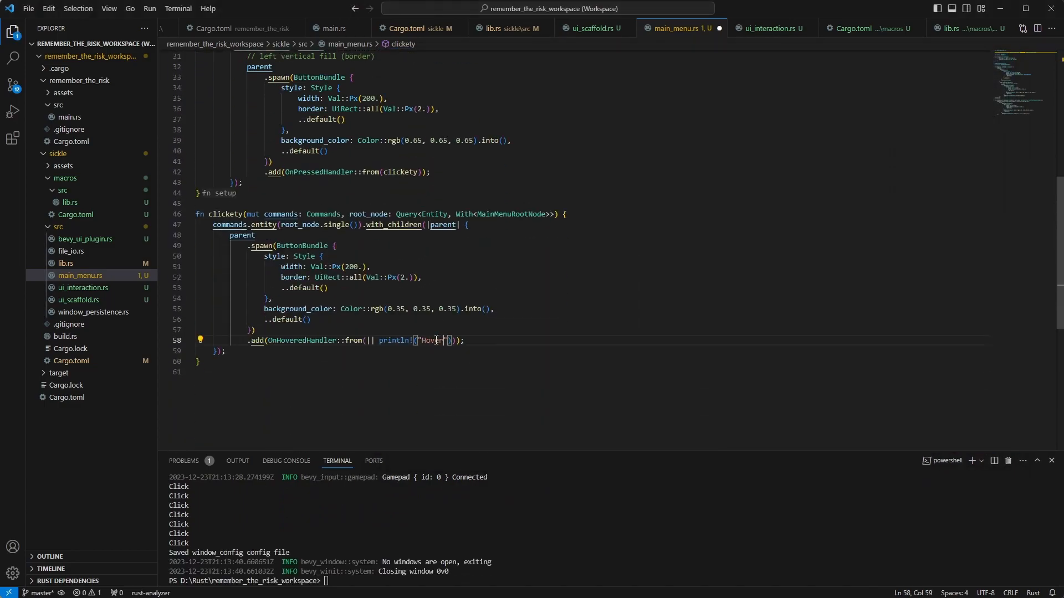
{"action": "scroll", "scroll_direction": "down", "scroll_amount": 3}
{"action": "type", "text": "cargo run"}
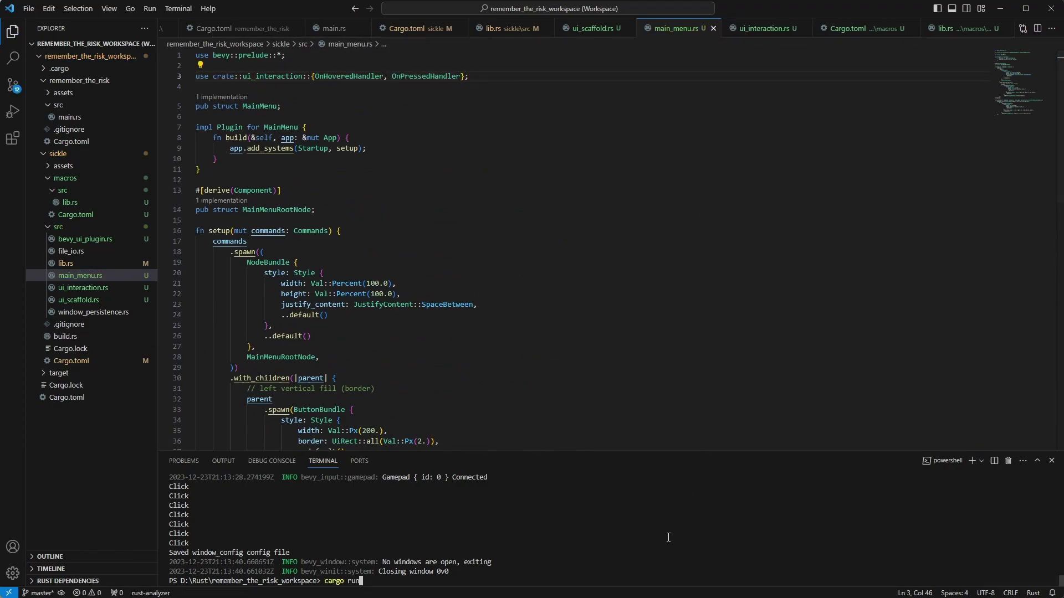
Step: Run the game, hover the buttons to log Hovered messages, then close its window
{"action": "key", "text": "Enter"}
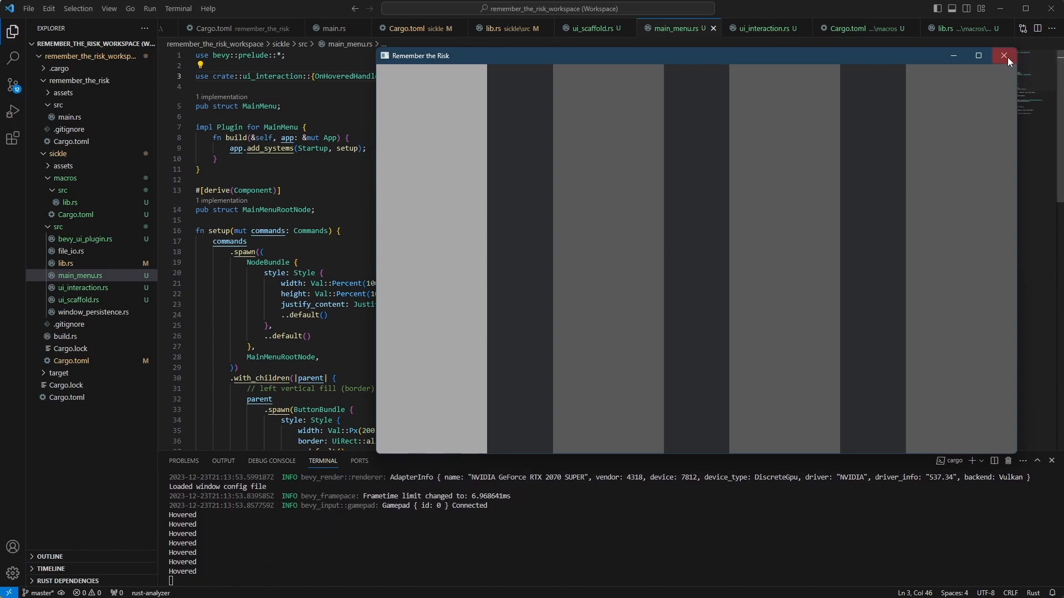
{"action": "left_click", "coordinate": [1005, 55]}
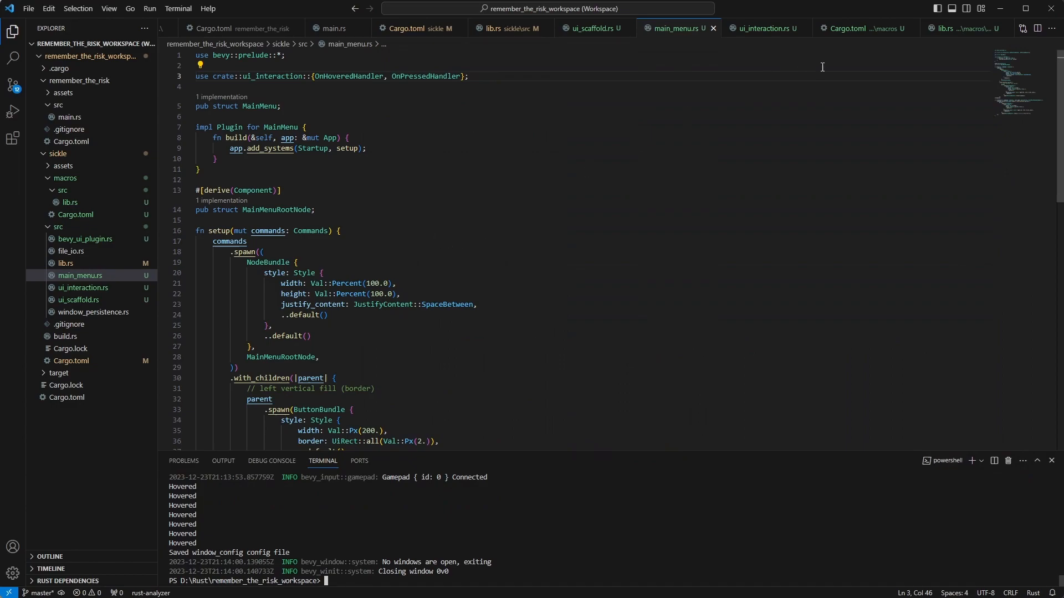
Step: Review OnHoveredHandler's definition in ui_interaction.rs against the closure in main_menu.rs
{"action": "left_click", "coordinate": [765, 27]}
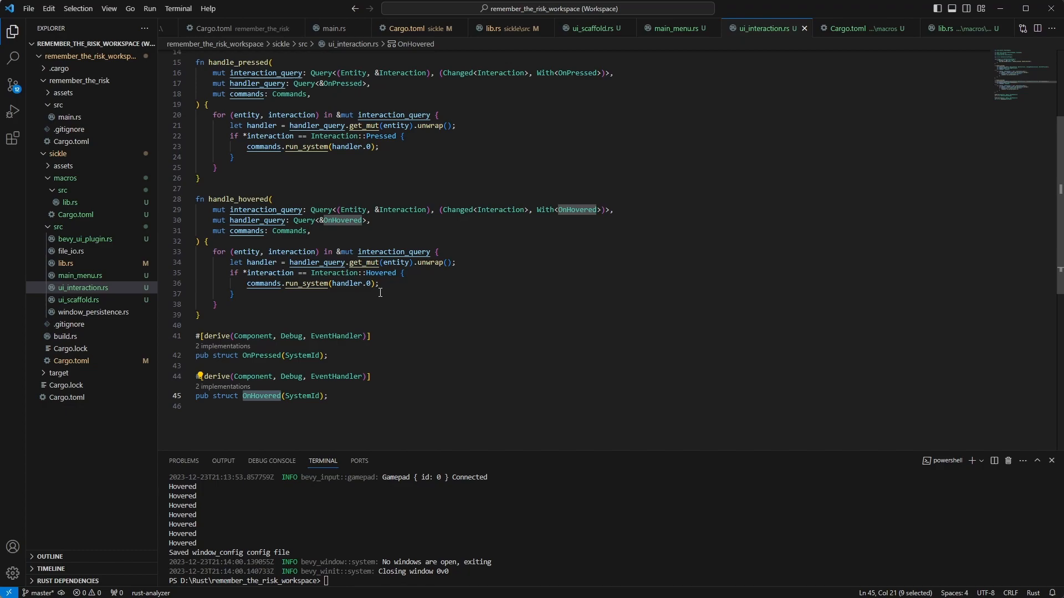
{"action": "mouse_move", "coordinate": [321, 297]}
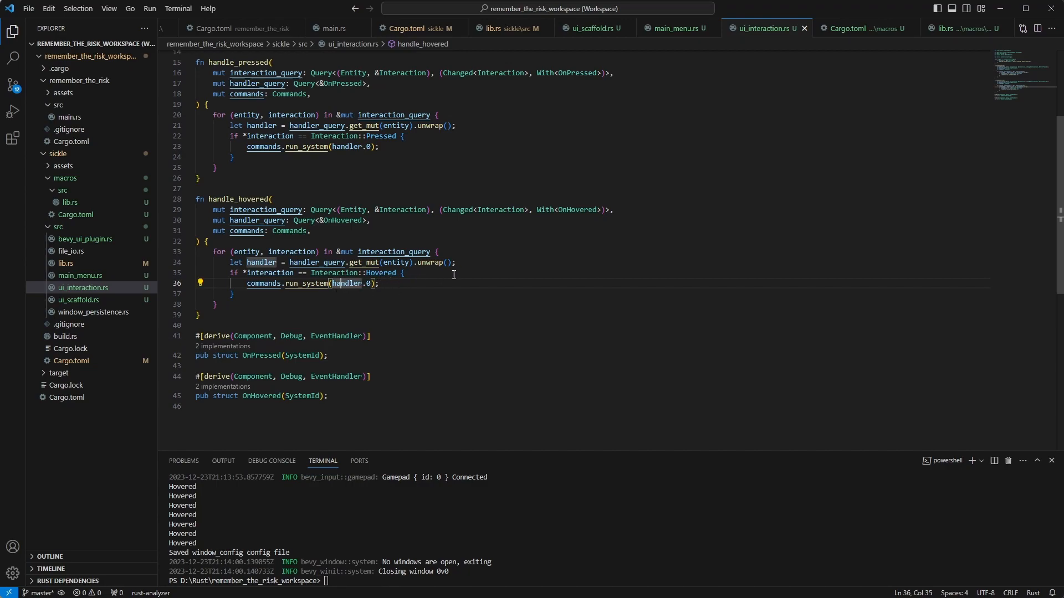
{"action": "mouse_move", "coordinate": [674, 32]}
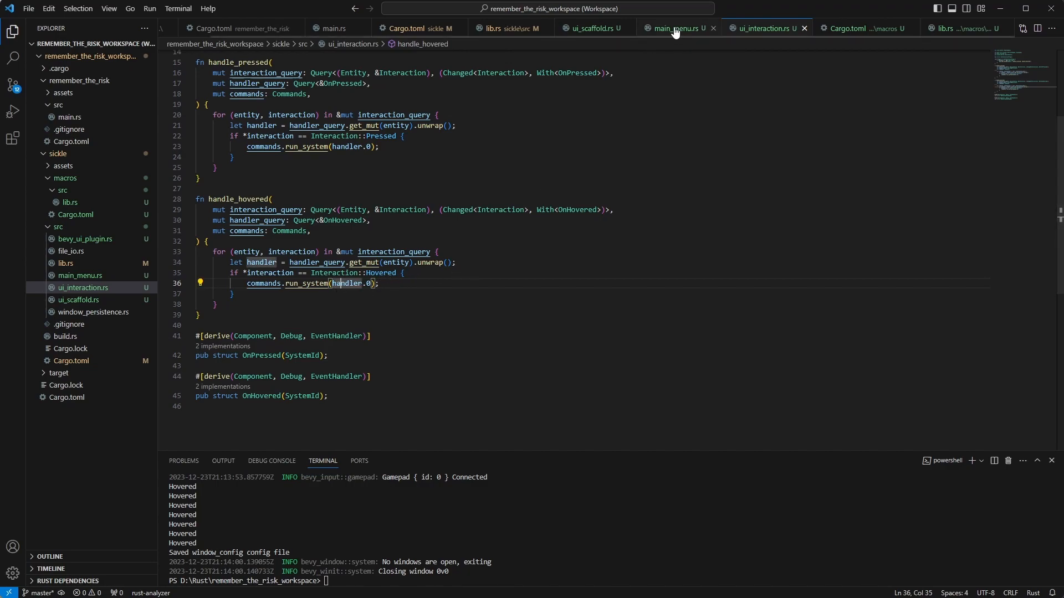
{"action": "left_click", "coordinate": [677, 29]}
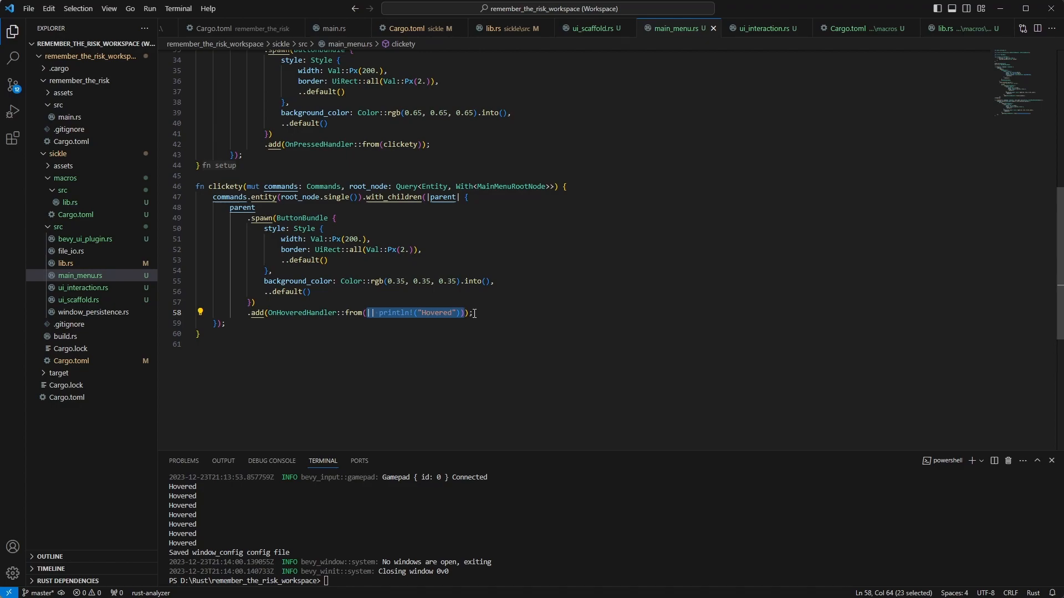
{"action": "left_click", "coordinate": [764, 29]}
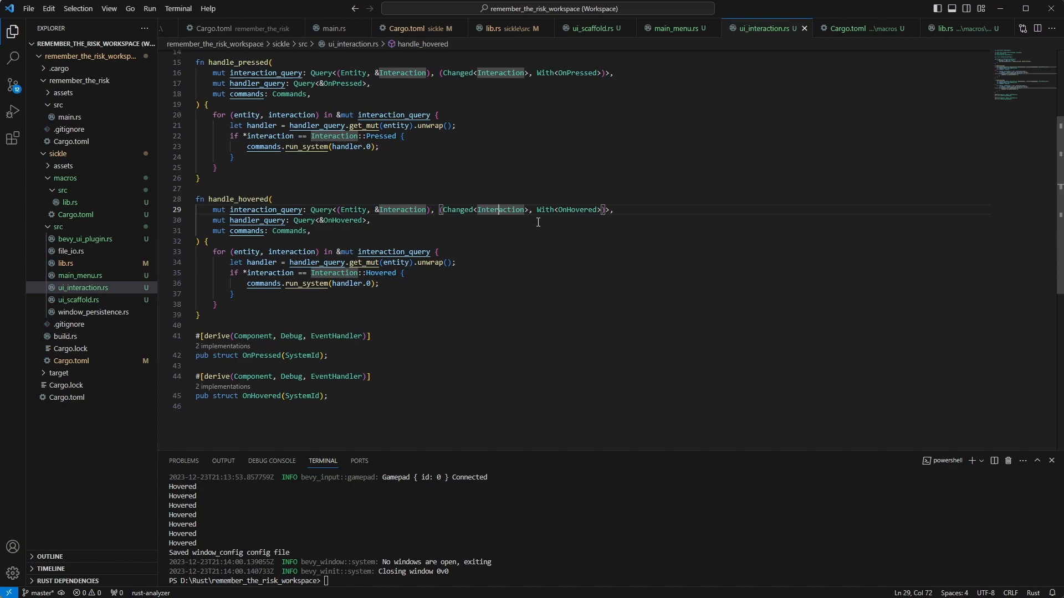
{"action": "mouse_move", "coordinate": [364, 300]}
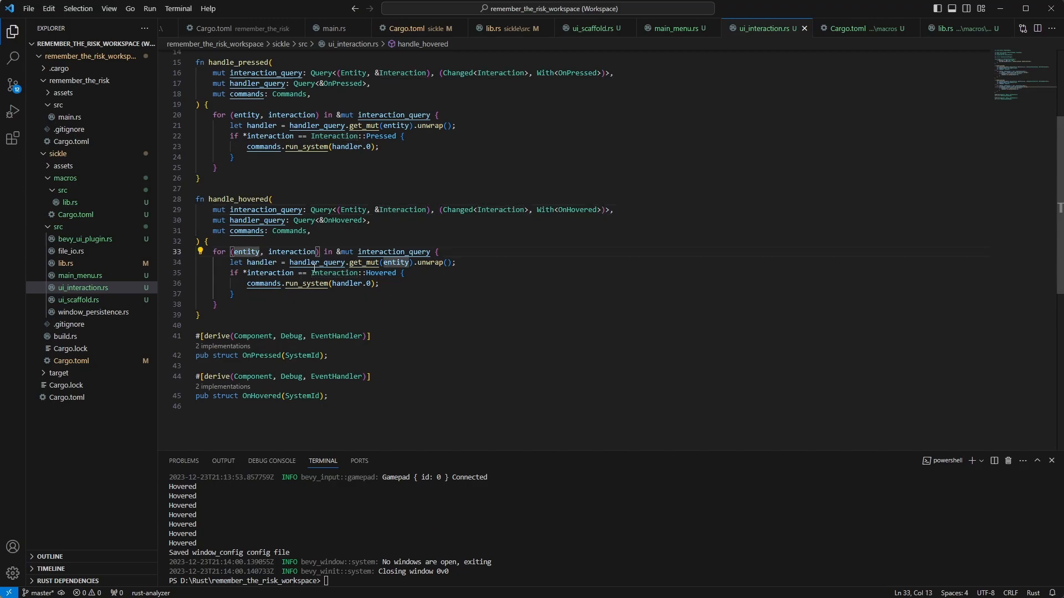
{"action": "mouse_move", "coordinate": [501, 327]}
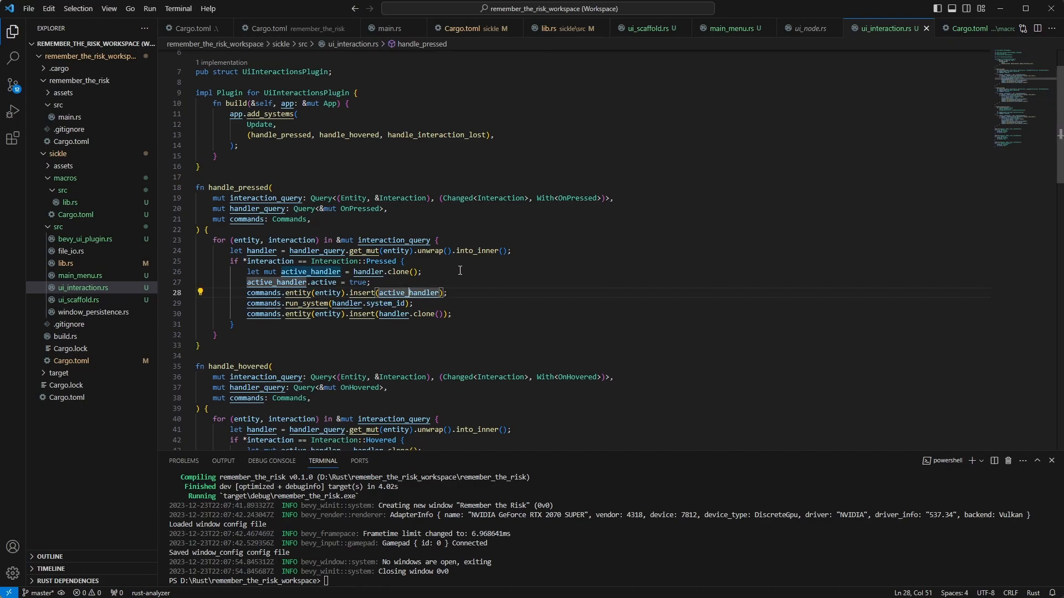
Step: Review the active flag and handle_interaction_lost in ui_interaction.rs, then view main_menu.rs's hover handlers
{"action": "scroll", "scroll_direction": "down", "scroll_amount": 3}
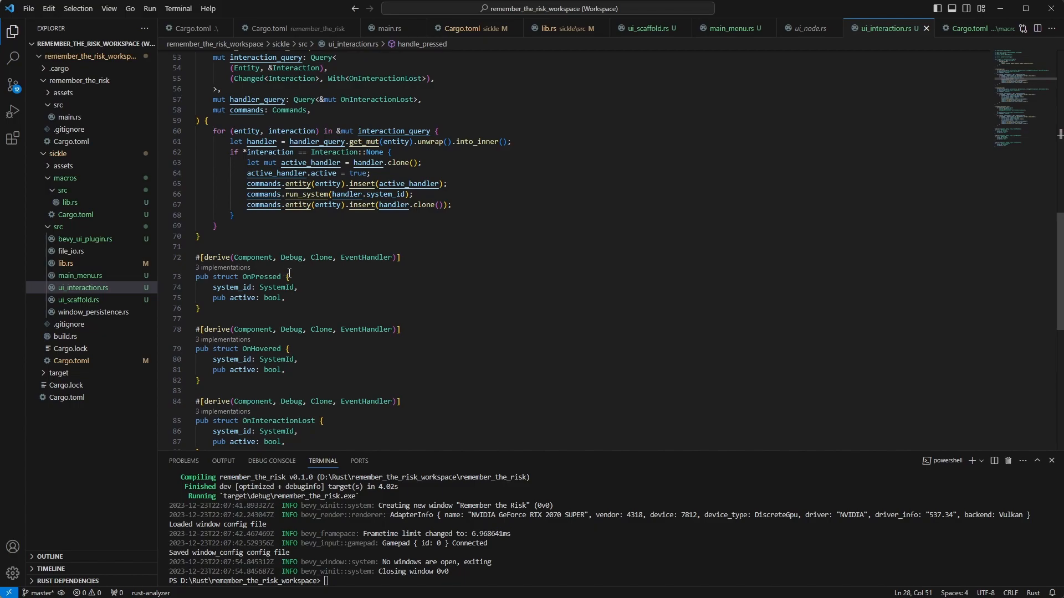
{"action": "mouse_move", "coordinate": [377, 301]}
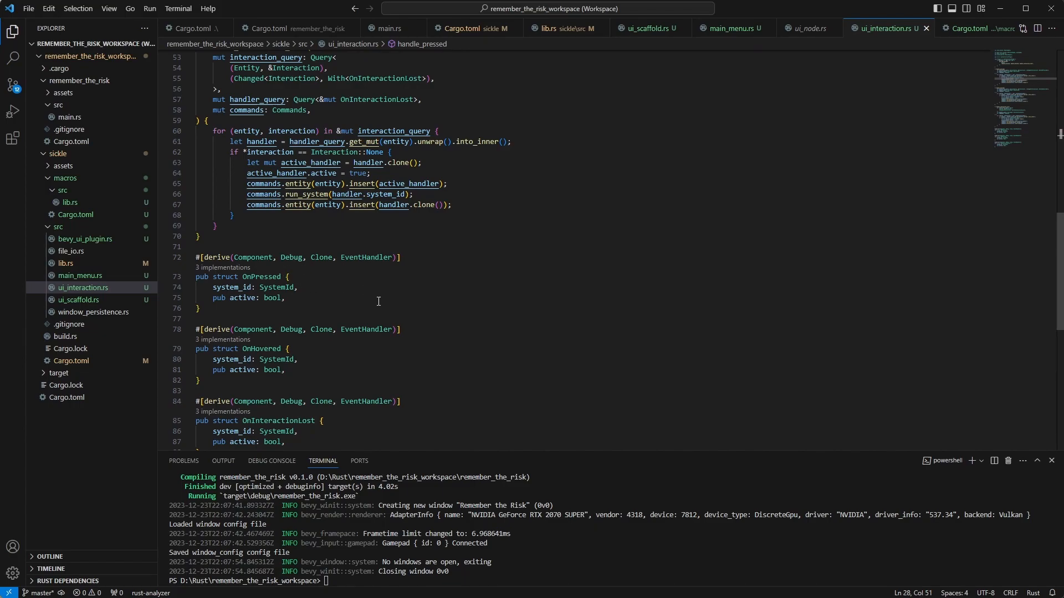
{"action": "left_click", "coordinate": [228, 287]}
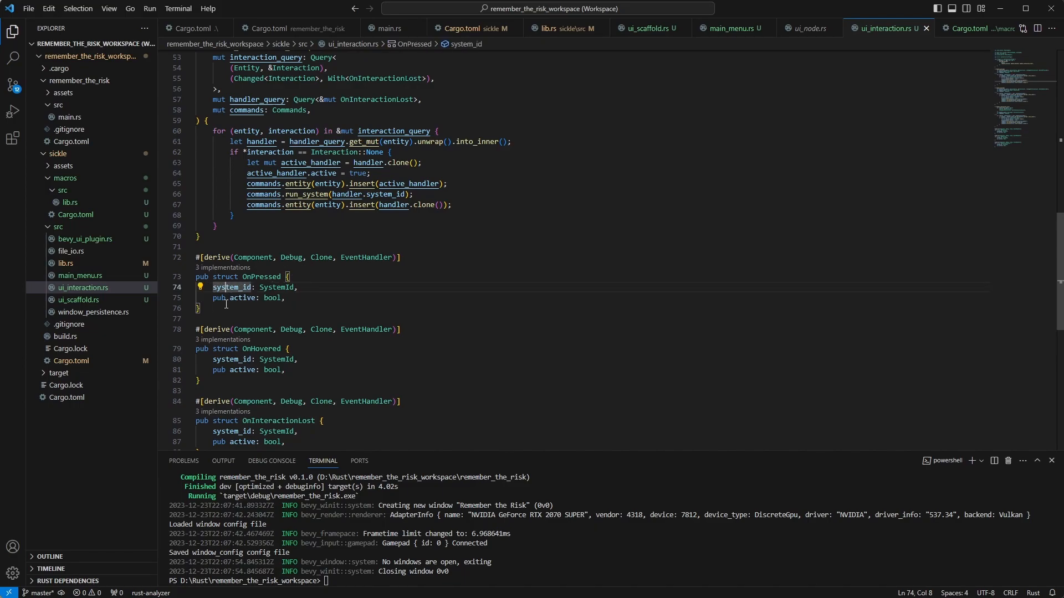
{"action": "mouse_move", "coordinate": [229, 287]}
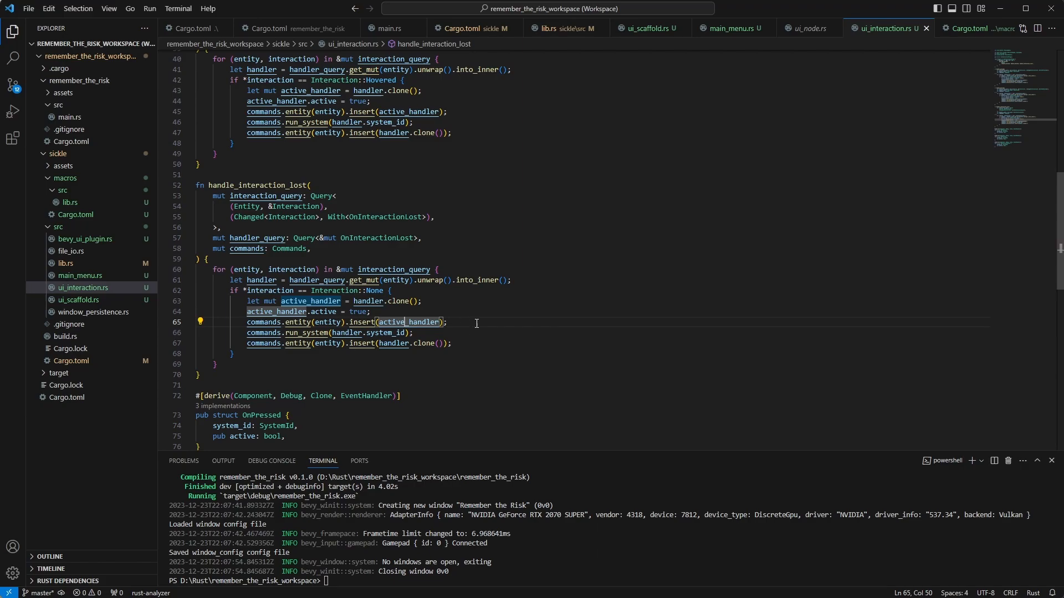
{"action": "mouse_move", "coordinate": [462, 339]}
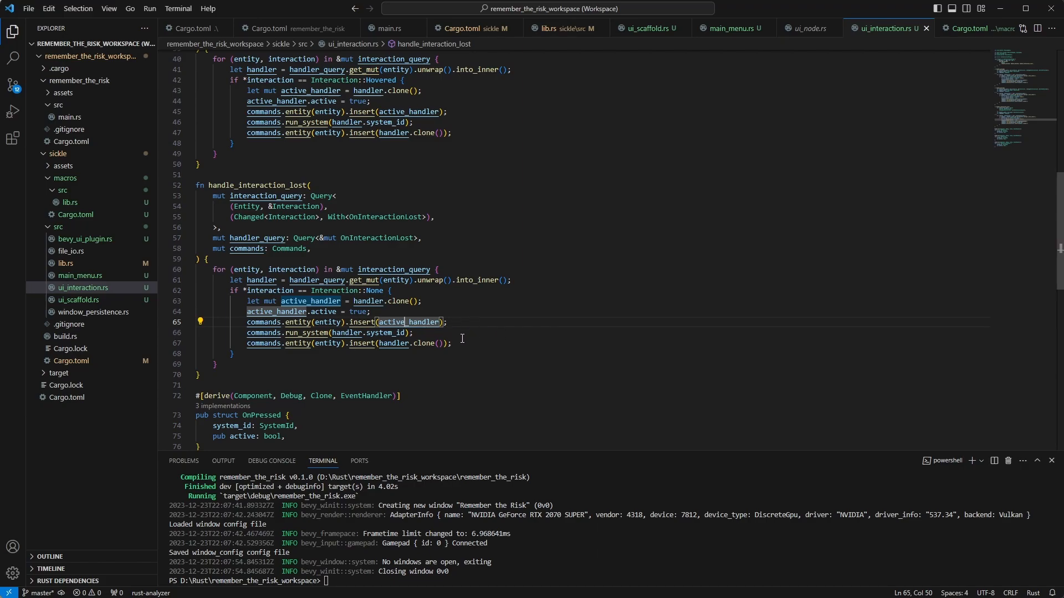
{"action": "scroll", "scroll_direction": "down", "scroll_amount": 3}
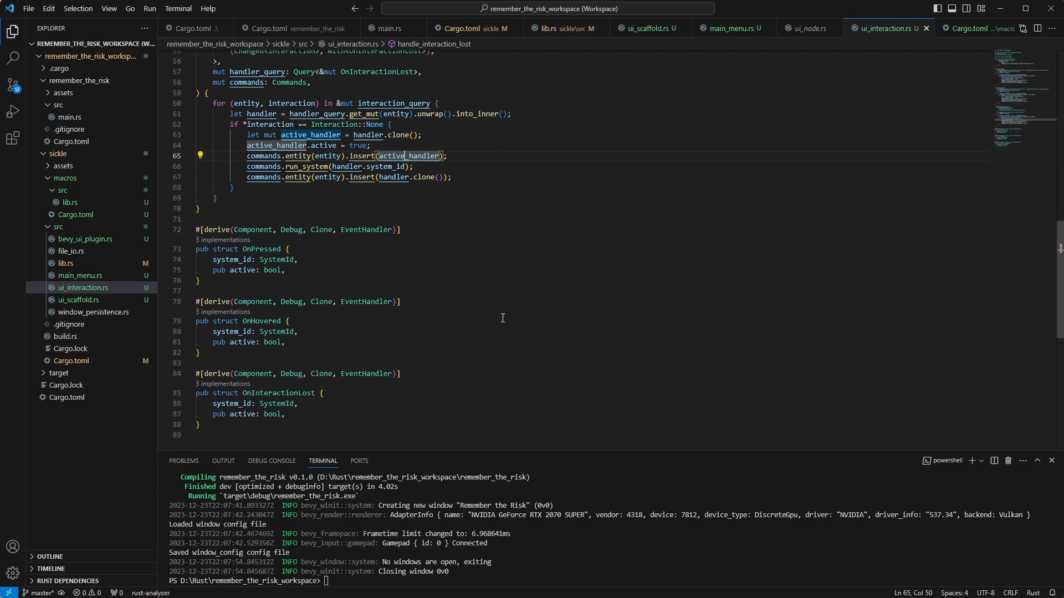
{"action": "left_click", "coordinate": [734, 28]}
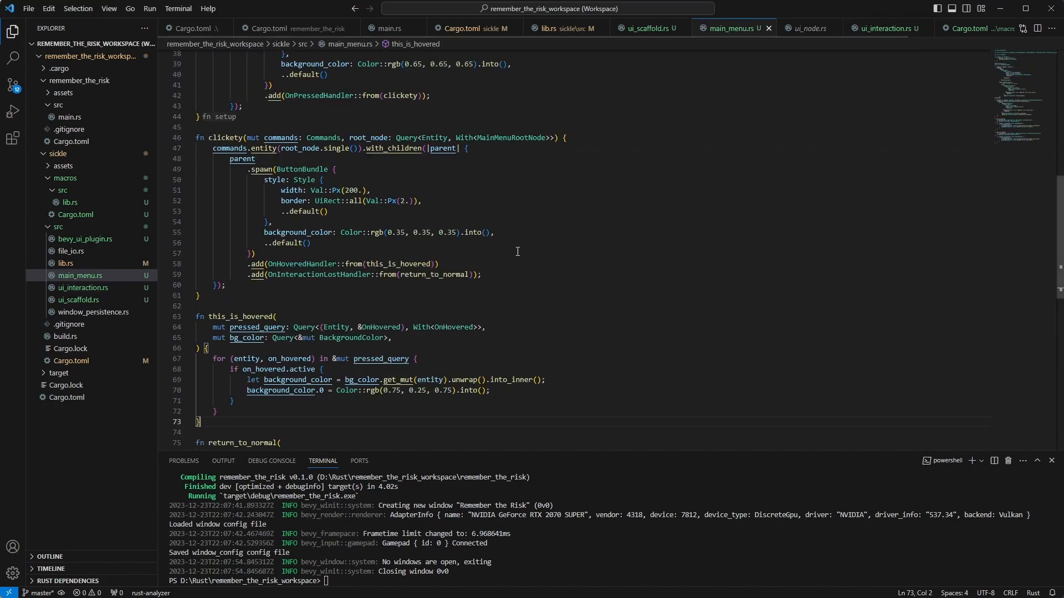
{"action": "scroll", "scroll_direction": "down", "scroll_amount": 3}
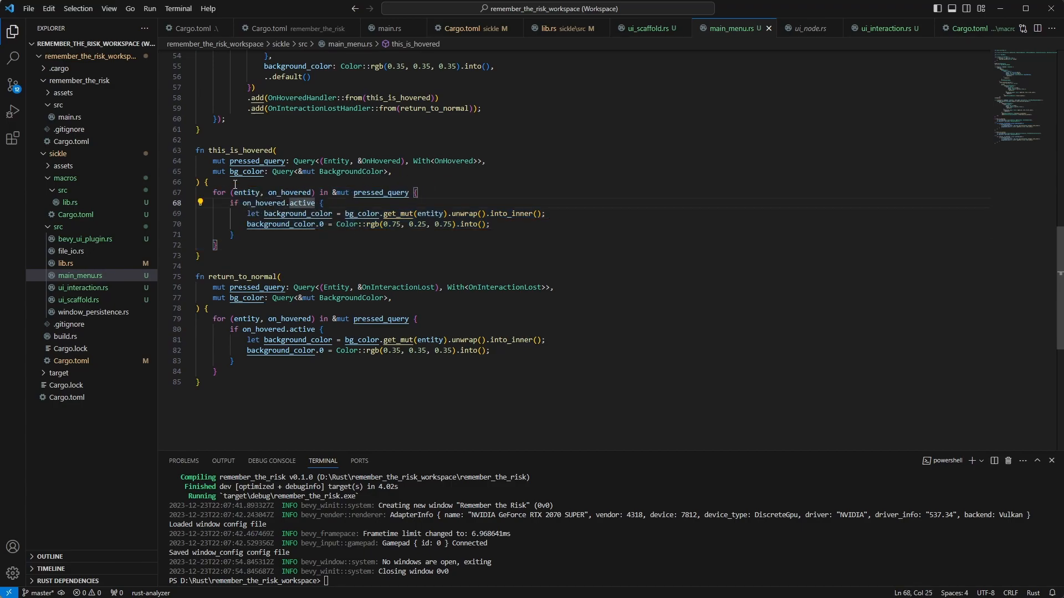
{"action": "mouse_move", "coordinate": [433, 193]}
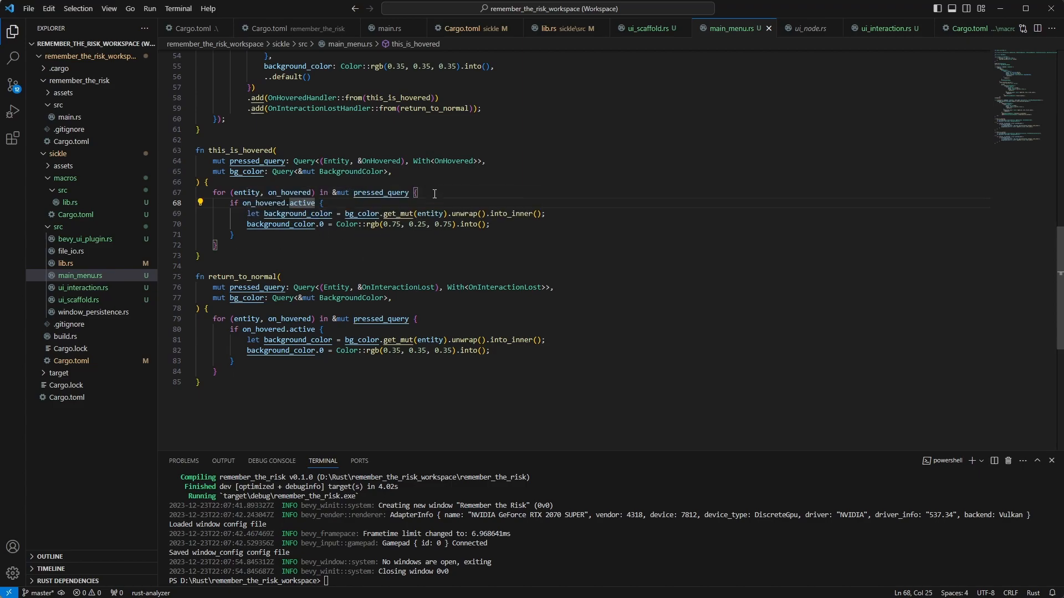
{"action": "mouse_move", "coordinate": [499, 155]}
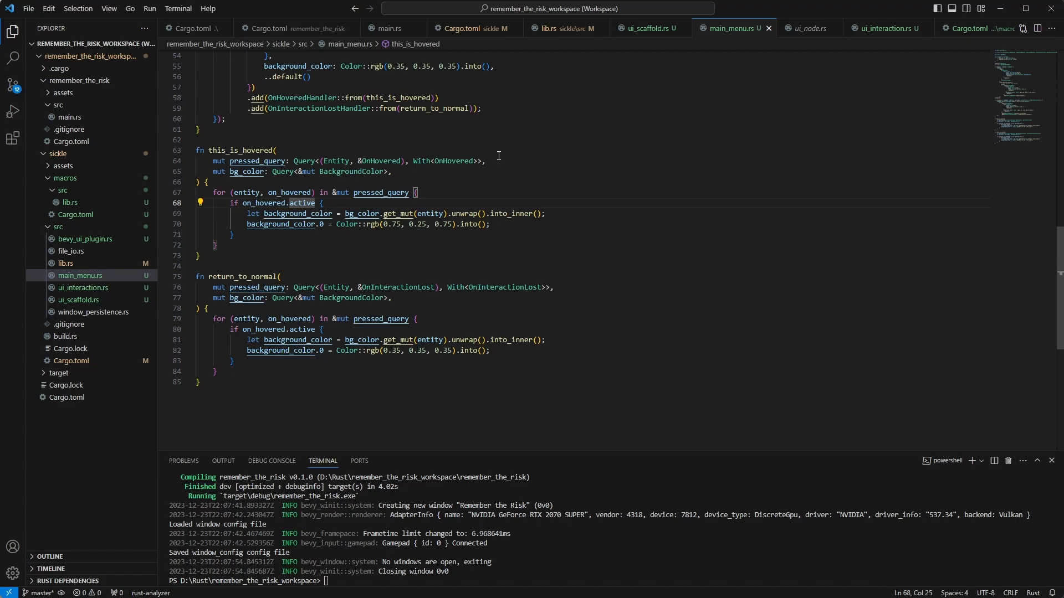
{"action": "mouse_move", "coordinate": [643, 250]}
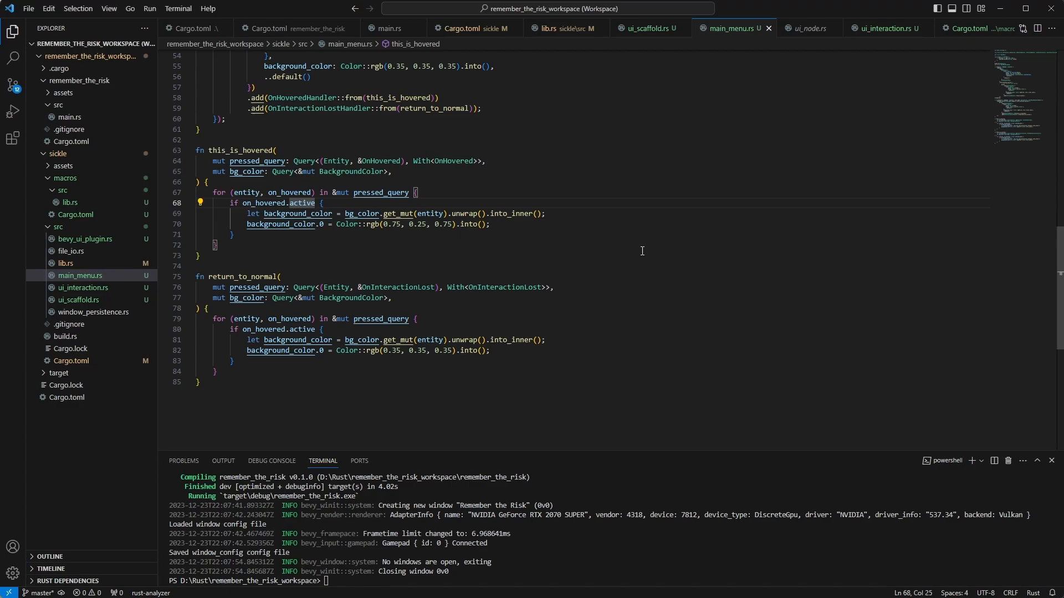
{"action": "mouse_move", "coordinate": [394, 194]}
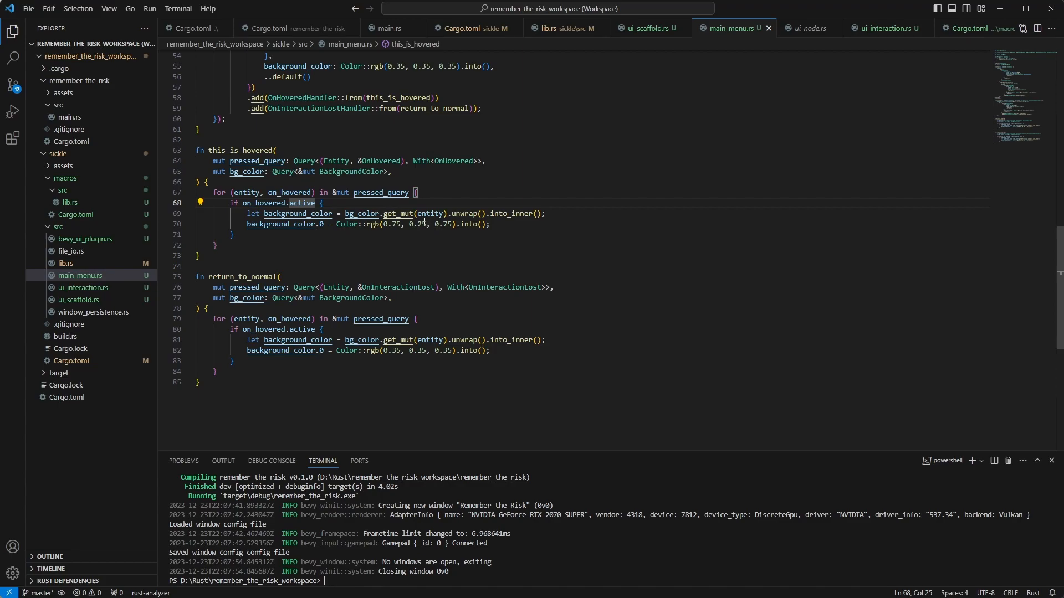
{"action": "mouse_move", "coordinate": [576, 235]}
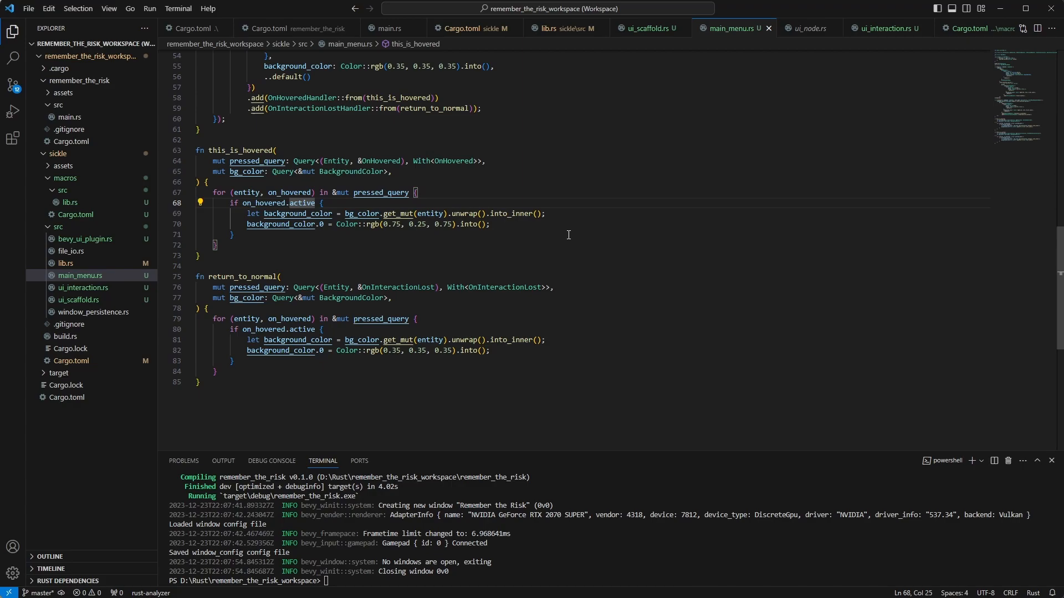
{"action": "mouse_move", "coordinate": [497, 234]}
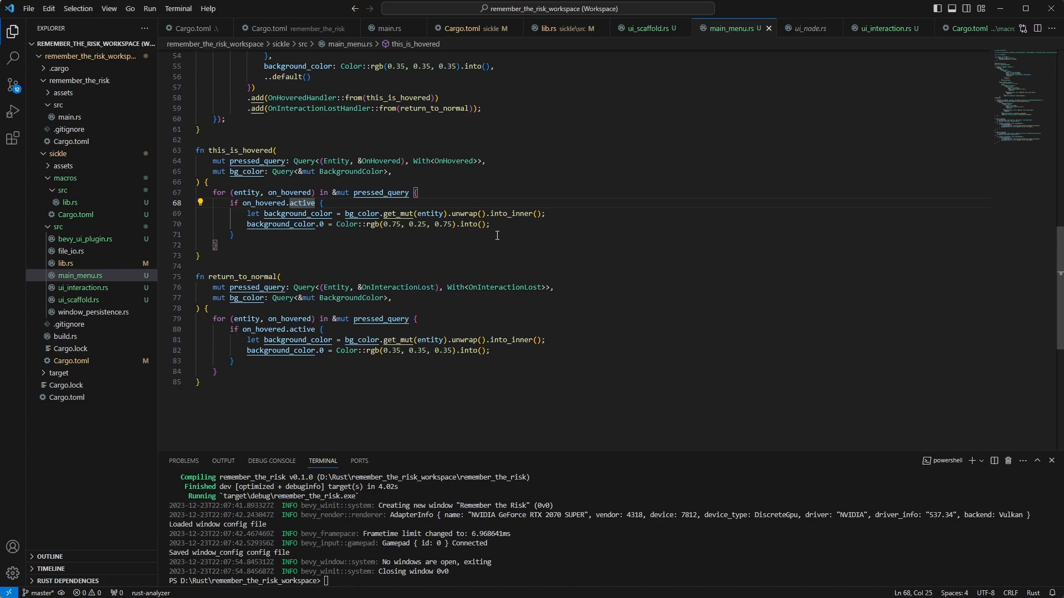
{"action": "mouse_move", "coordinate": [462, 214]}
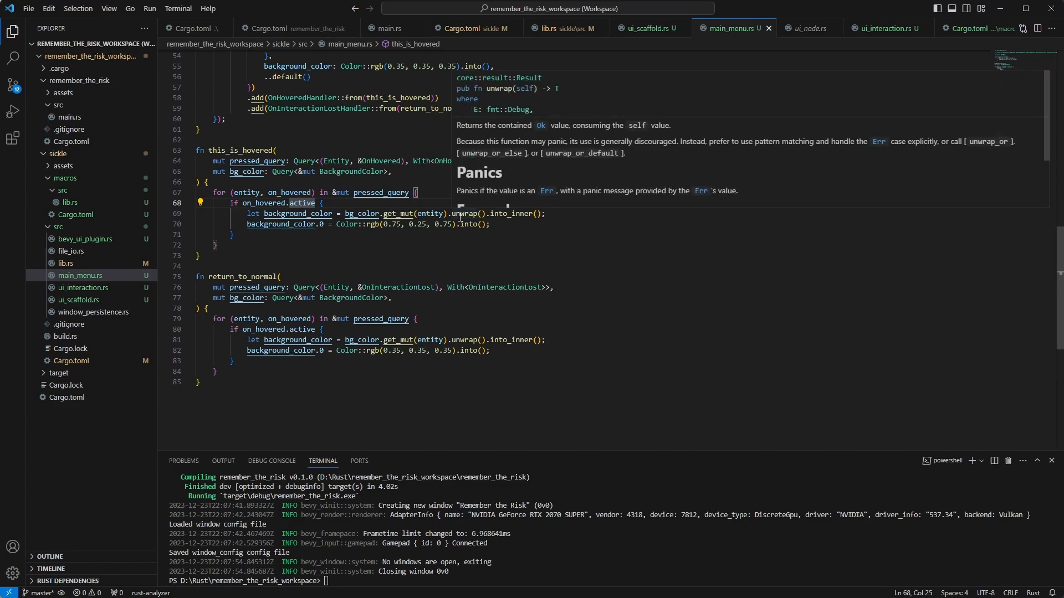
{"action": "mouse_move", "coordinate": [287, 187]}
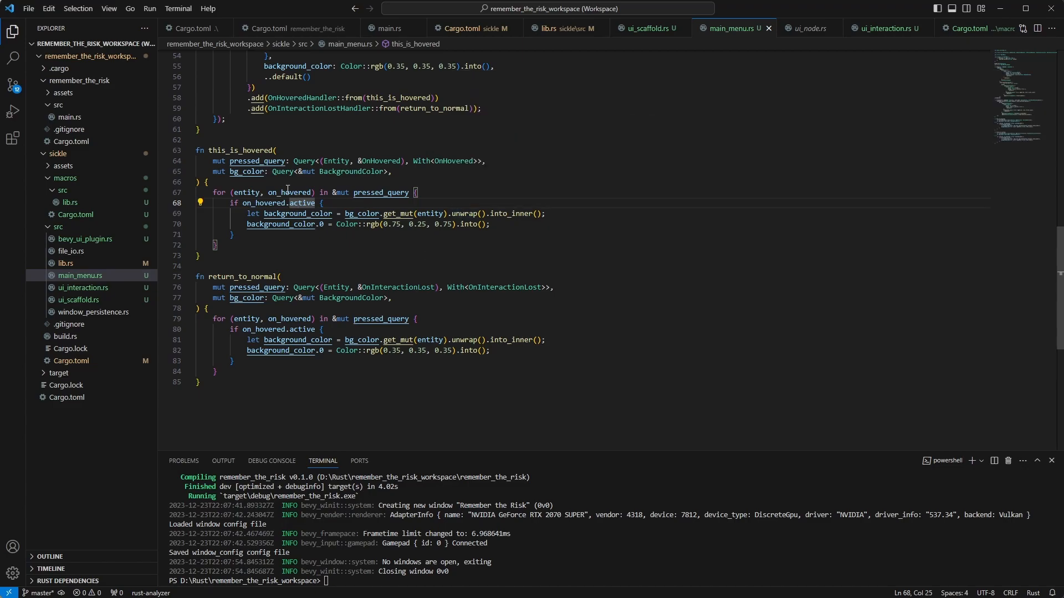
{"action": "mouse_move", "coordinate": [536, 572]}
{"action": "type", "text": "cargo run"}
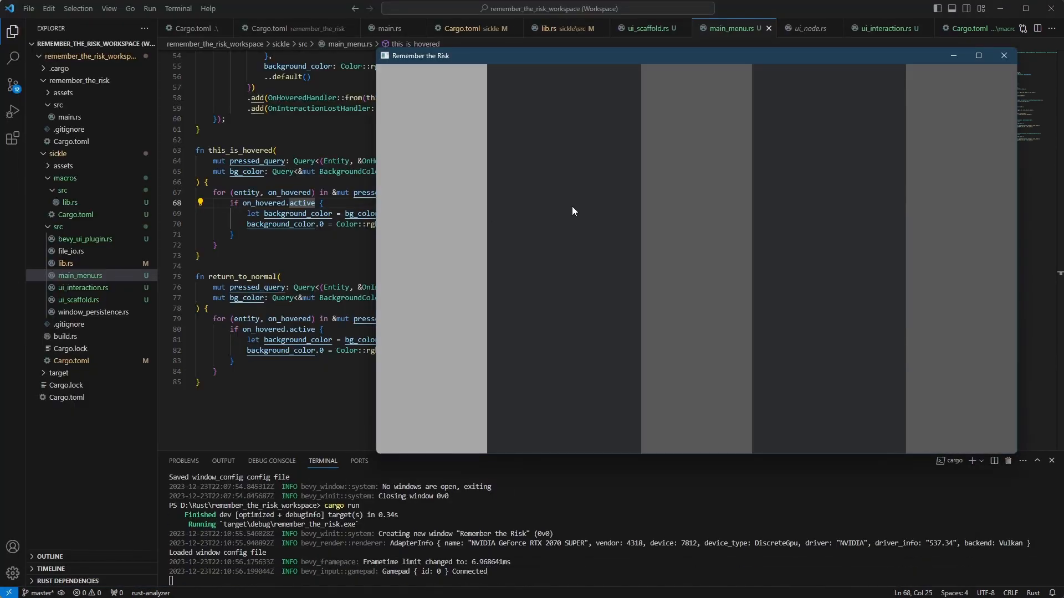
{"action": "mouse_move", "coordinate": [982, 235]}
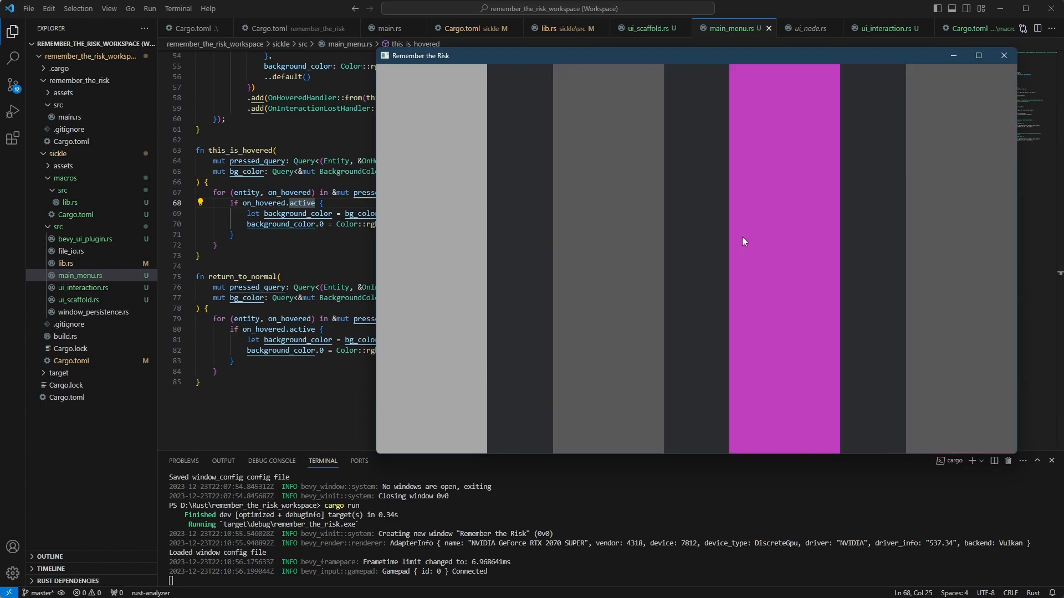
{"action": "mouse_move", "coordinate": [590, 253]}
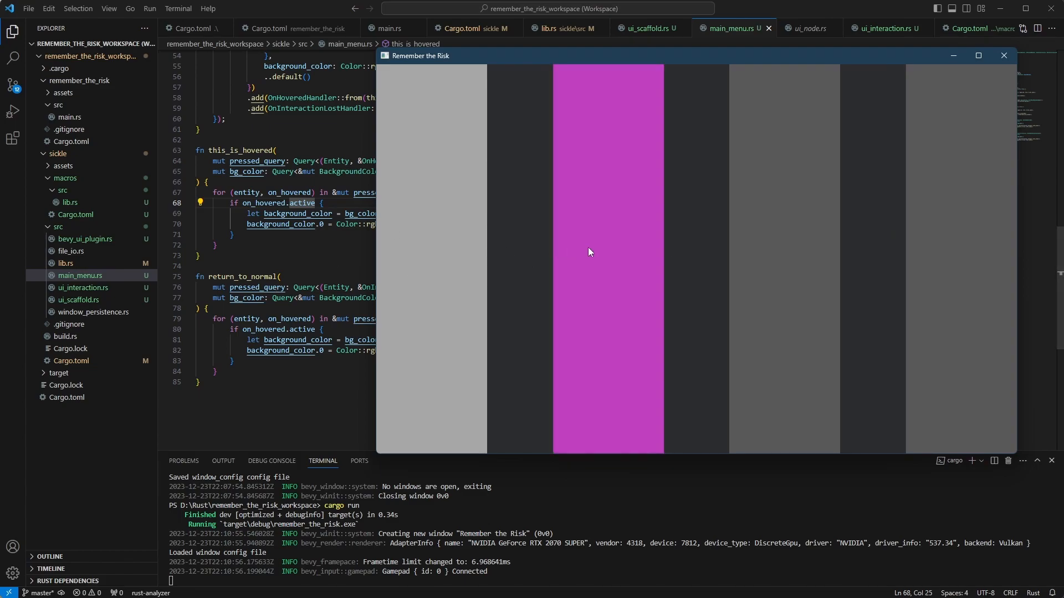
{"action": "mouse_move", "coordinate": [936, 155]}
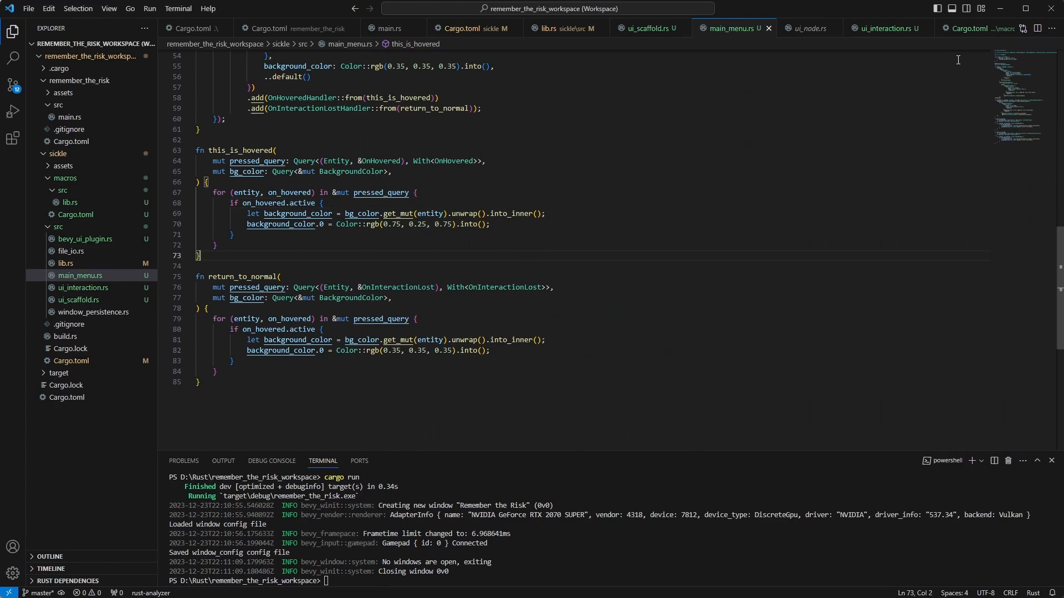
Step: Review the handler structs, the macros lib.rs derive, main_menu.rs hover handlers, and the interaction systems file
{"action": "left_click", "coordinate": [885, 29]}
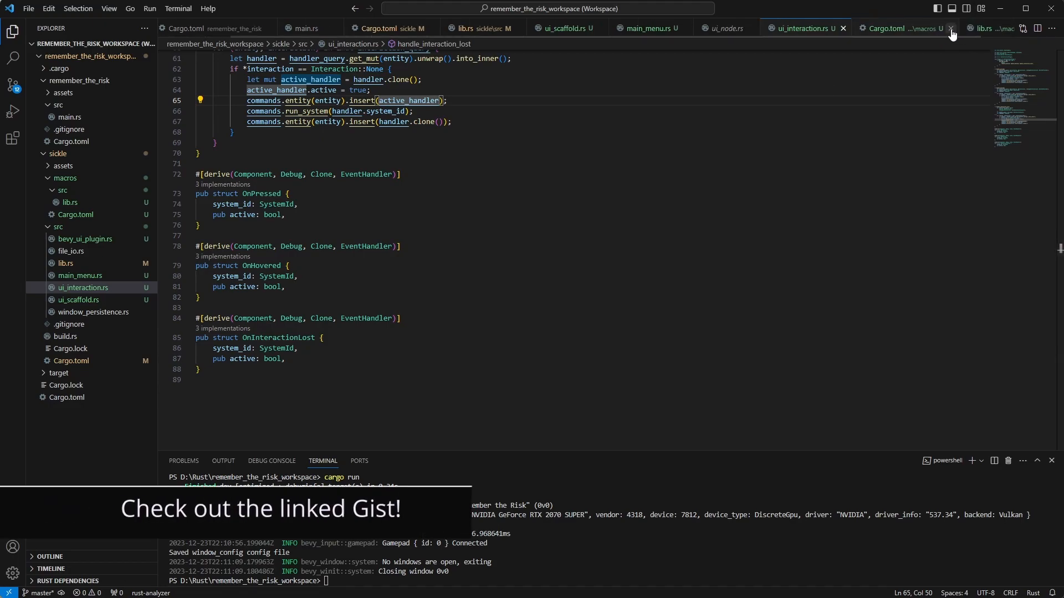
{"action": "left_click", "coordinate": [951, 28]}
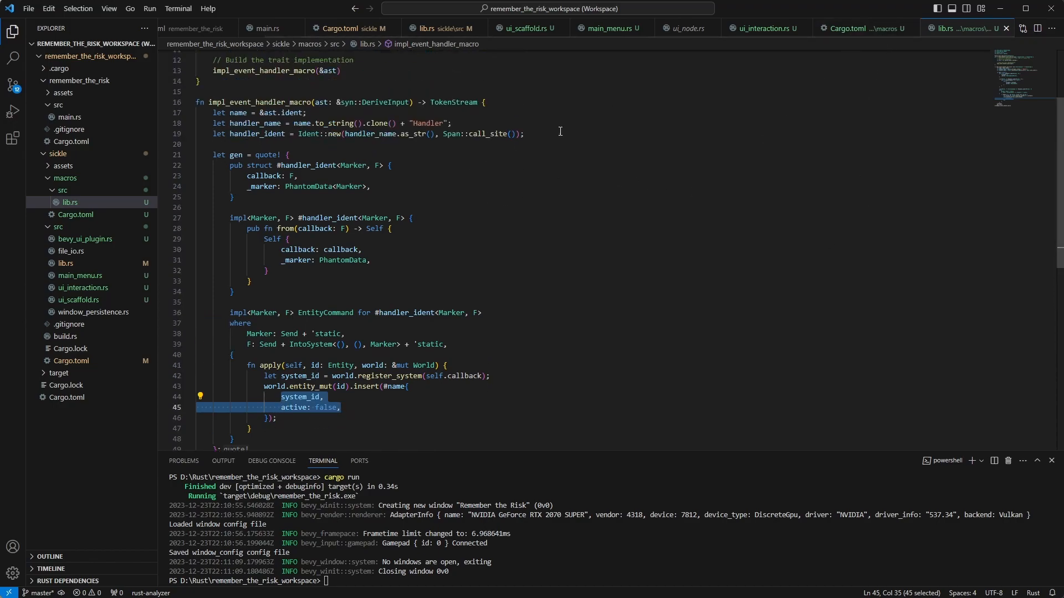
{"action": "mouse_move", "coordinate": [153, 548]}
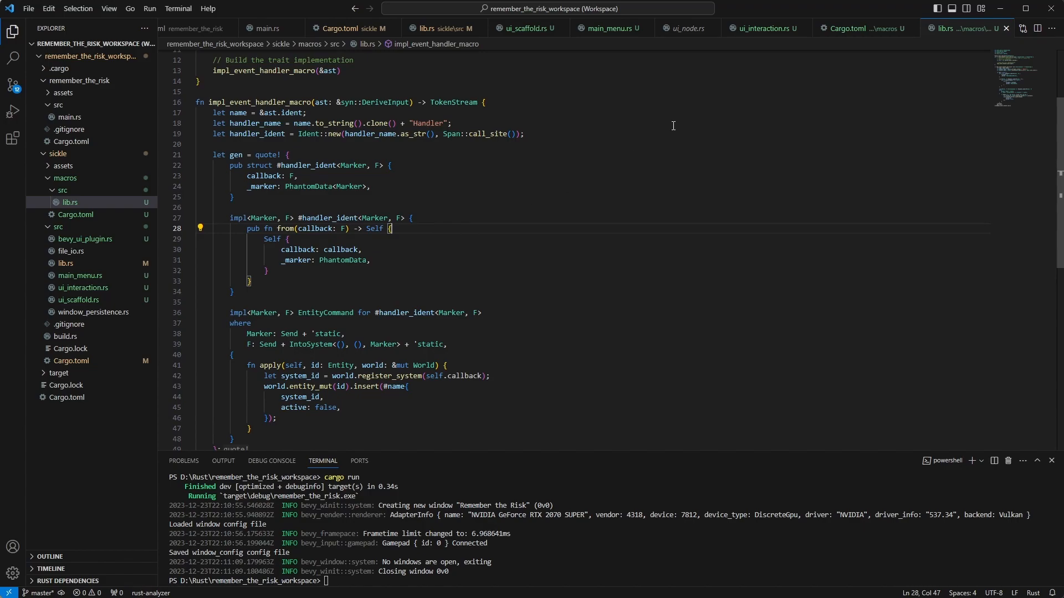
{"action": "left_click", "coordinate": [611, 28]}
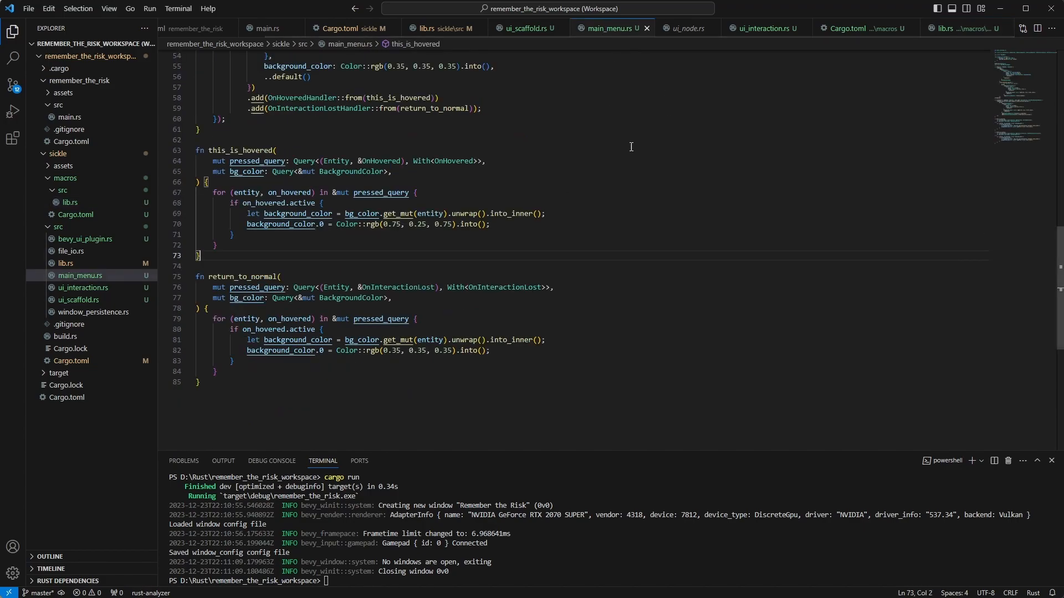
{"action": "mouse_move", "coordinate": [883, 109]}
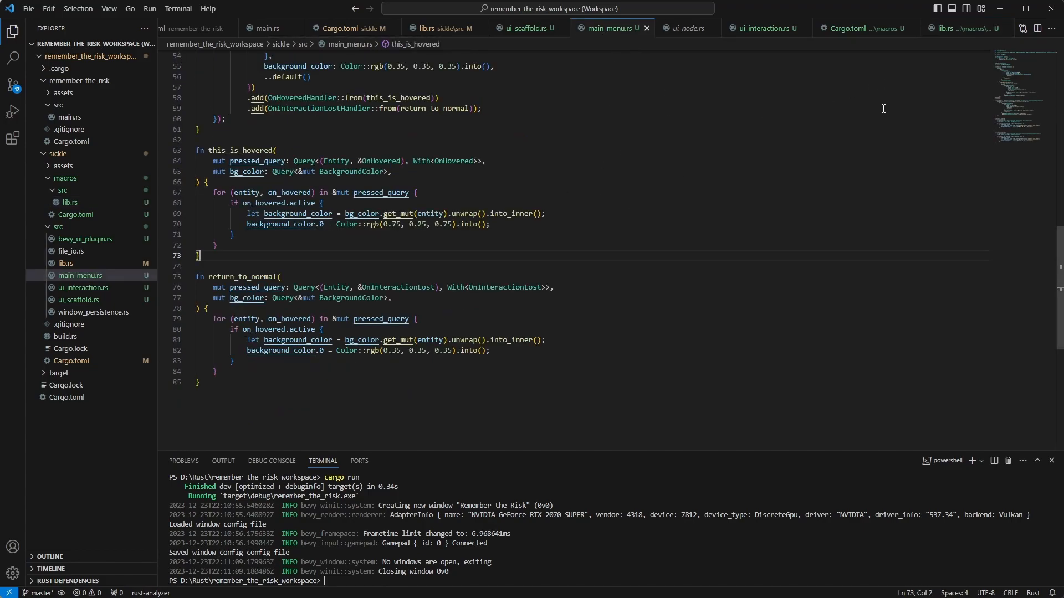
{"action": "left_click", "coordinate": [762, 29]}
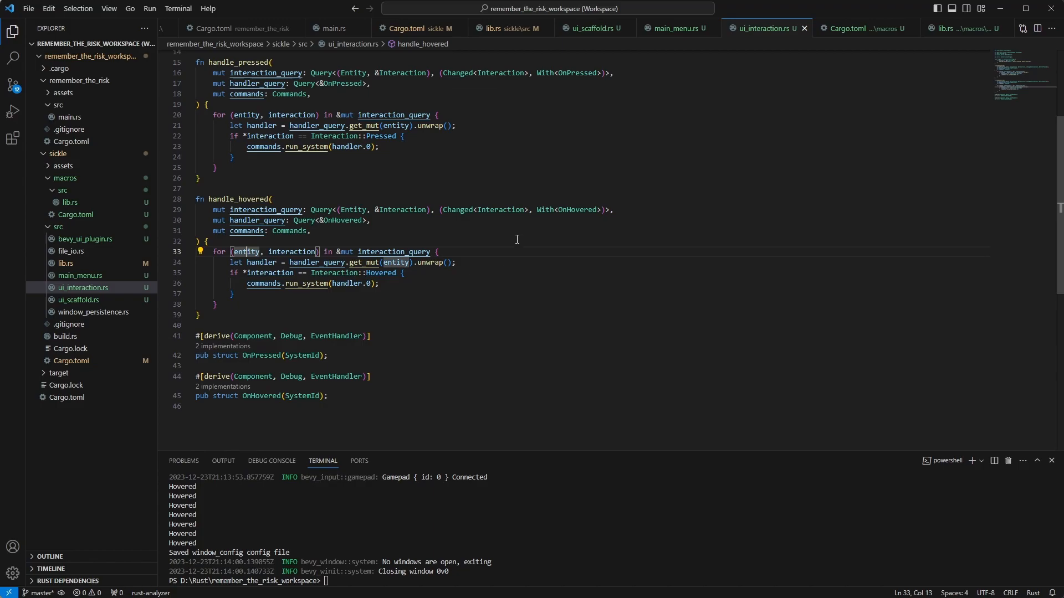
{"action": "mouse_move", "coordinate": [666, 28]}
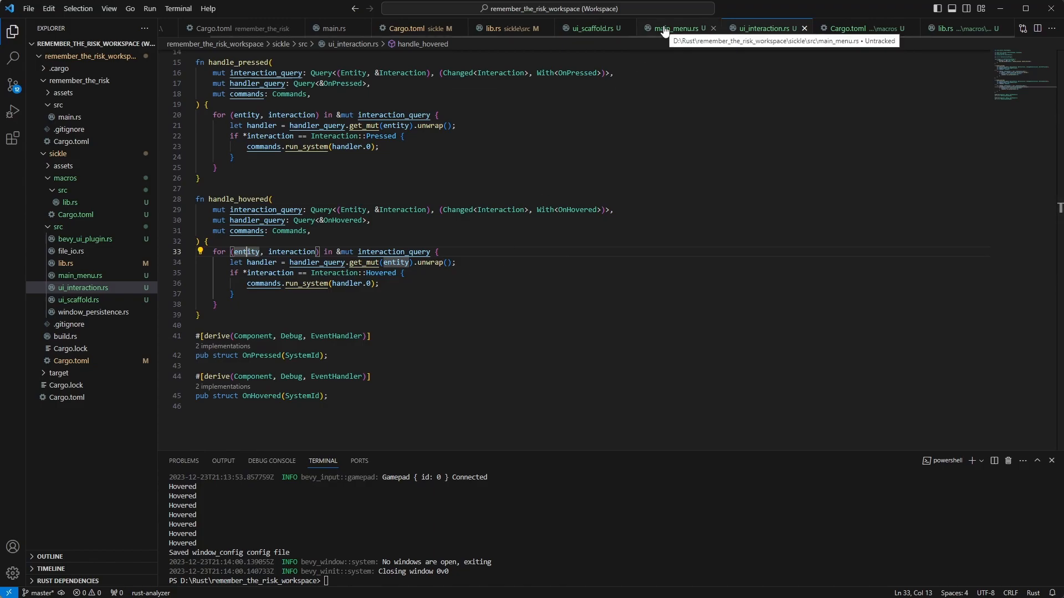
{"action": "left_click", "coordinate": [676, 28]}
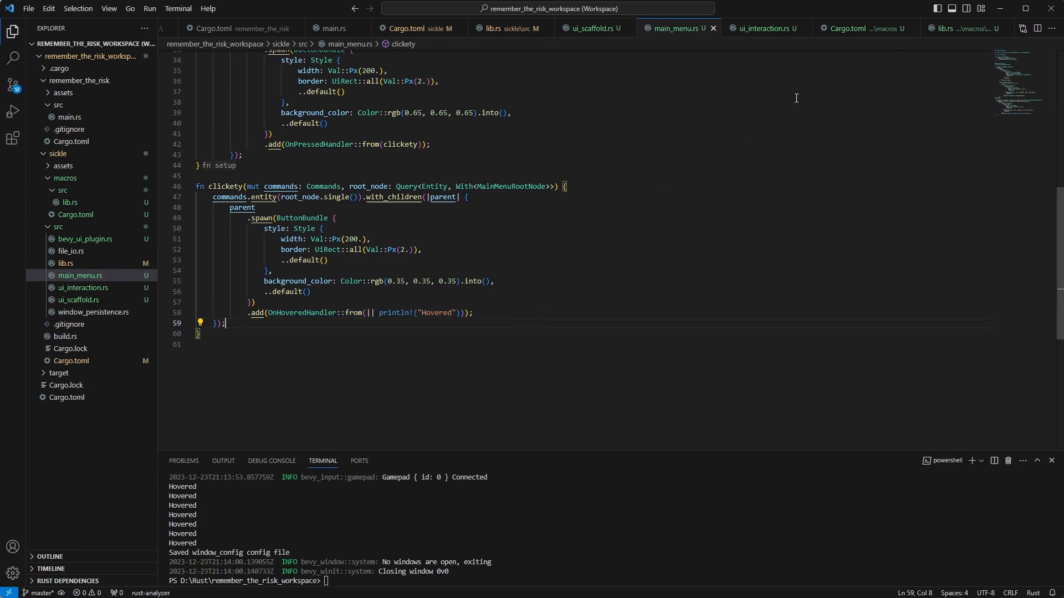
{"action": "mouse_move", "coordinate": [751, 31]}
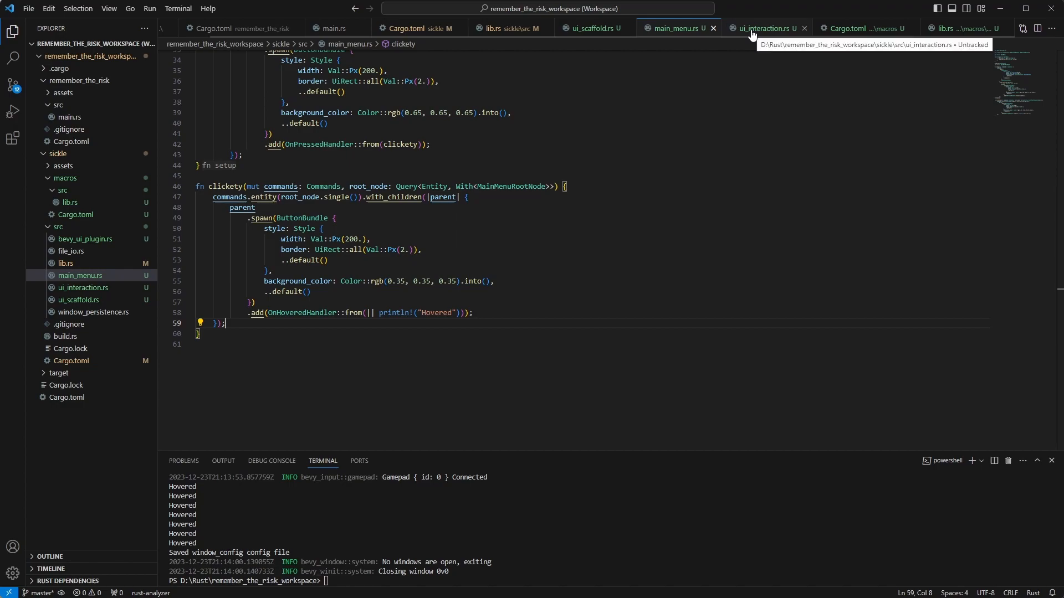
{"action": "left_click", "coordinate": [764, 28]}
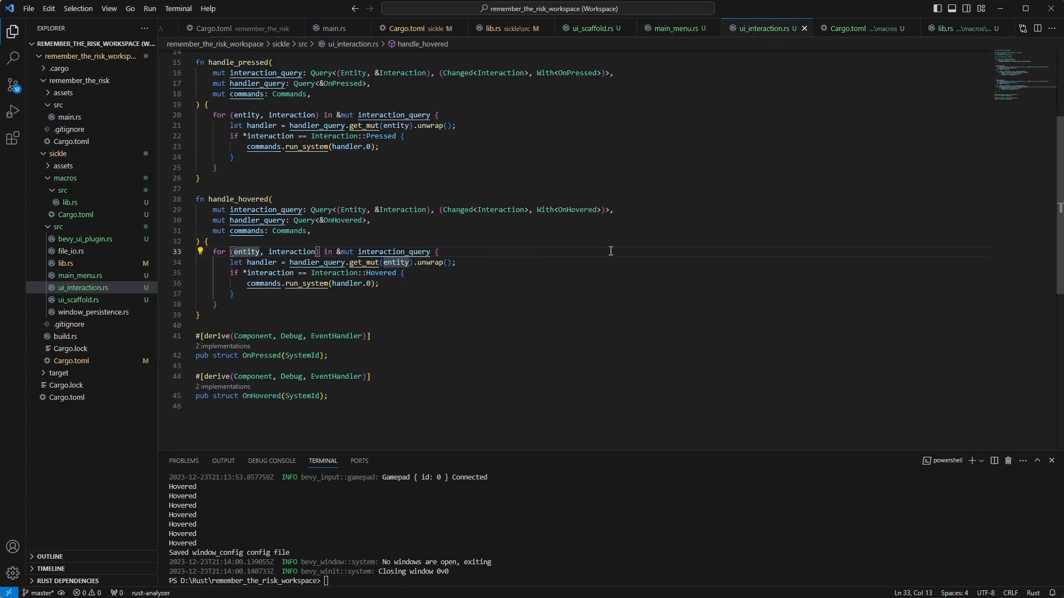
{"action": "mouse_move", "coordinate": [682, 190]}
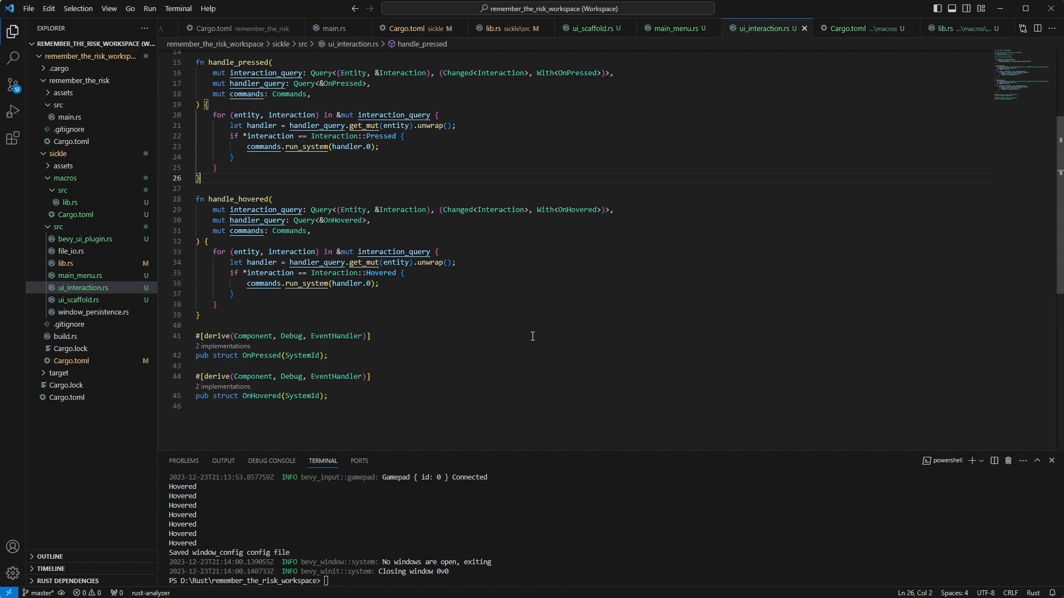
{"action": "mouse_move", "coordinate": [399, 369]}
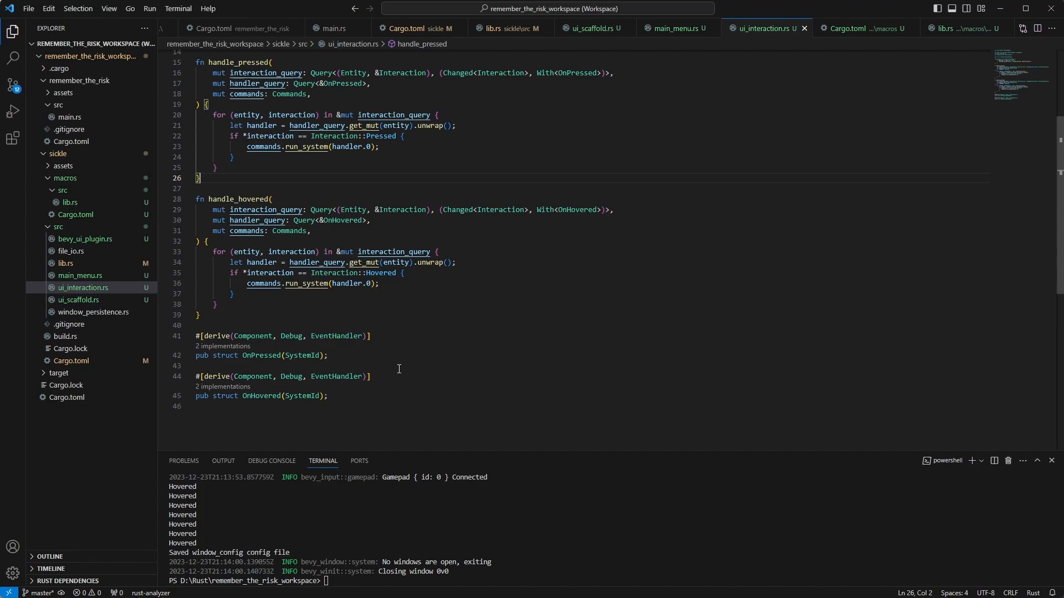
{"action": "mouse_move", "coordinate": [394, 363]}
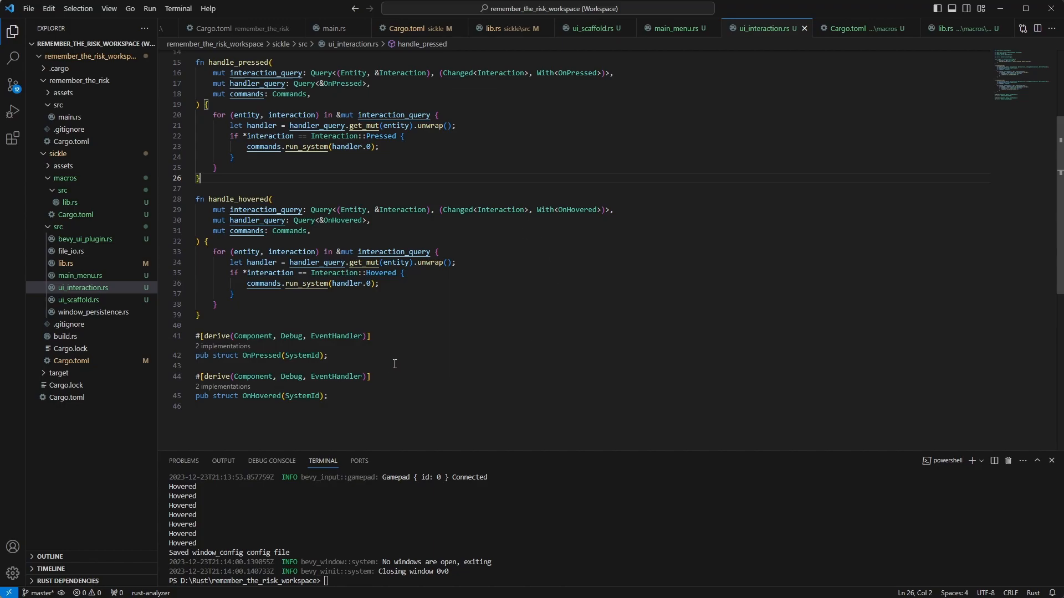
{"action": "mouse_move", "coordinate": [381, 273]}
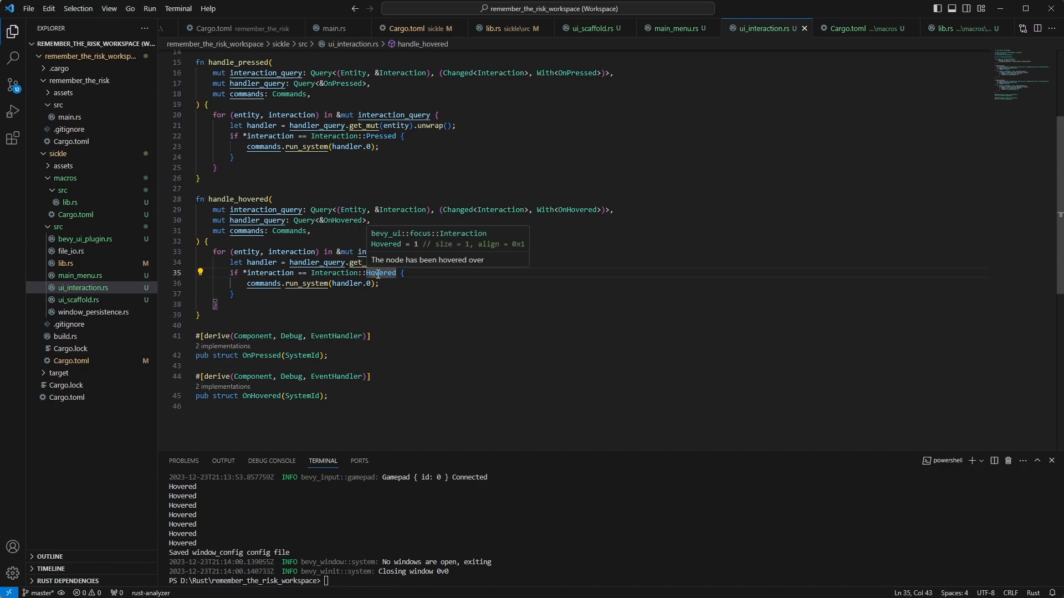
{"action": "mouse_move", "coordinate": [480, 319]}
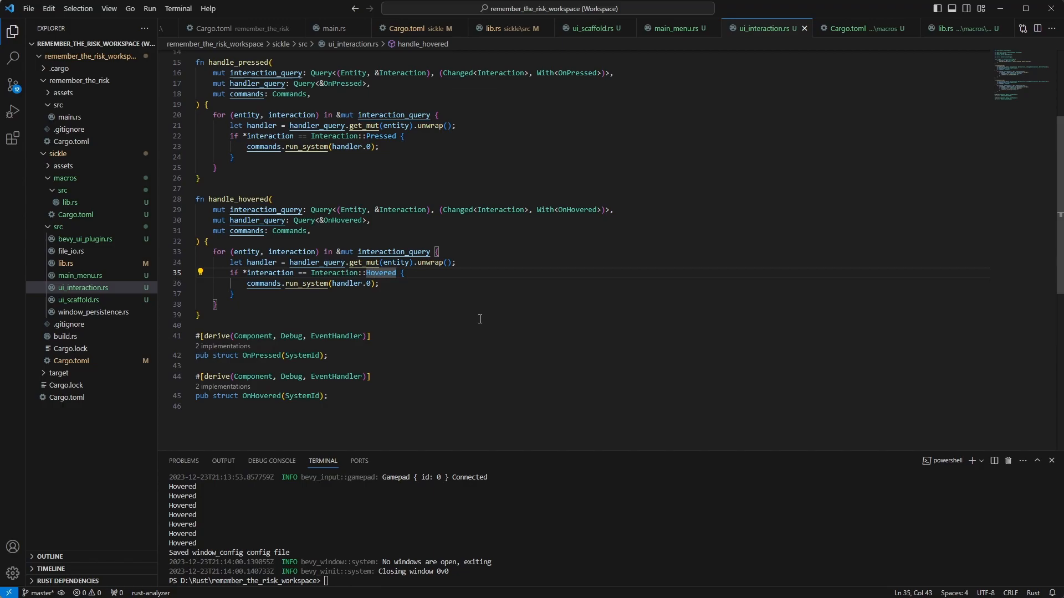
{"action": "mouse_move", "coordinate": [497, 186]}
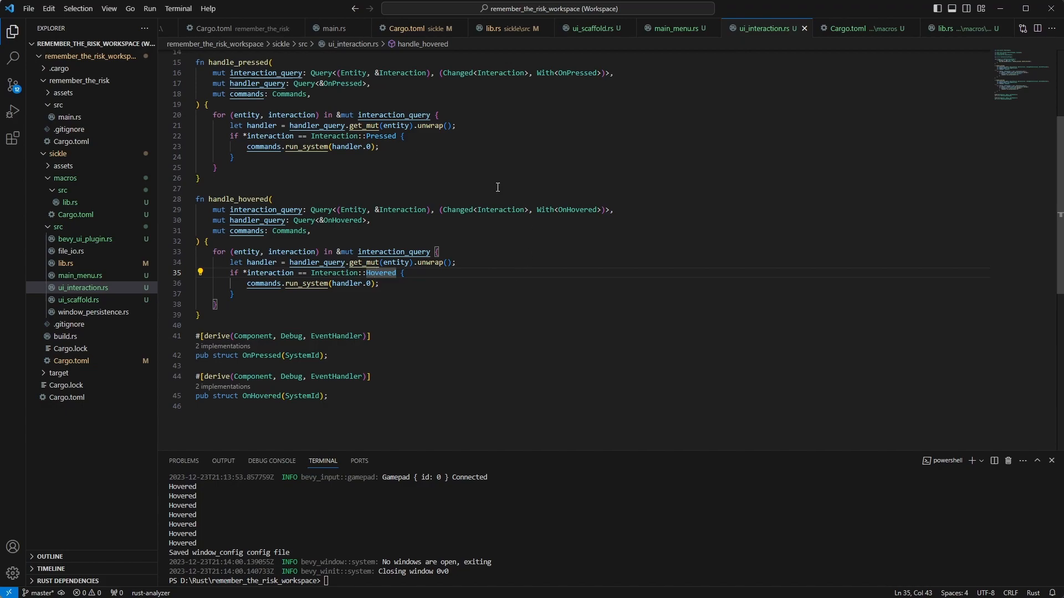
{"action": "mouse_move", "coordinate": [371, 197]}
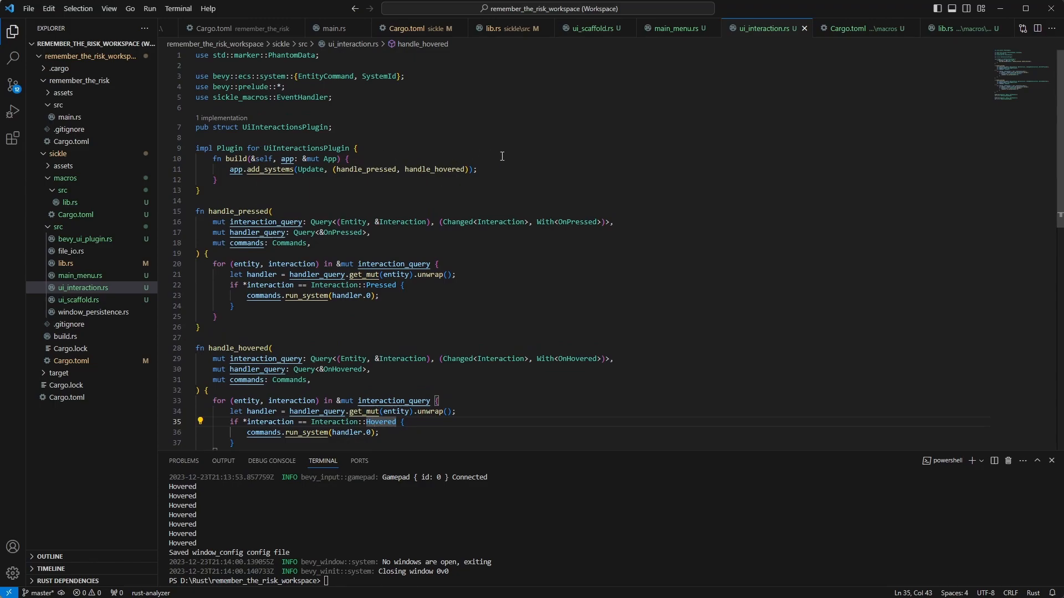
{"action": "mouse_move", "coordinate": [606, 165]}
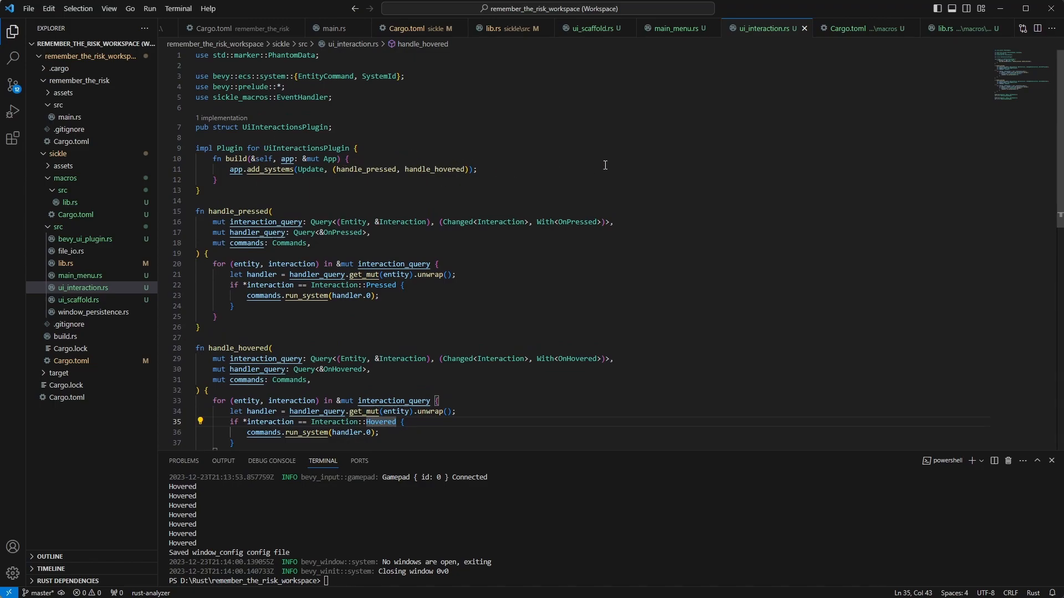
{"action": "scroll", "scroll_direction": "down", "scroll_amount": 3}
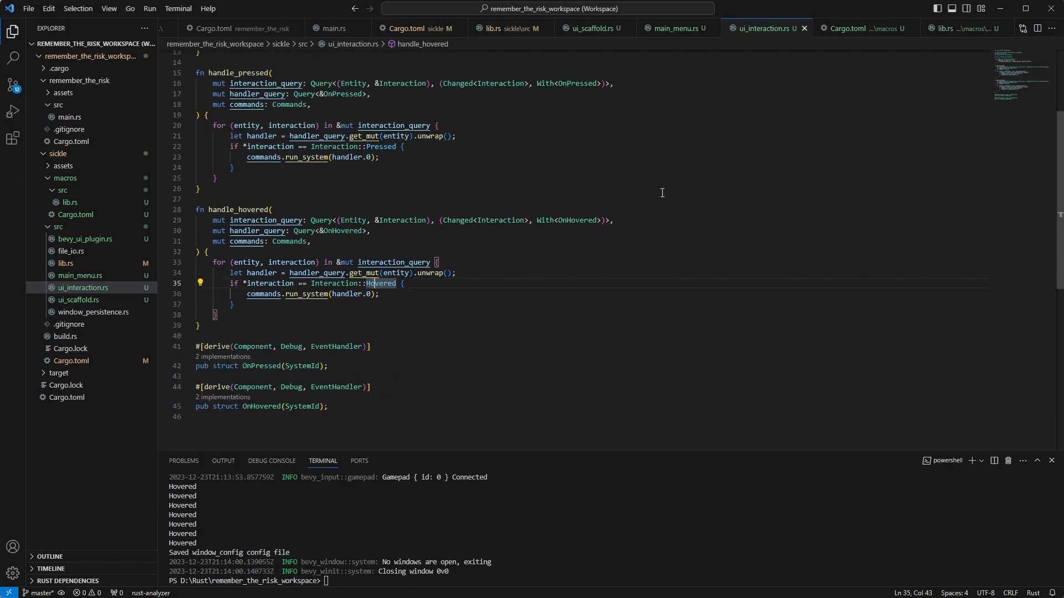